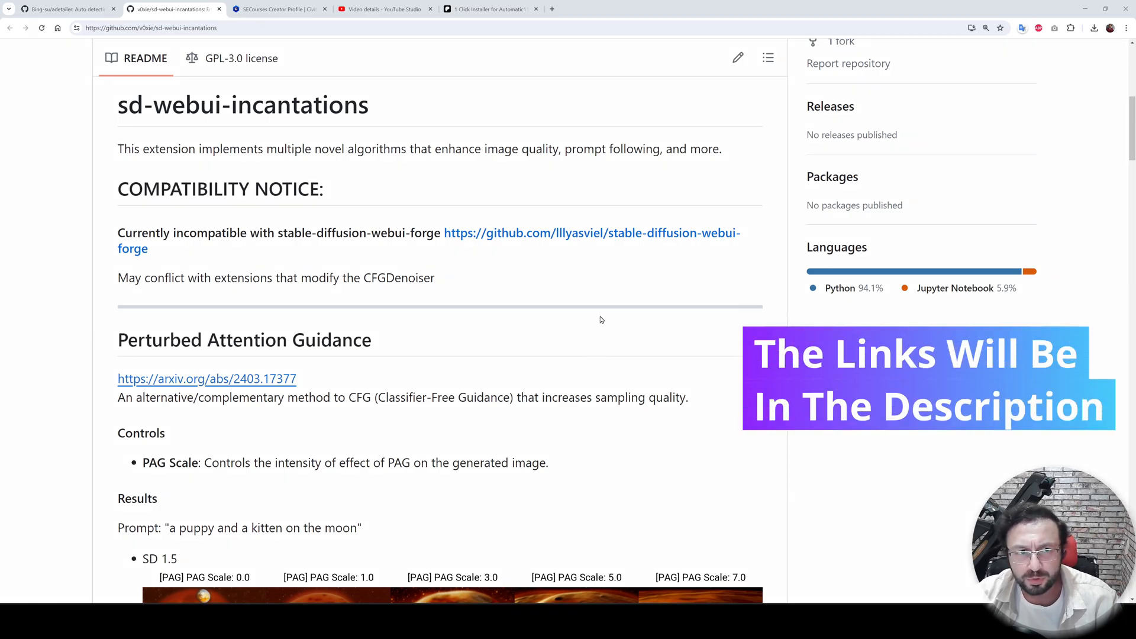
{"action": "mouse_move", "coordinate": [326, 165]}
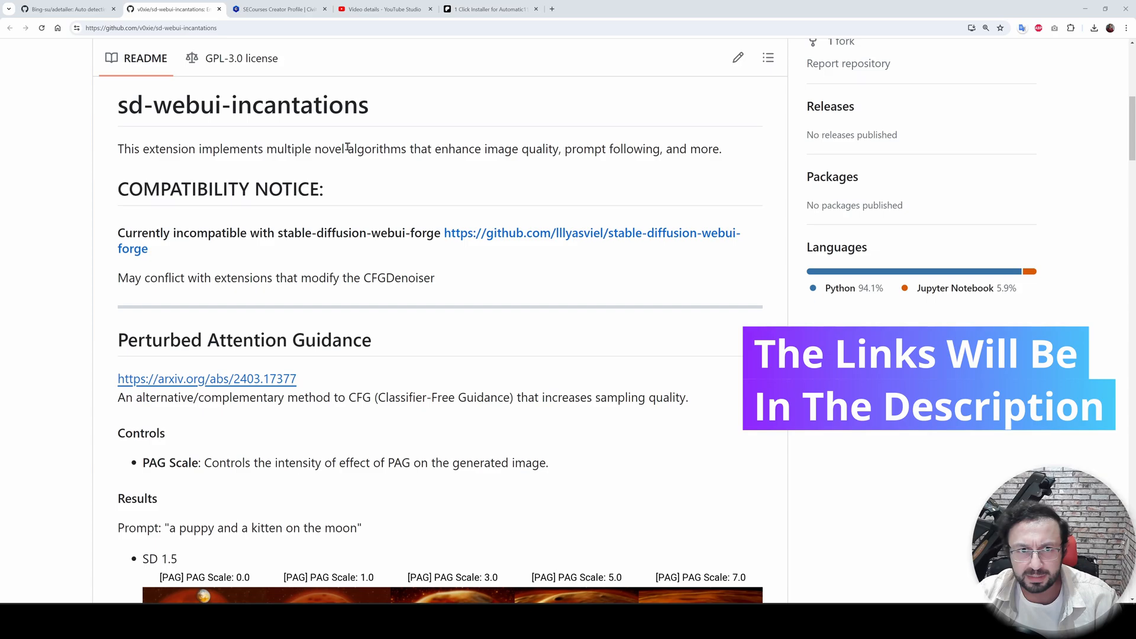
Scroll through the 1 Click Installer post, then launch cmd in the stable-diffusion-webui folder
{"action": "scroll", "scroll_direction": "down", "scroll_amount": 3}
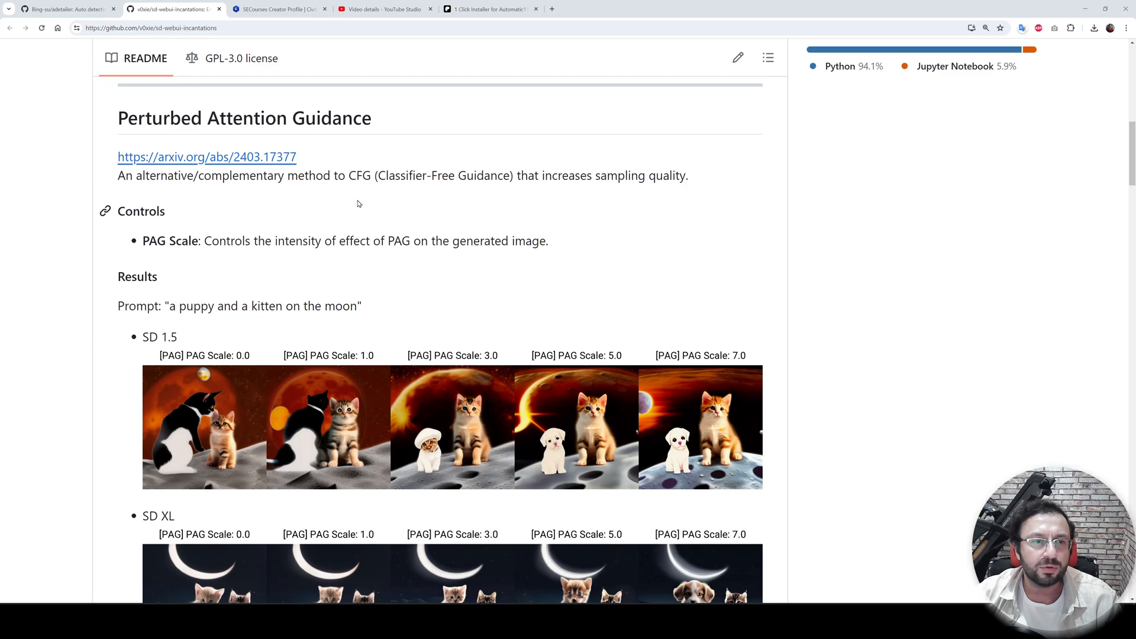
{"action": "mouse_move", "coordinate": [344, 136]}
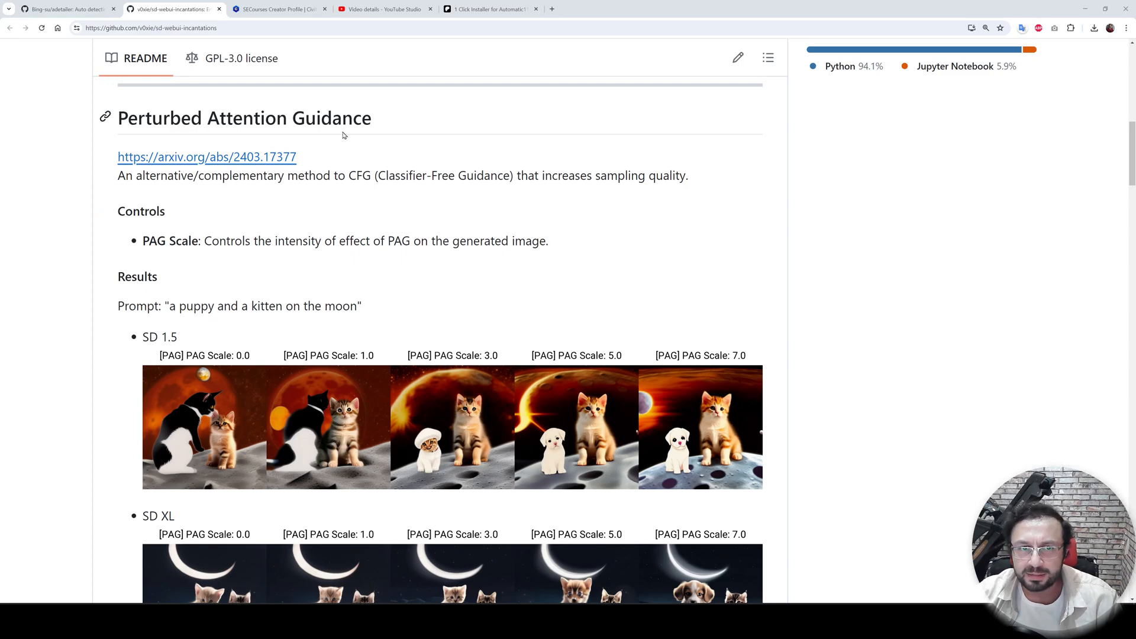
{"action": "scroll", "scroll_direction": "down", "scroll_amount": 3}
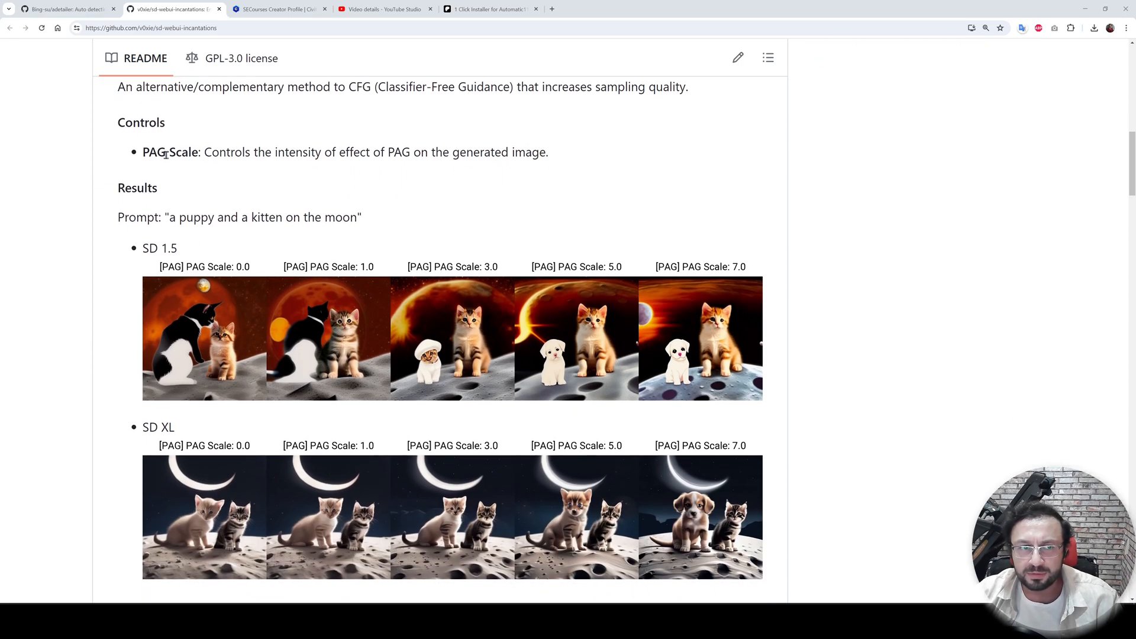
{"action": "scroll", "scroll_direction": "down", "scroll_amount": 3}
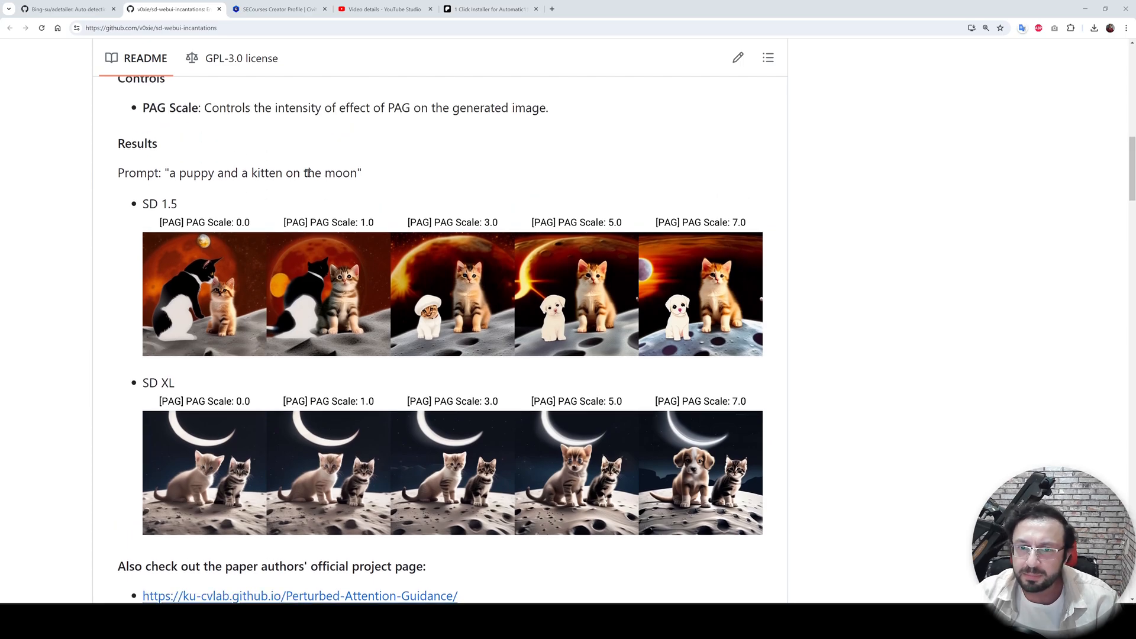
{"action": "scroll", "scroll_direction": "down", "scroll_amount": 3}
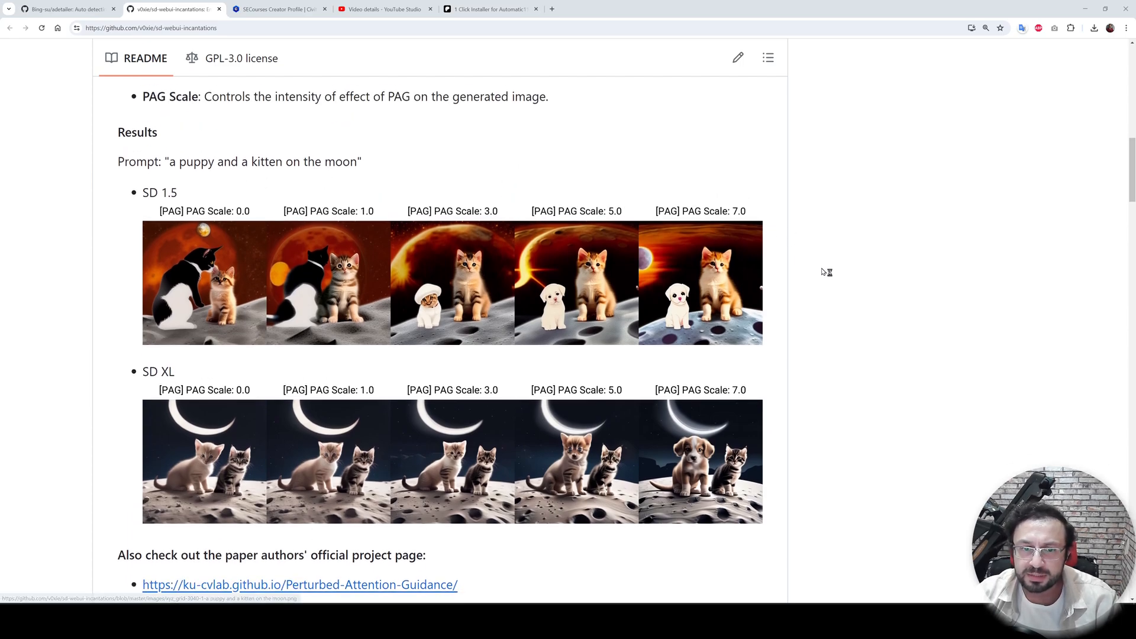
{"action": "scroll", "scroll_direction": "down", "scroll_amount": 3}
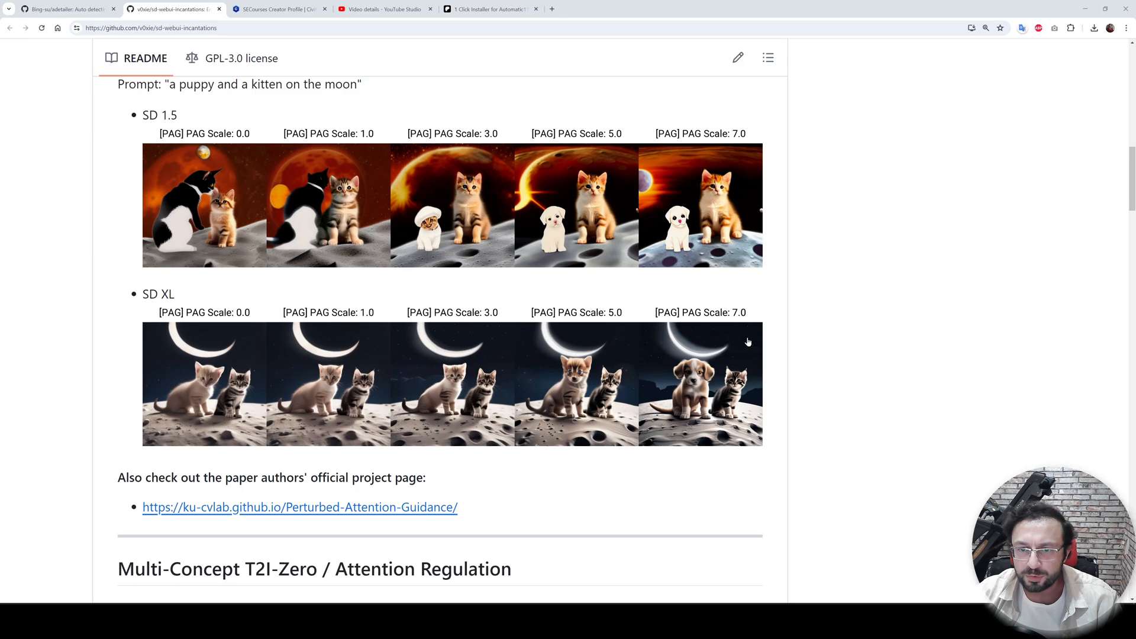
{"action": "scroll", "scroll_direction": "down", "scroll_amount": 3}
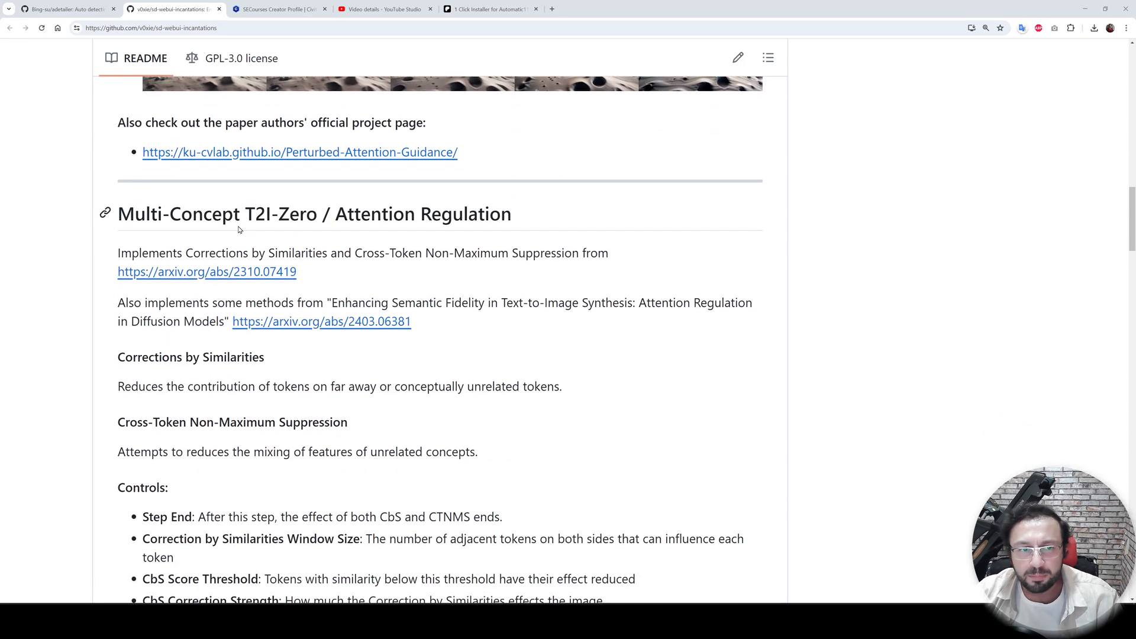
{"action": "mouse_move", "coordinate": [434, 232]}
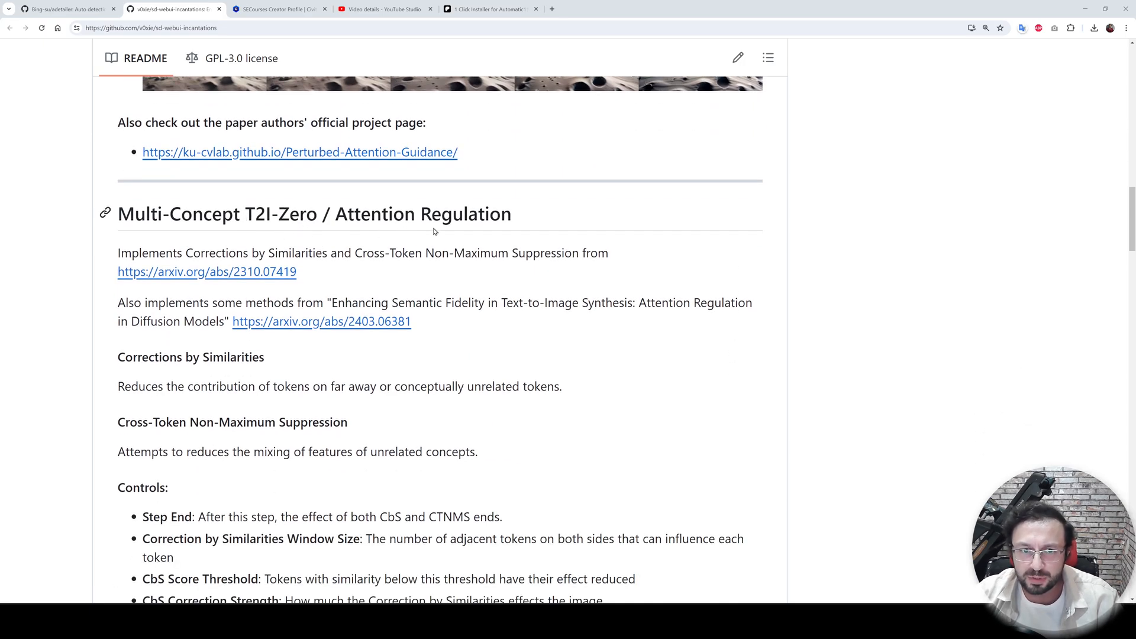
{"action": "scroll", "scroll_direction": "down", "scroll_amount": 3}
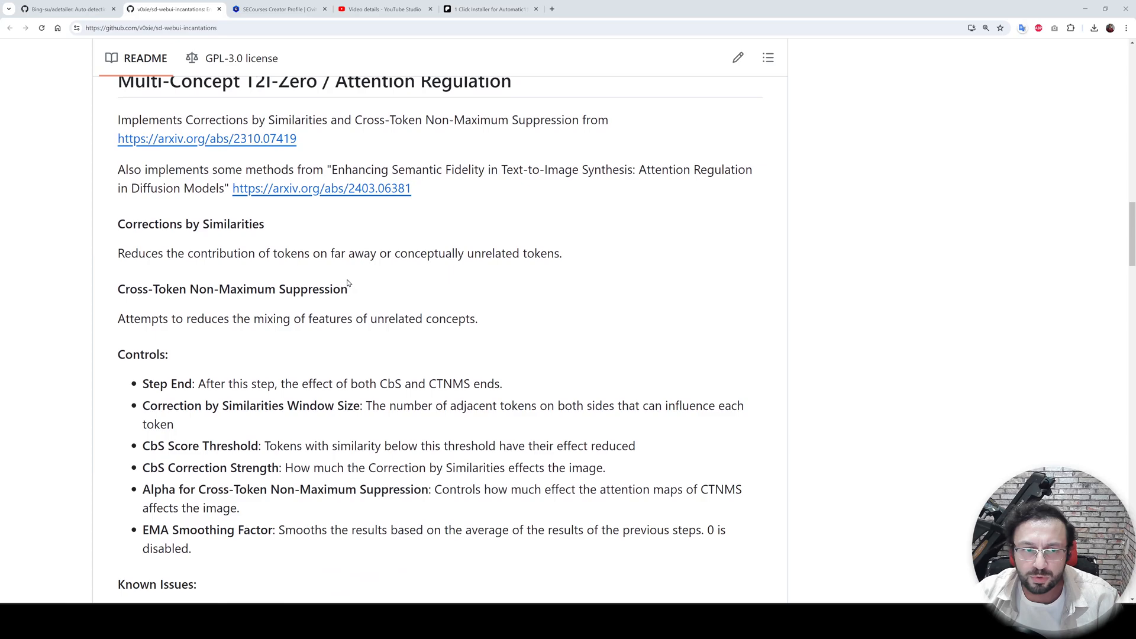
{"action": "scroll", "scroll_direction": "down", "scroll_amount": 3}
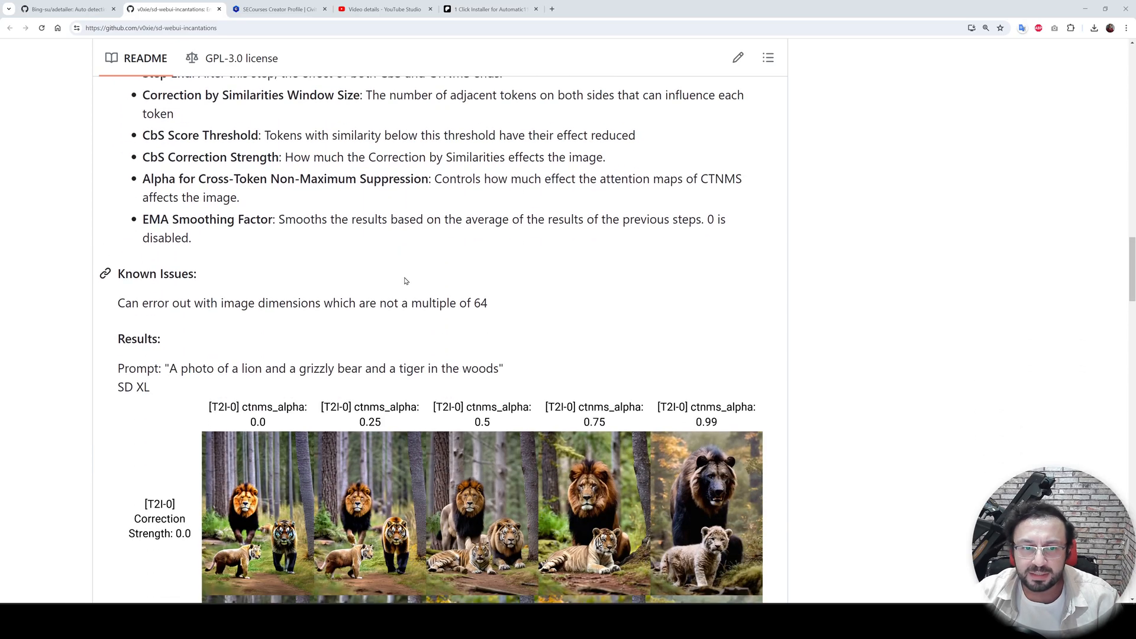
{"action": "scroll", "scroll_direction": "down", "scroll_amount": 3}
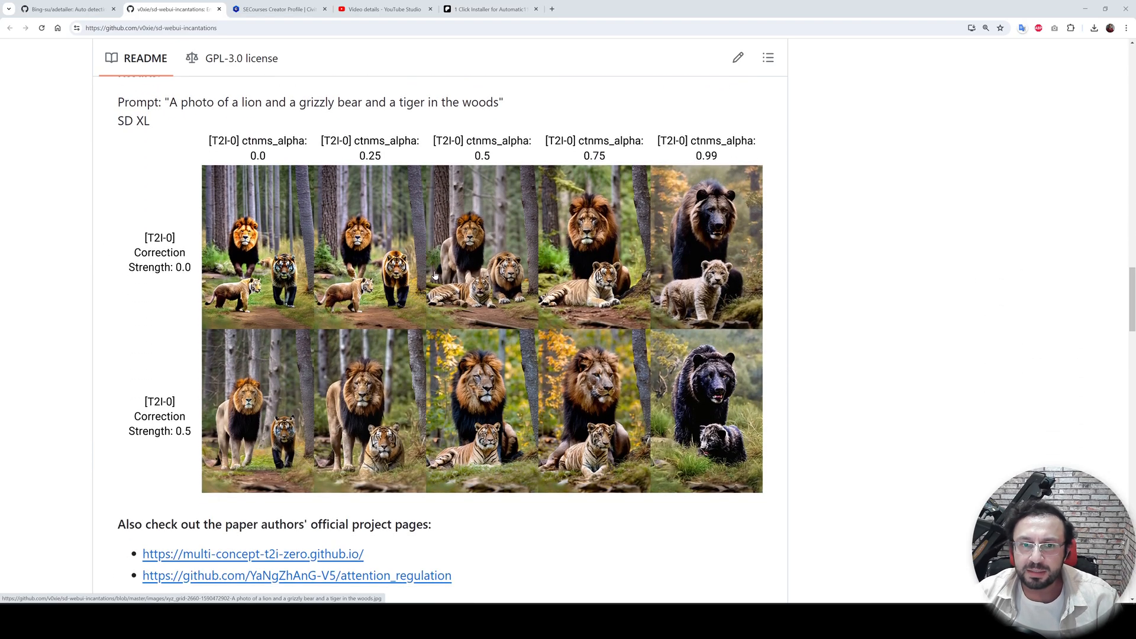
{"action": "scroll", "scroll_direction": "up", "scroll_amount": 3}
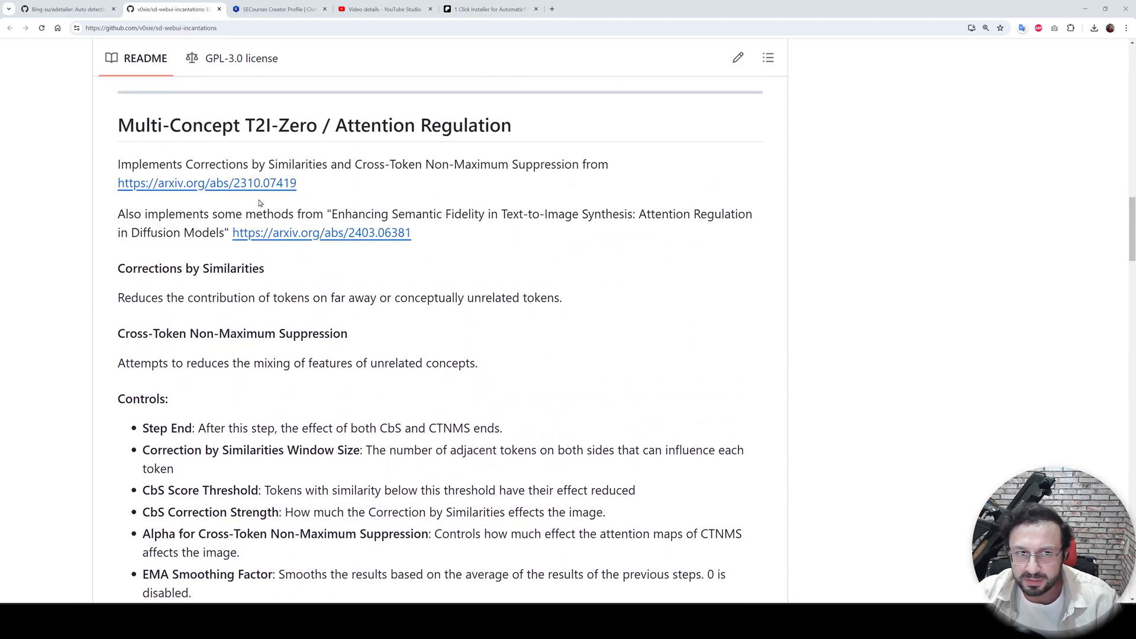
{"action": "scroll", "scroll_direction": "down", "scroll_amount": 3}
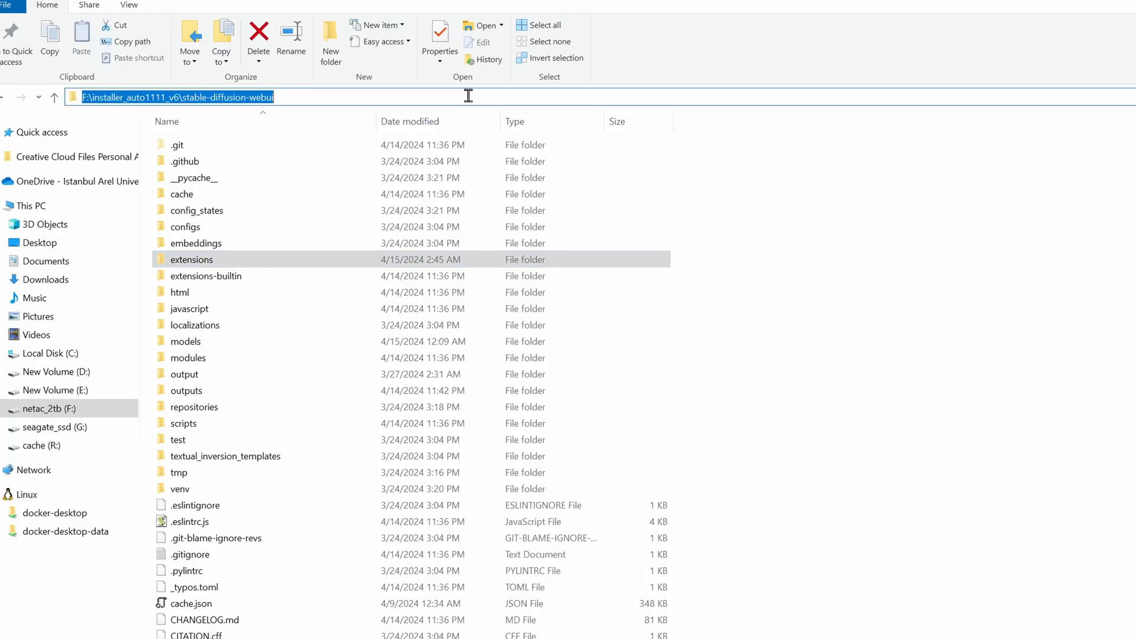
{"action": "type", "text": "cmd"}
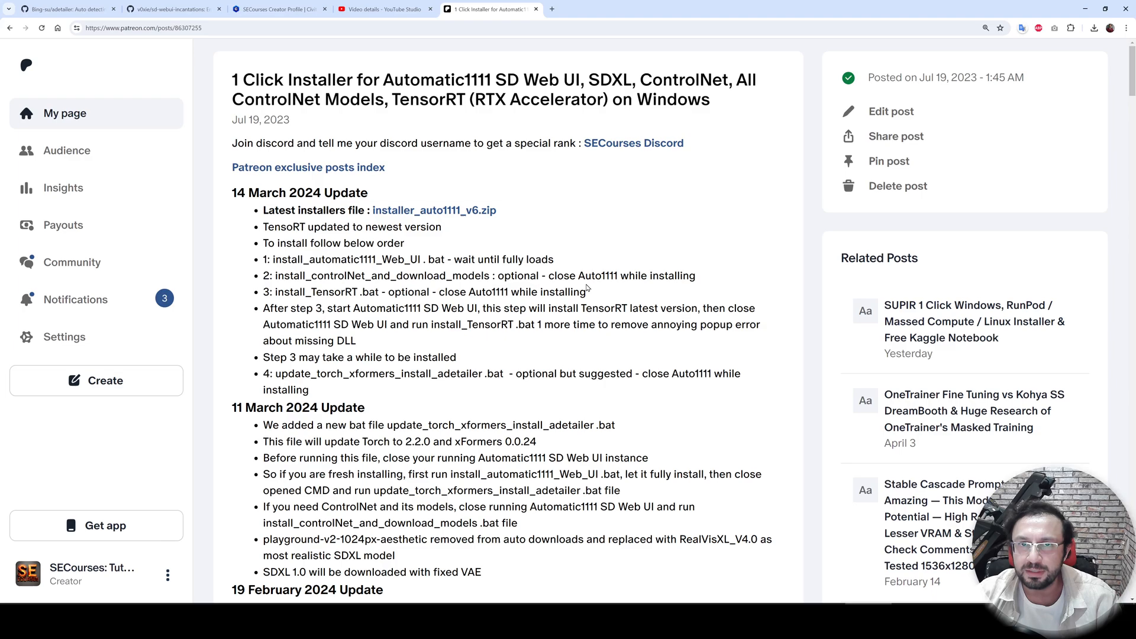
{"action": "left_click", "coordinate": [169, 12]}
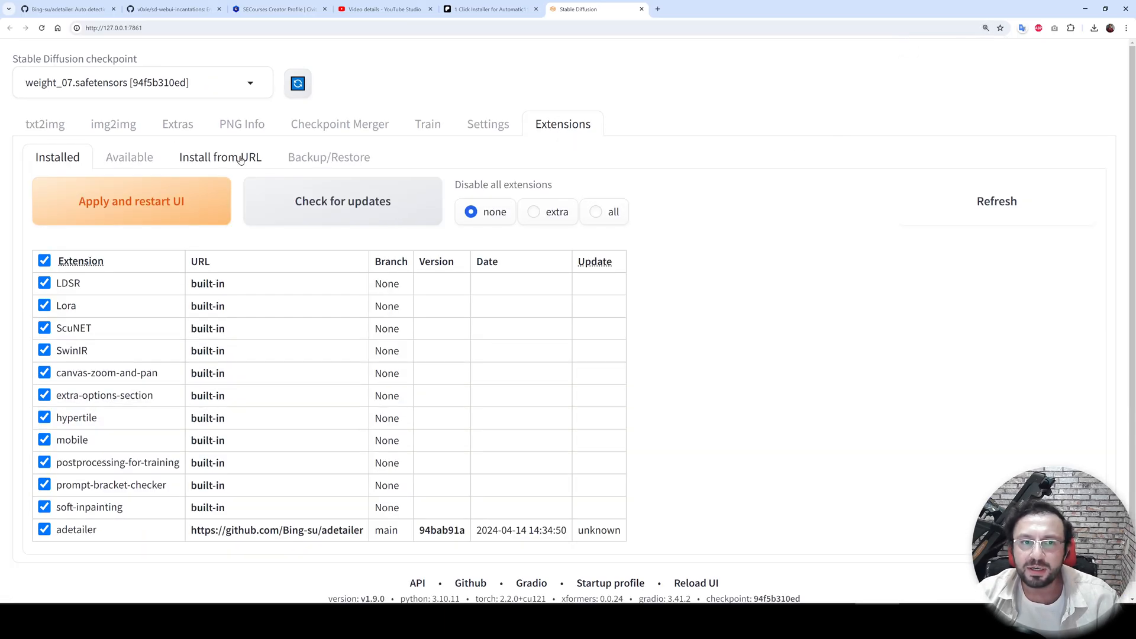
Paste the adetailer GitHub repository link into the Extensions Install from URL field
{"action": "left_click", "coordinate": [219, 157]}
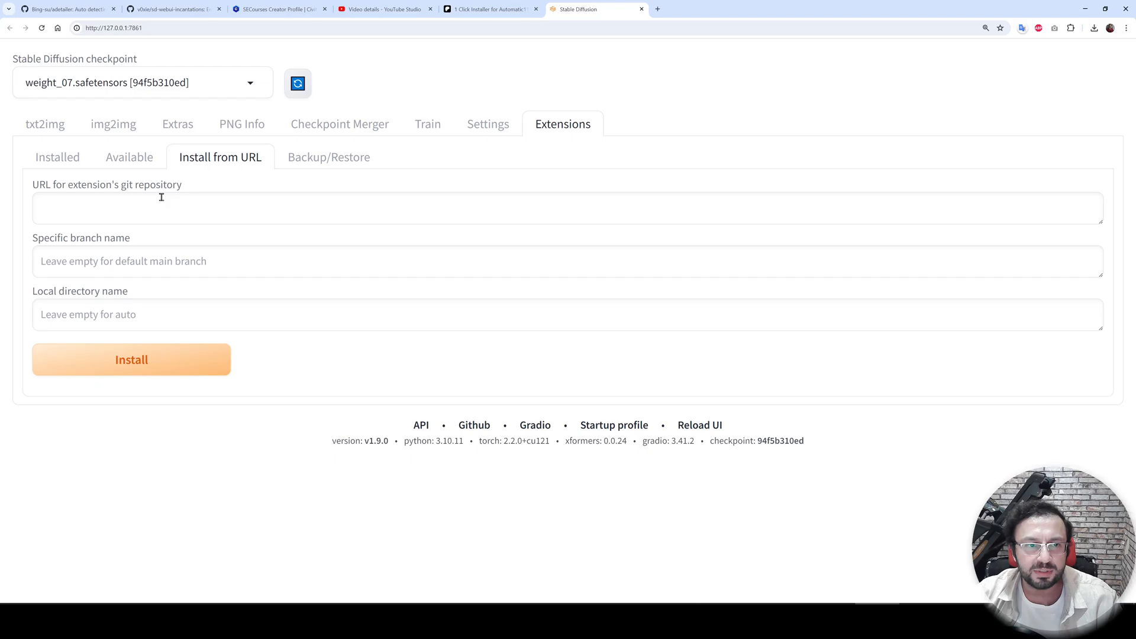
{"action": "left_click", "coordinate": [166, 10]}
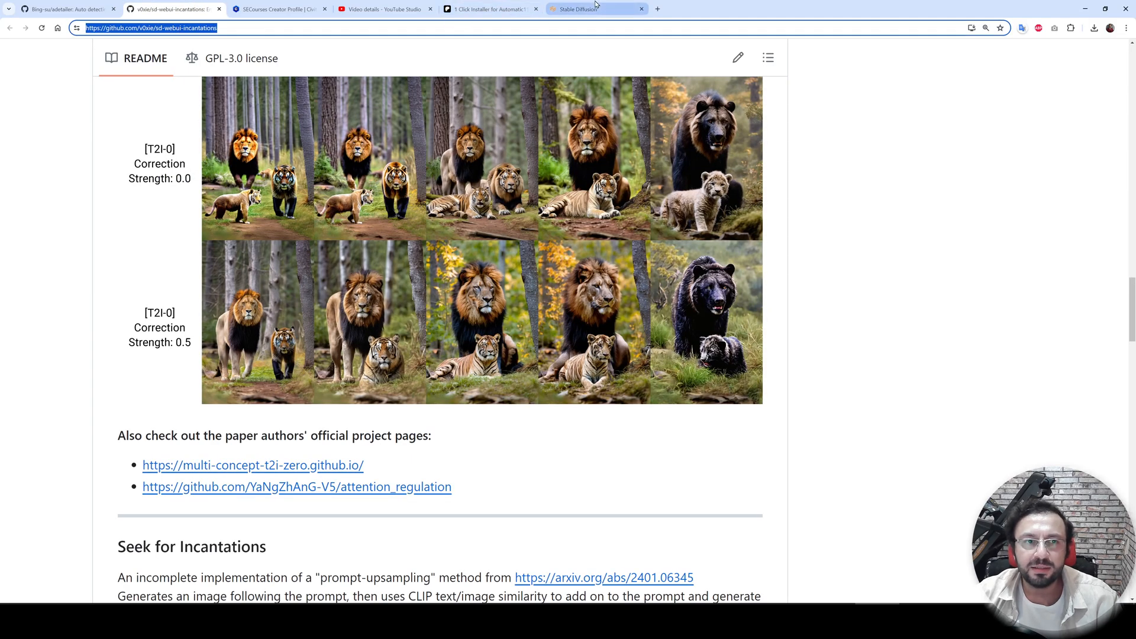
{"action": "left_click", "coordinate": [582, 9]}
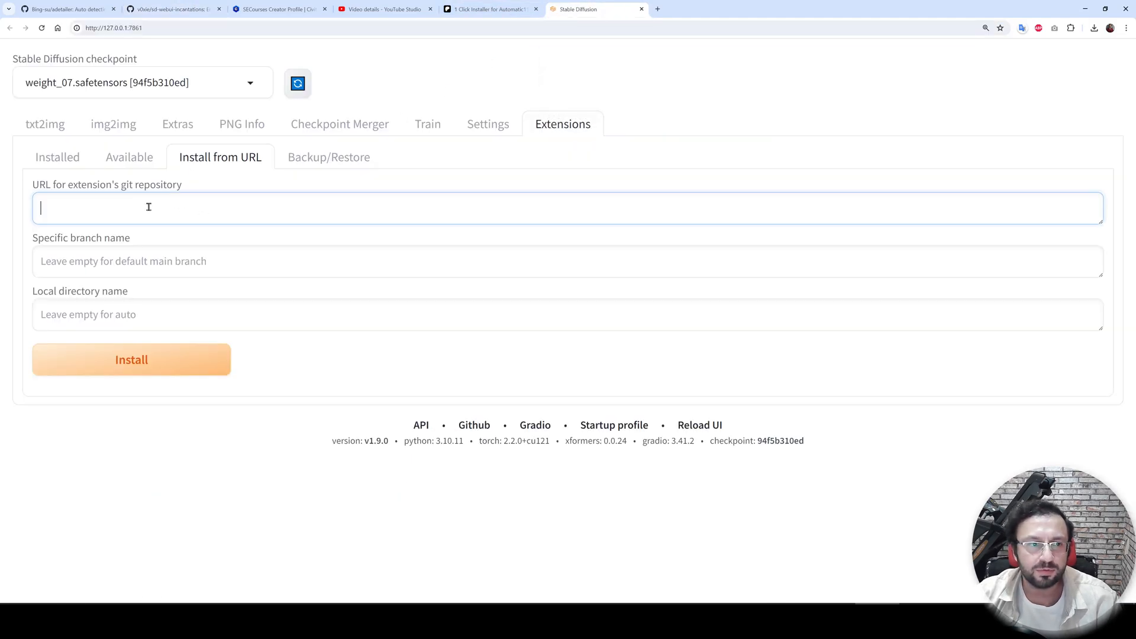
{"action": "left_click", "coordinate": [62, 10]}
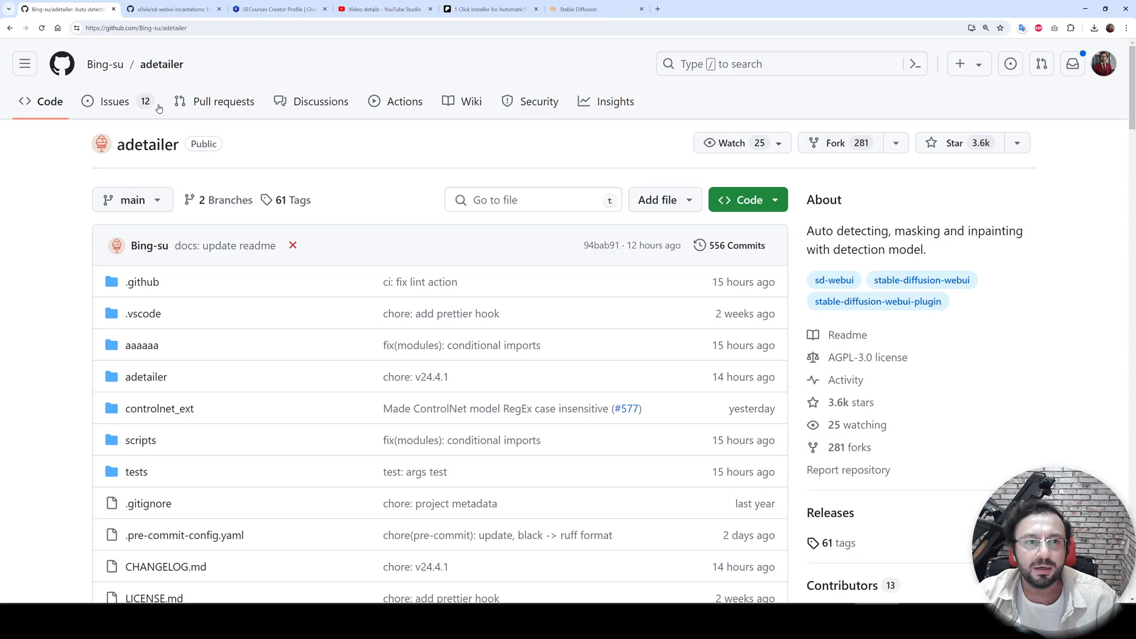
{"action": "left_click", "coordinate": [138, 28]}
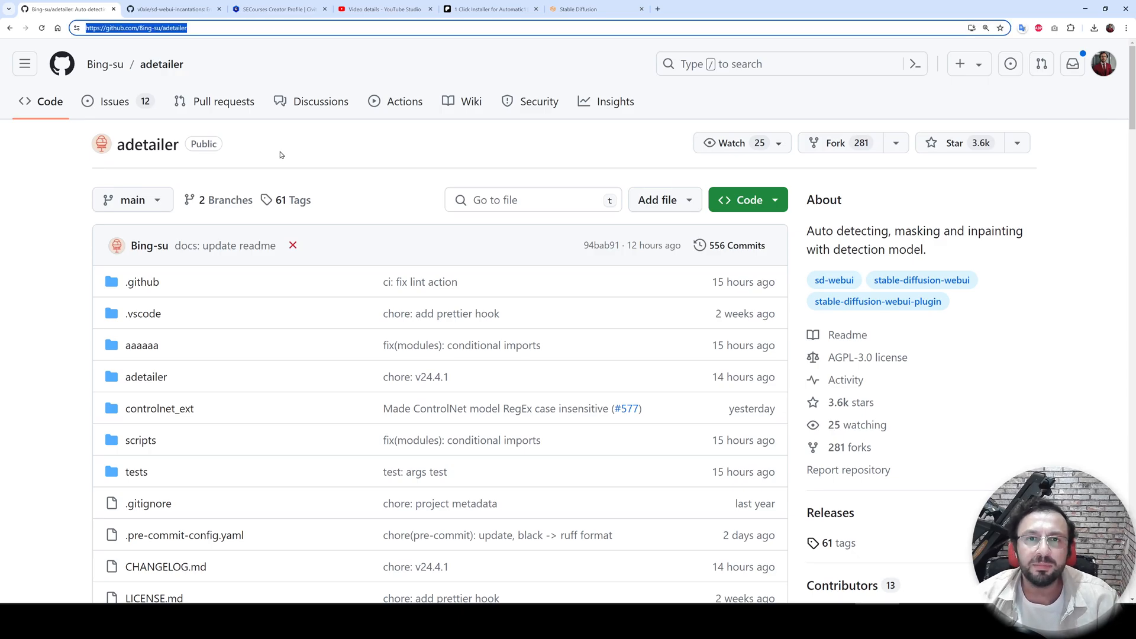
{"action": "mouse_move", "coordinate": [432, 165]}
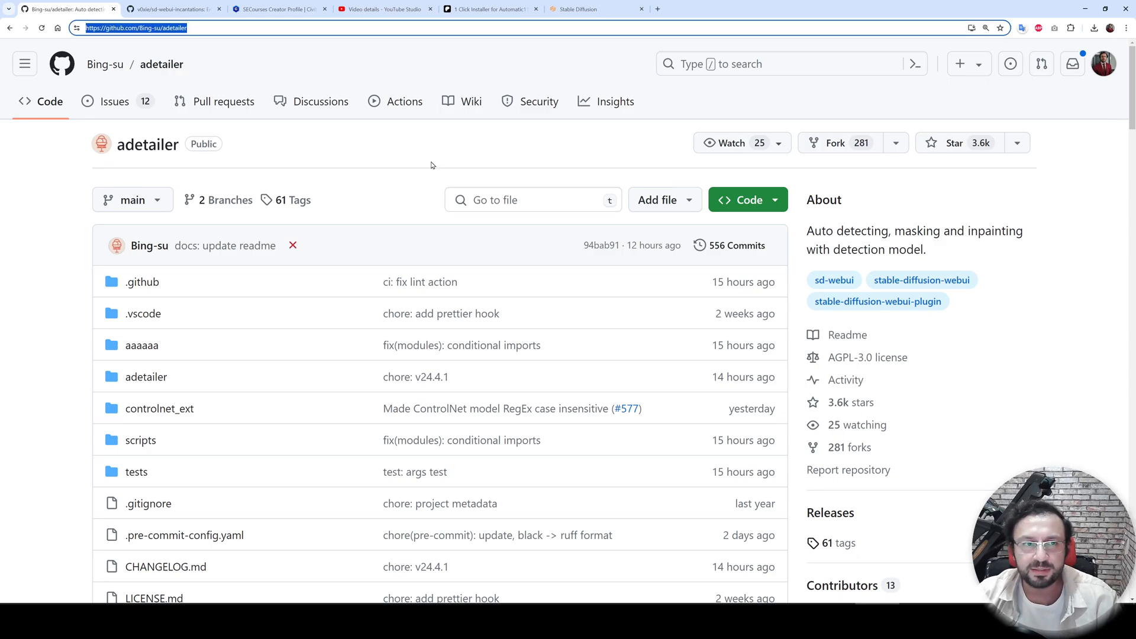
{"action": "left_click", "coordinate": [584, 8]}
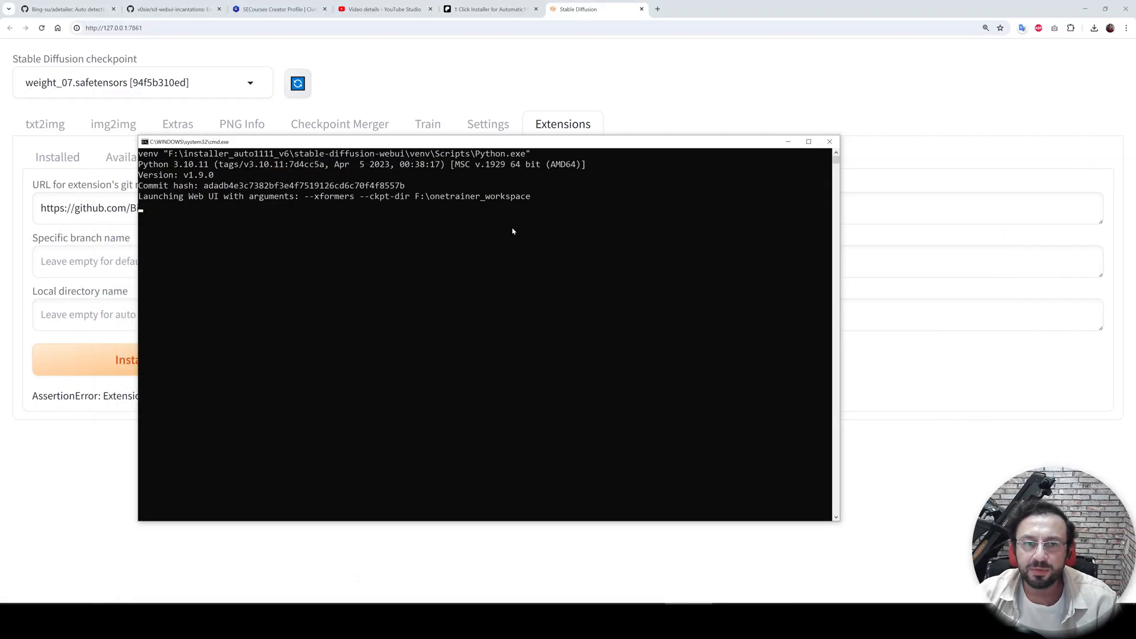
{"action": "mouse_move", "coordinate": [508, 237]}
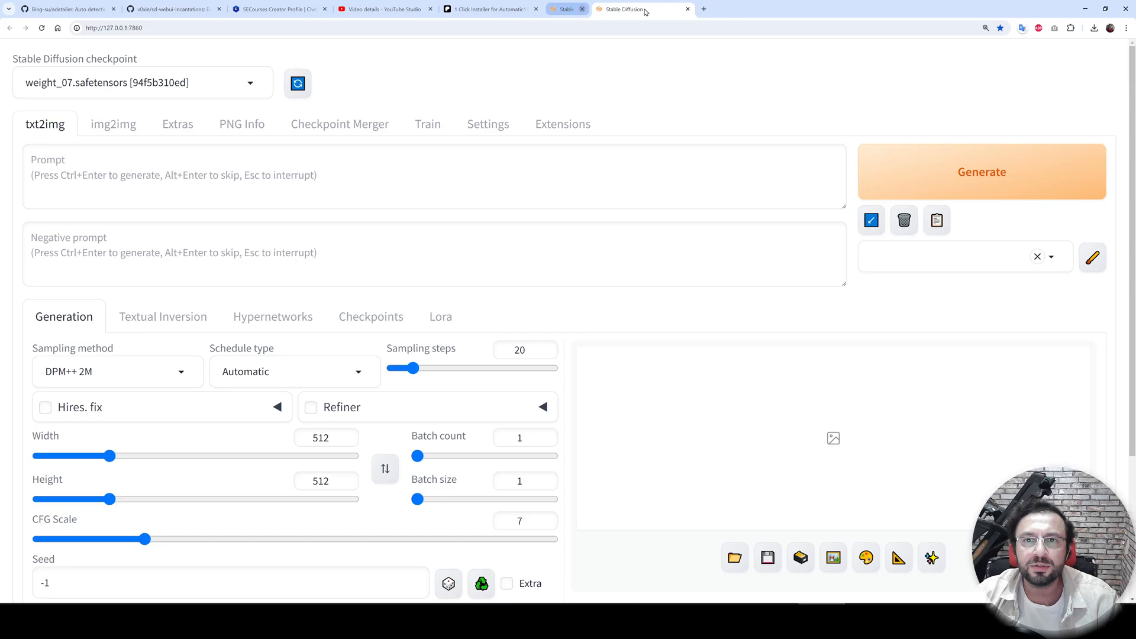
Expand the txt2img Incantations accordion to inspect the PAG and Multi-Concept T2I-Zero panels
{"action": "scroll", "scroll_direction": "down", "scroll_amount": 3}
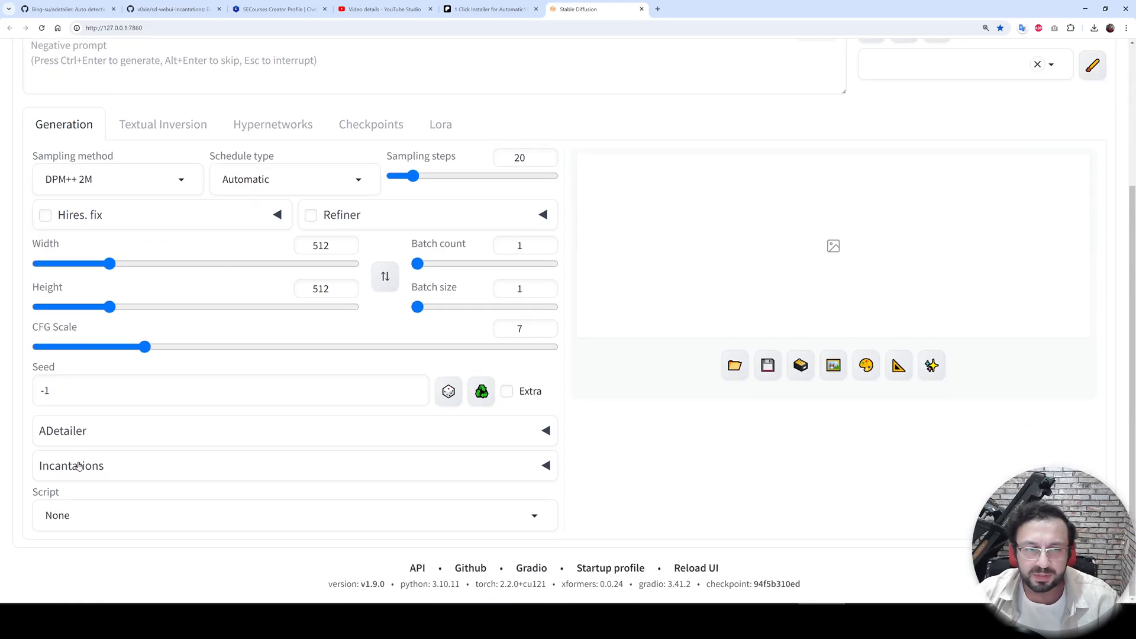
{"action": "mouse_move", "coordinate": [108, 473]}
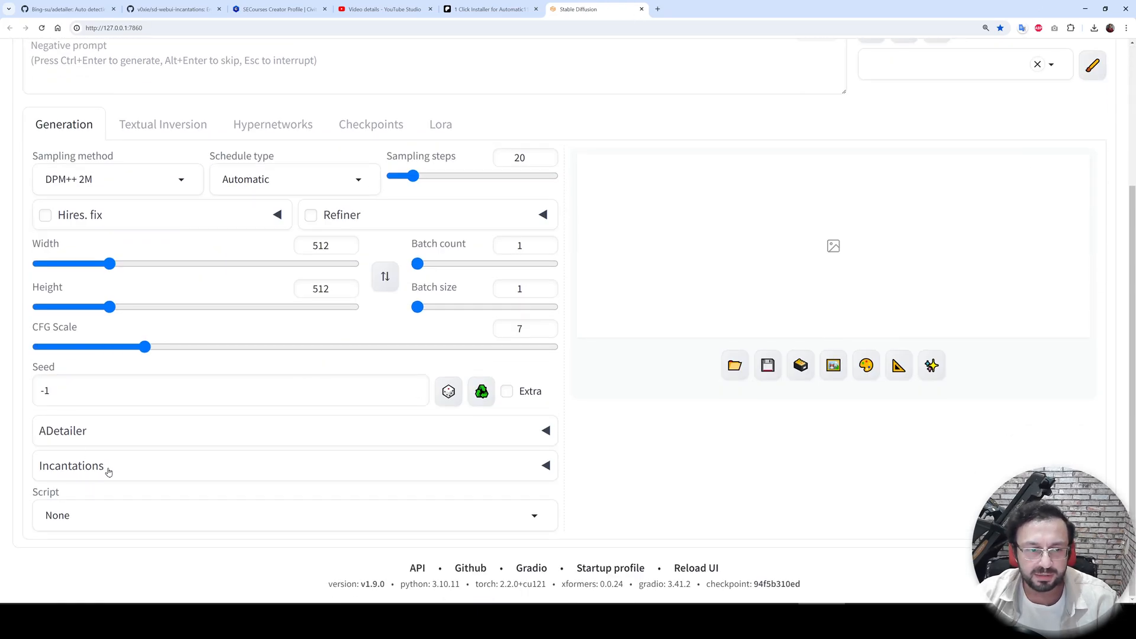
{"action": "left_click", "coordinate": [100, 466]}
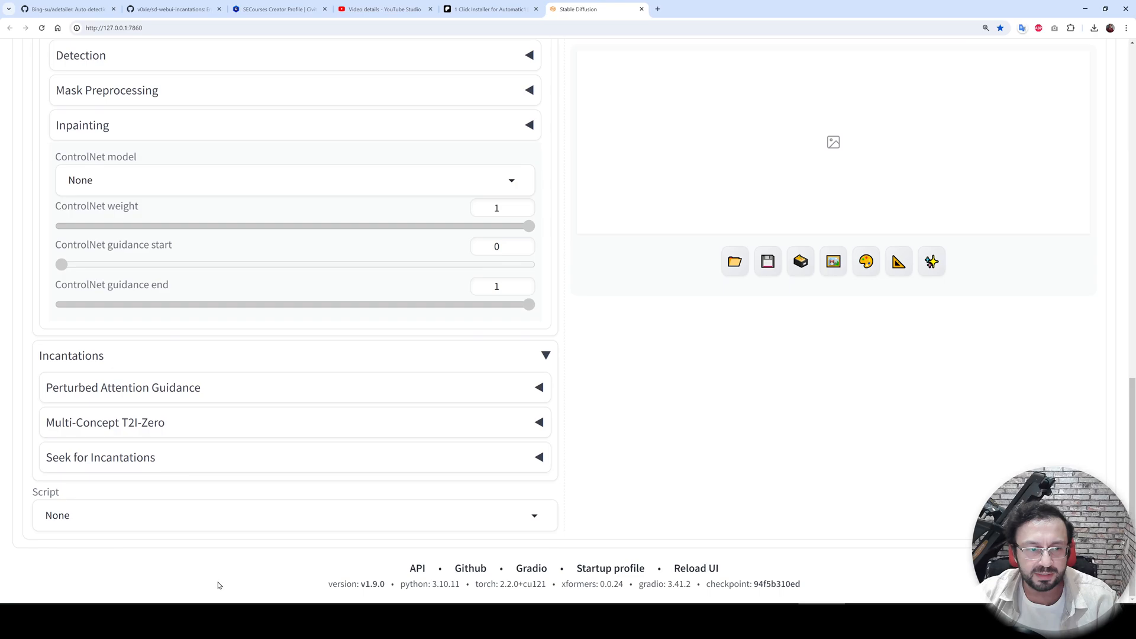
{"action": "left_click", "coordinate": [124, 388]}
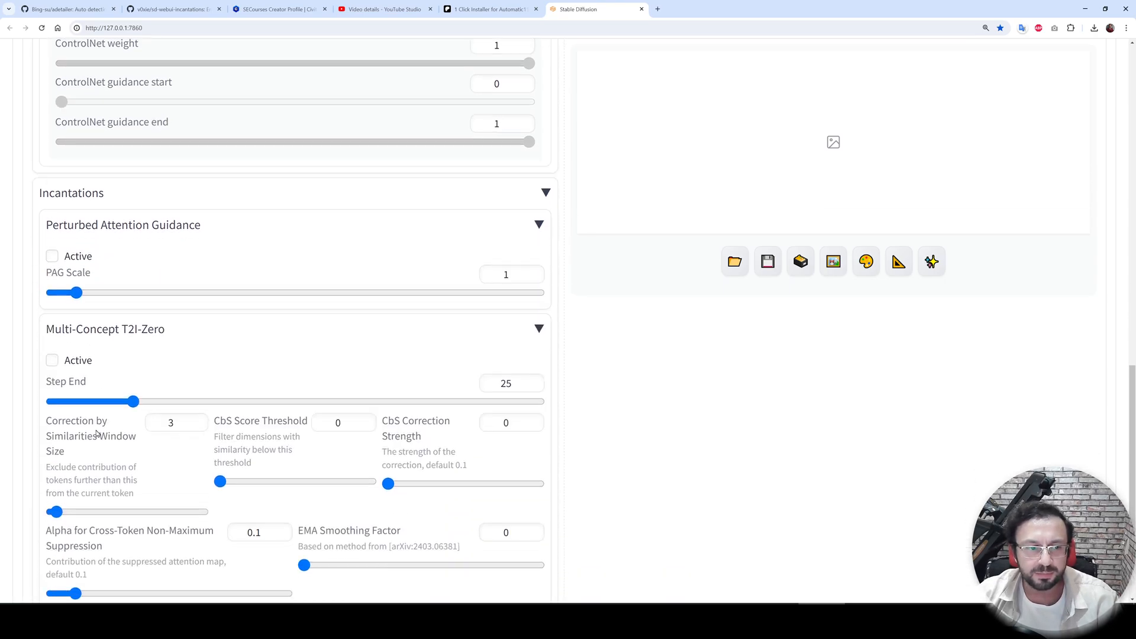
{"action": "scroll", "scroll_direction": "down", "scroll_amount": 3}
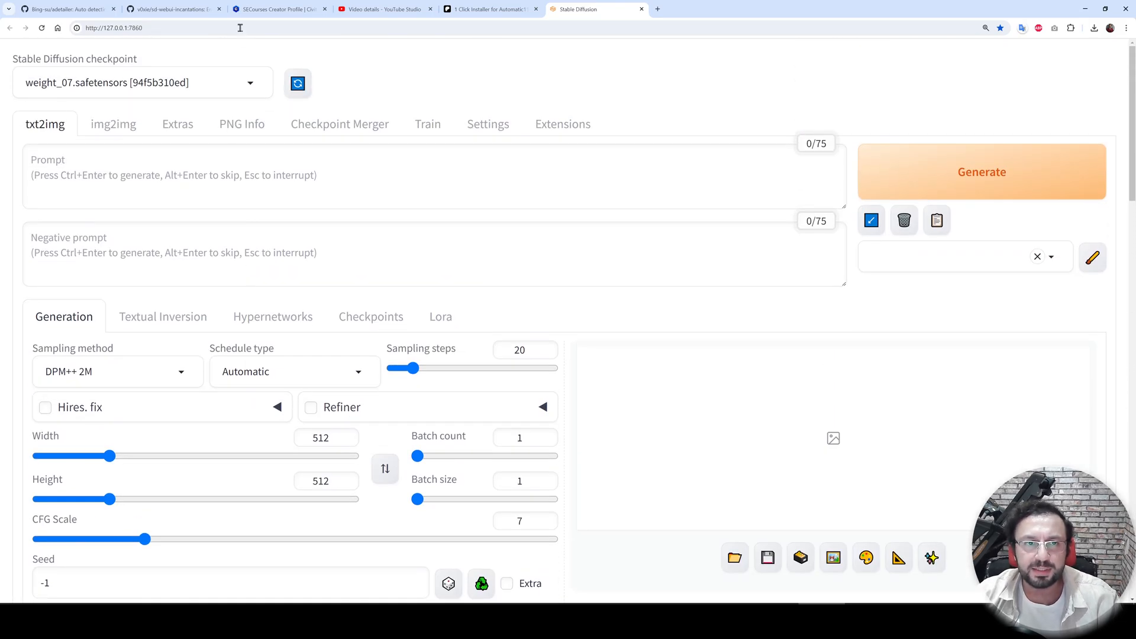
{"action": "left_click", "coordinate": [279, 10]}
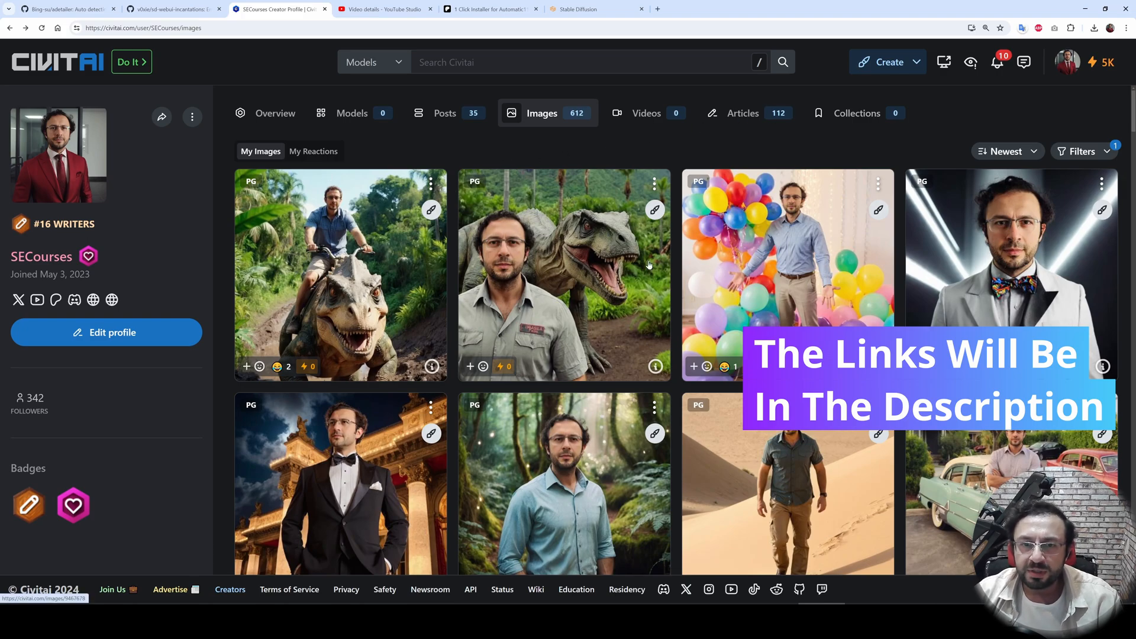
{"action": "mouse_move", "coordinate": [392, 279]}
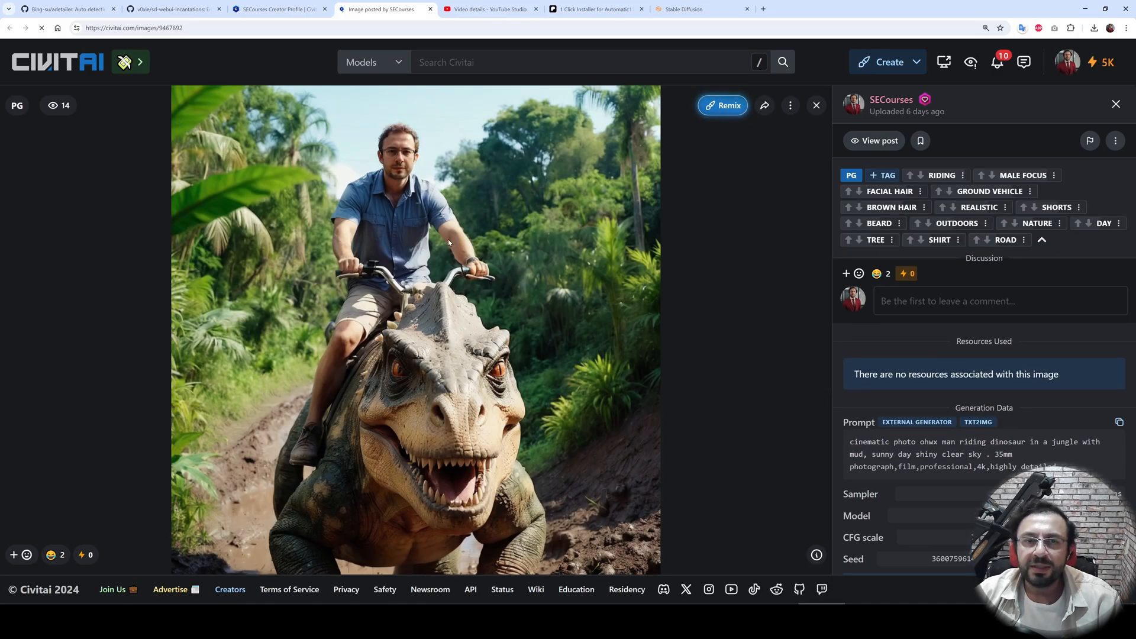
{"action": "mouse_move", "coordinate": [497, 224]}
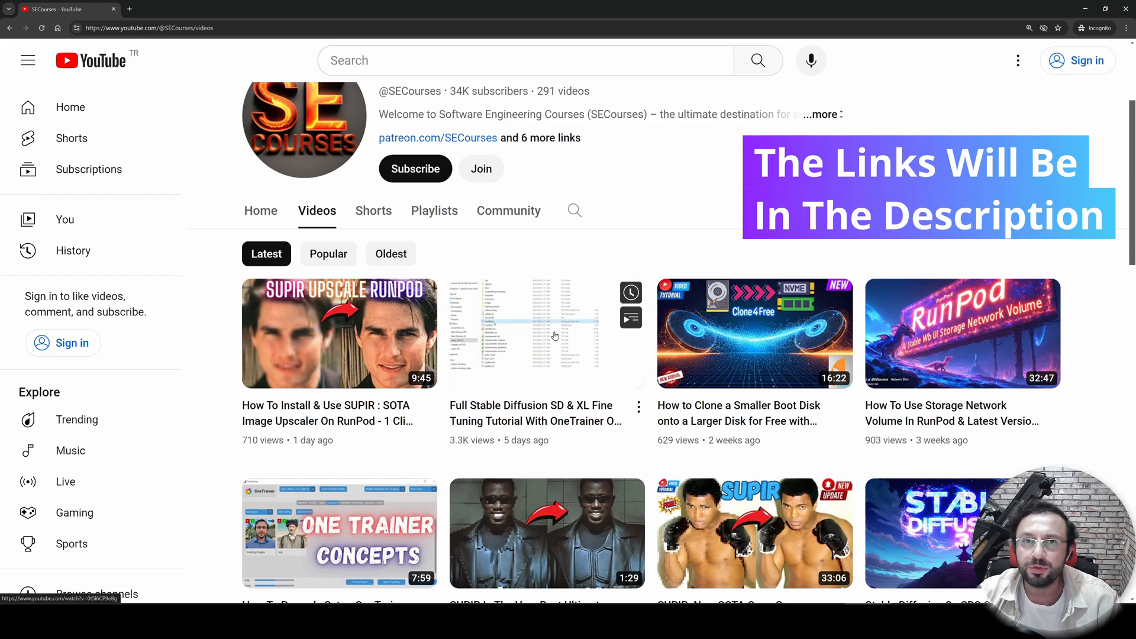
{"action": "mouse_move", "coordinate": [673, 209]}
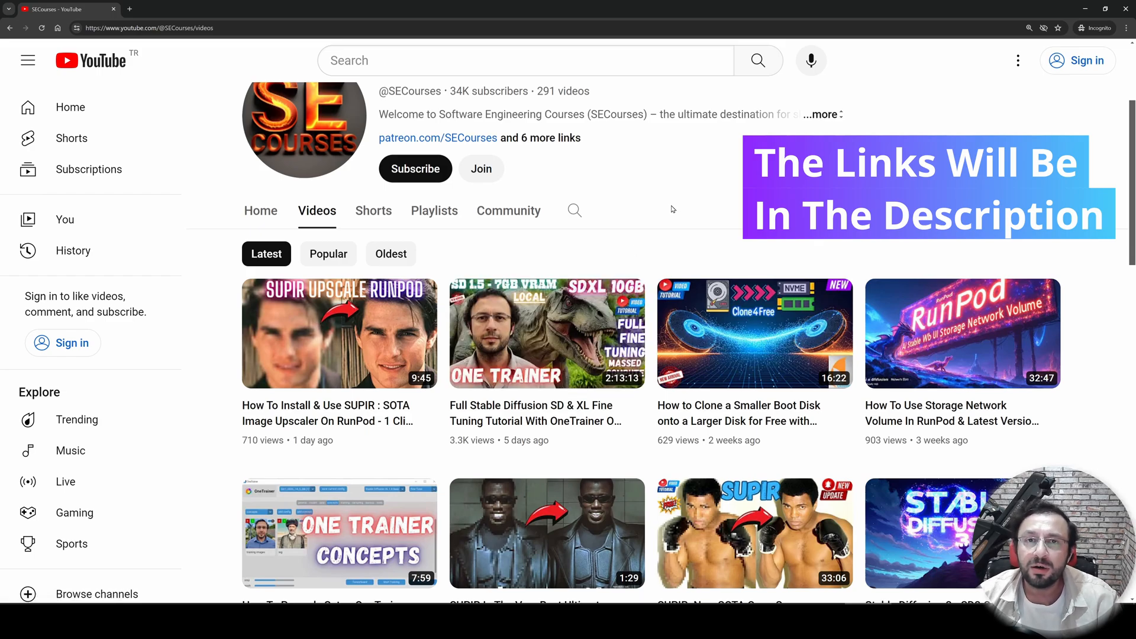
{"action": "mouse_move", "coordinate": [951, 71]}
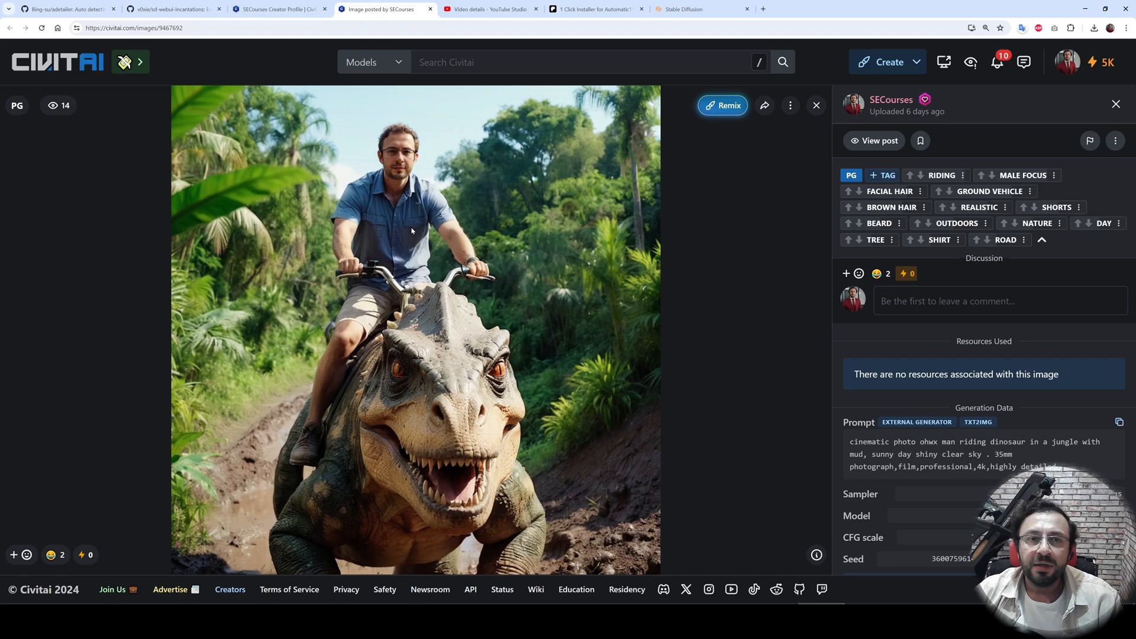
Bring up the dinosaur rider image's generation data in the Web UI's PNG Info tab
{"action": "left_click", "coordinate": [689, 10]}
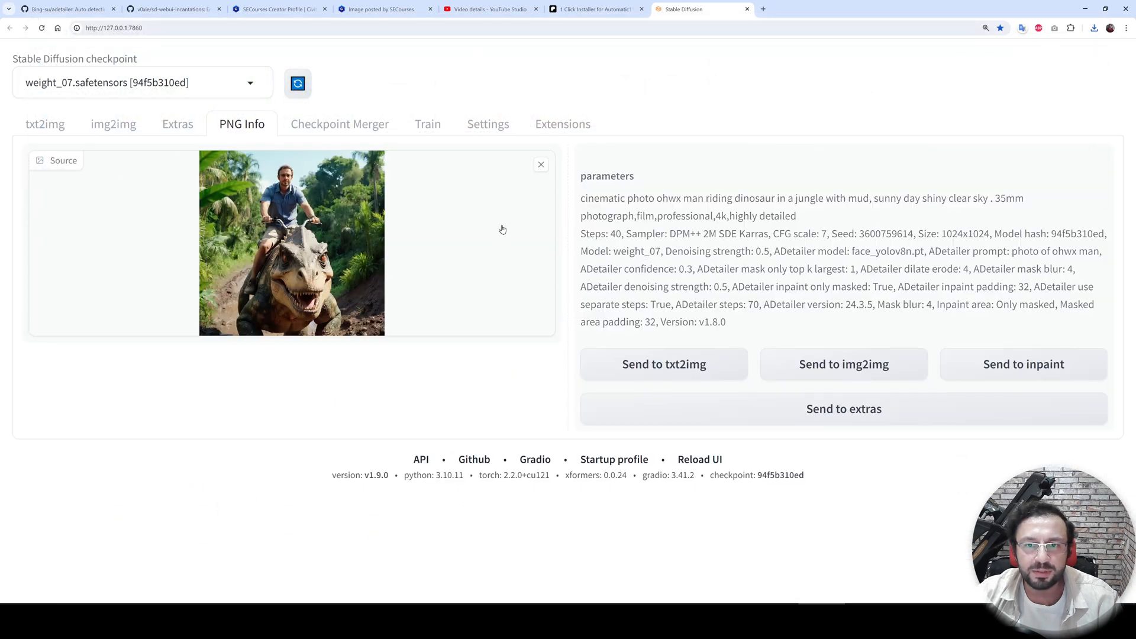
{"action": "left_click", "coordinate": [664, 364]}
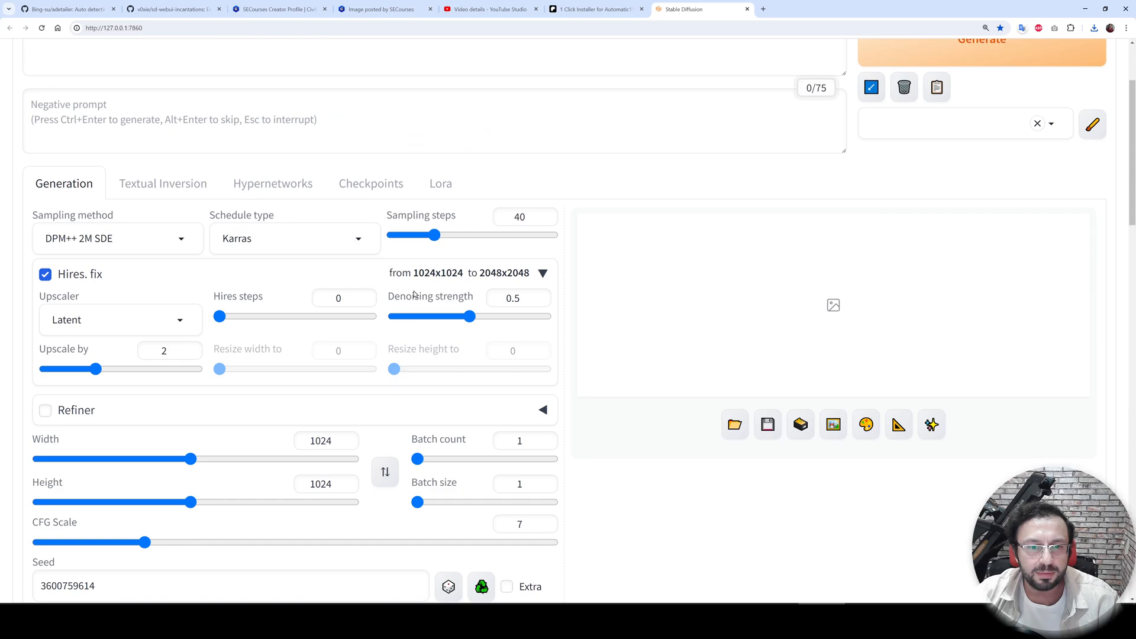
{"action": "mouse_move", "coordinate": [87, 282]}
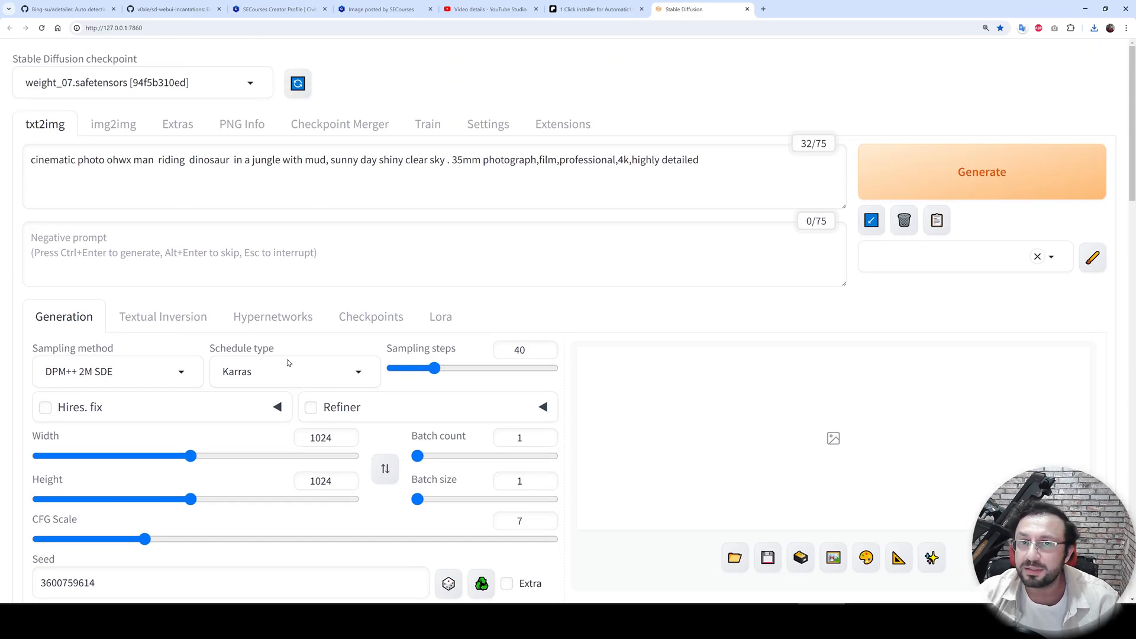
{"action": "left_click", "coordinate": [295, 371]}
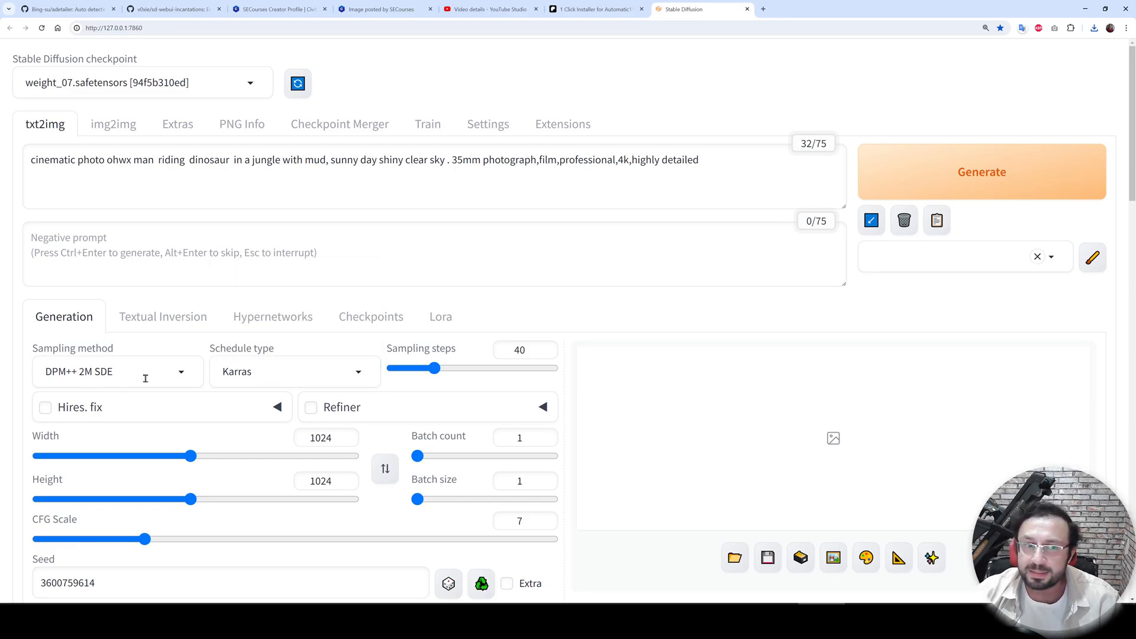
Enable ADetailer with face_yolov8n.pt, prompt 'photo of ohwx man' and 70 inpainting steps
{"action": "scroll", "scroll_direction": "down", "scroll_amount": 3}
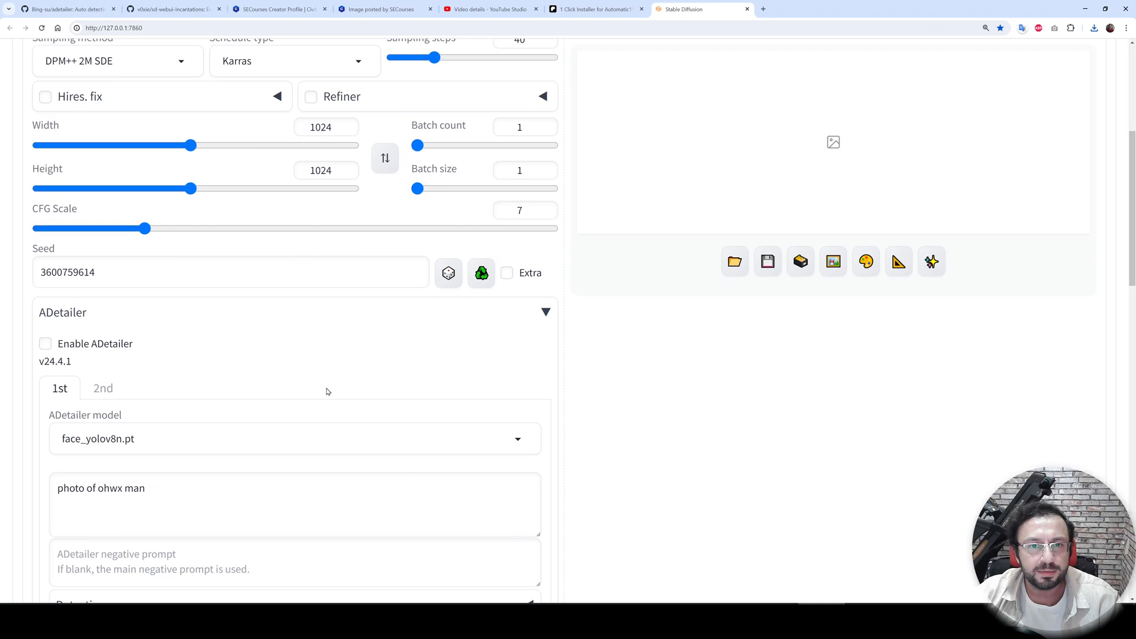
{"action": "scroll", "scroll_direction": "down", "scroll_amount": 3}
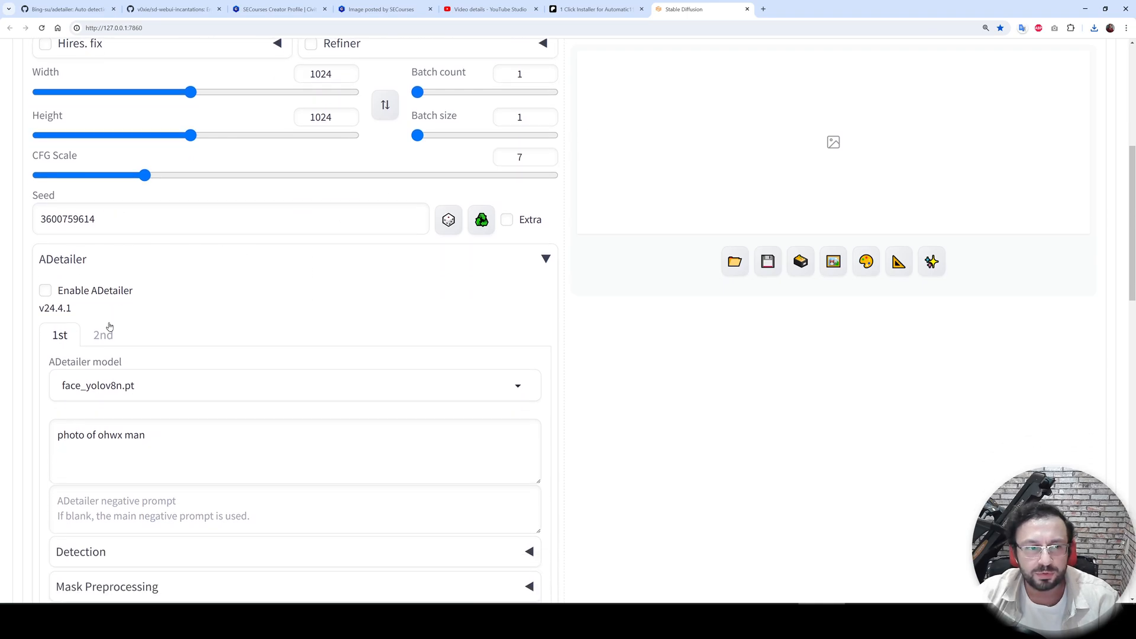
{"action": "left_click", "coordinate": [45, 291]}
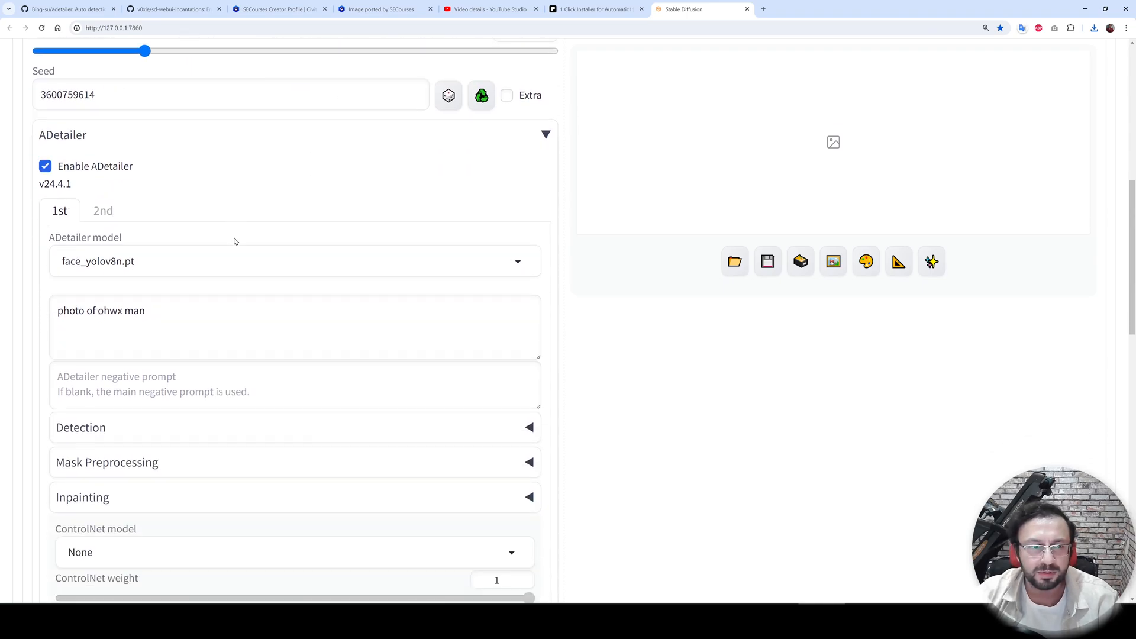
{"action": "scroll", "scroll_direction": "down", "scroll_amount": 3}
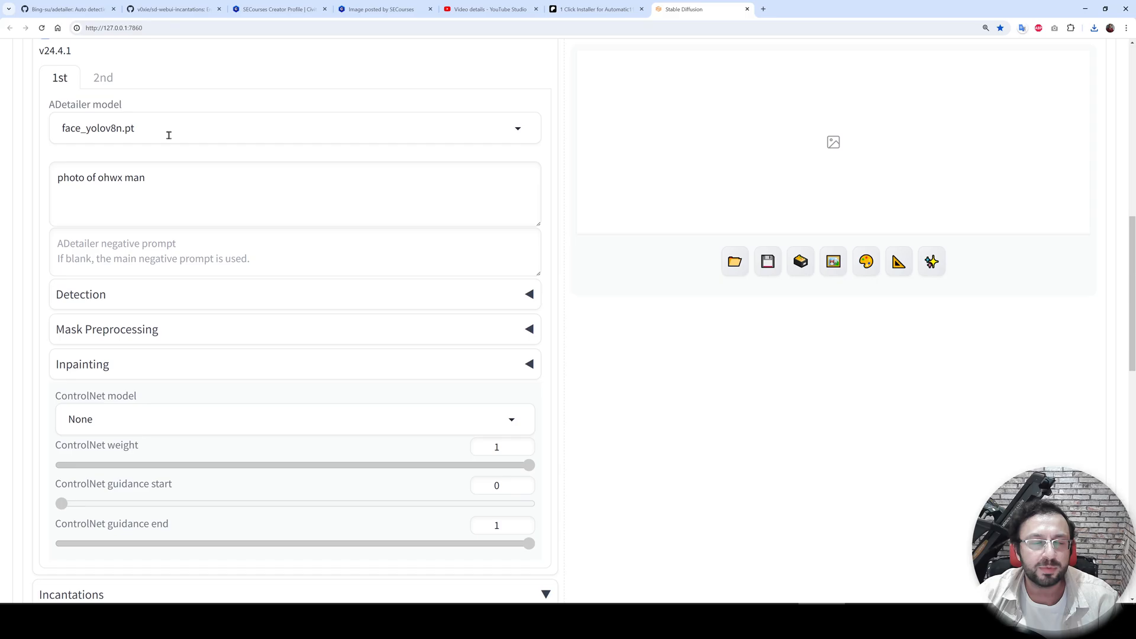
{"action": "left_click", "coordinate": [81, 294]}
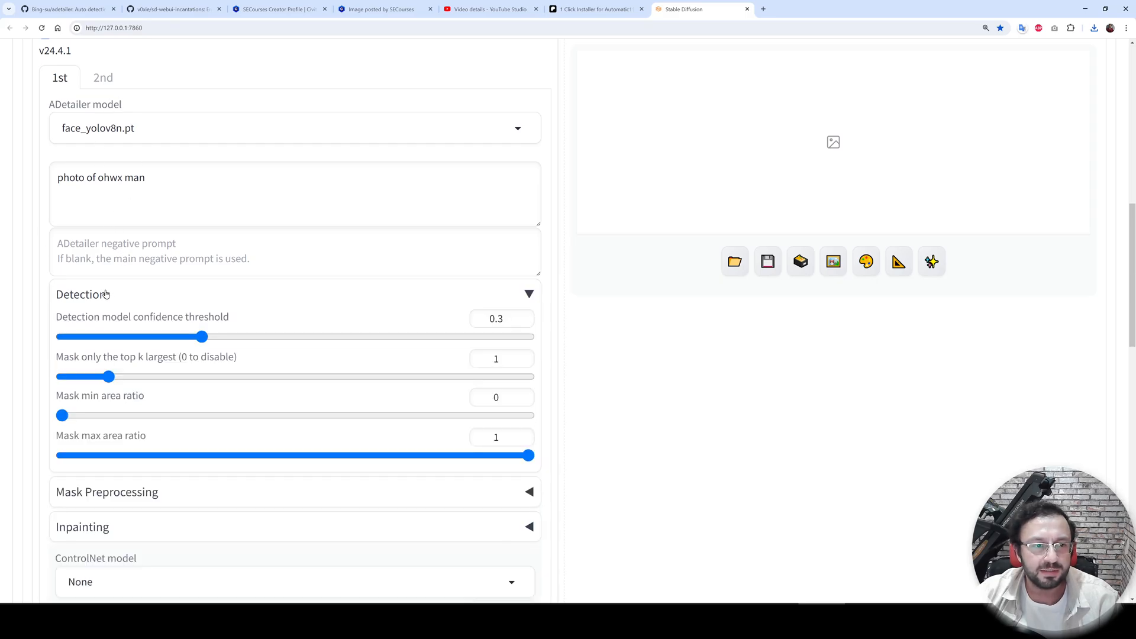
{"action": "scroll", "scroll_direction": "down", "scroll_amount": 3}
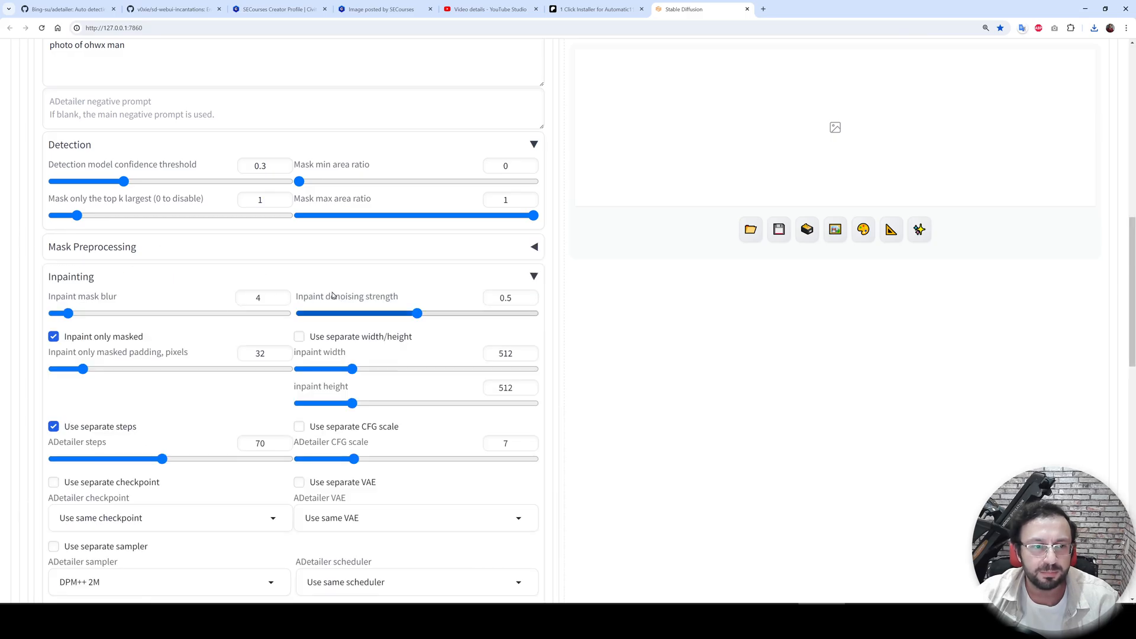
{"action": "scroll", "scroll_direction": "down", "scroll_amount": 3}
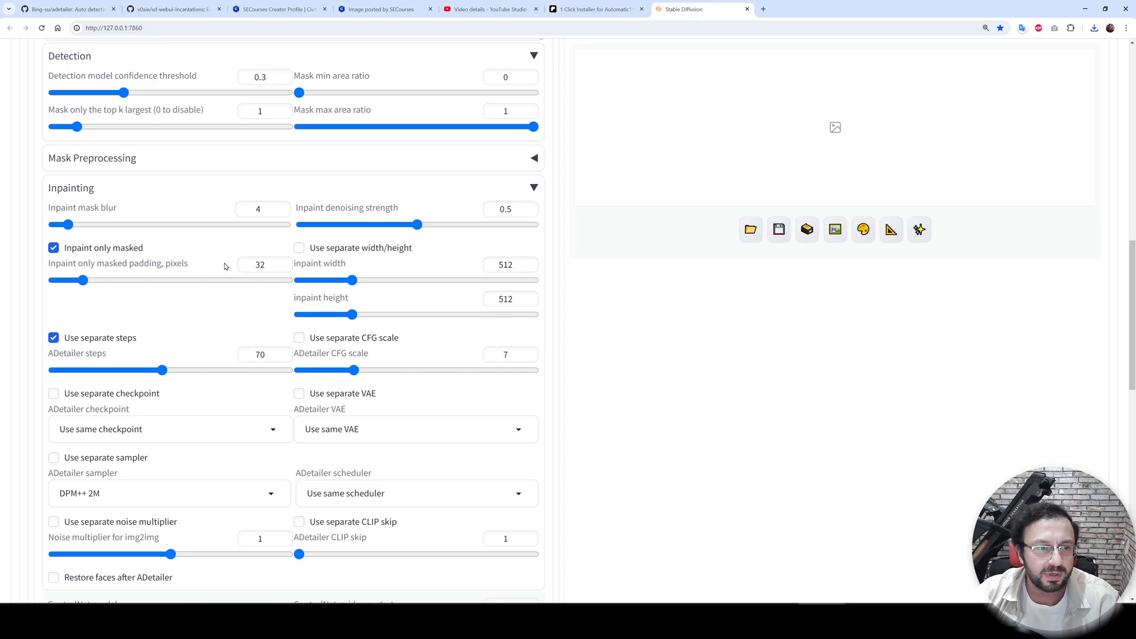
{"action": "scroll", "scroll_direction": "down", "scroll_amount": 3}
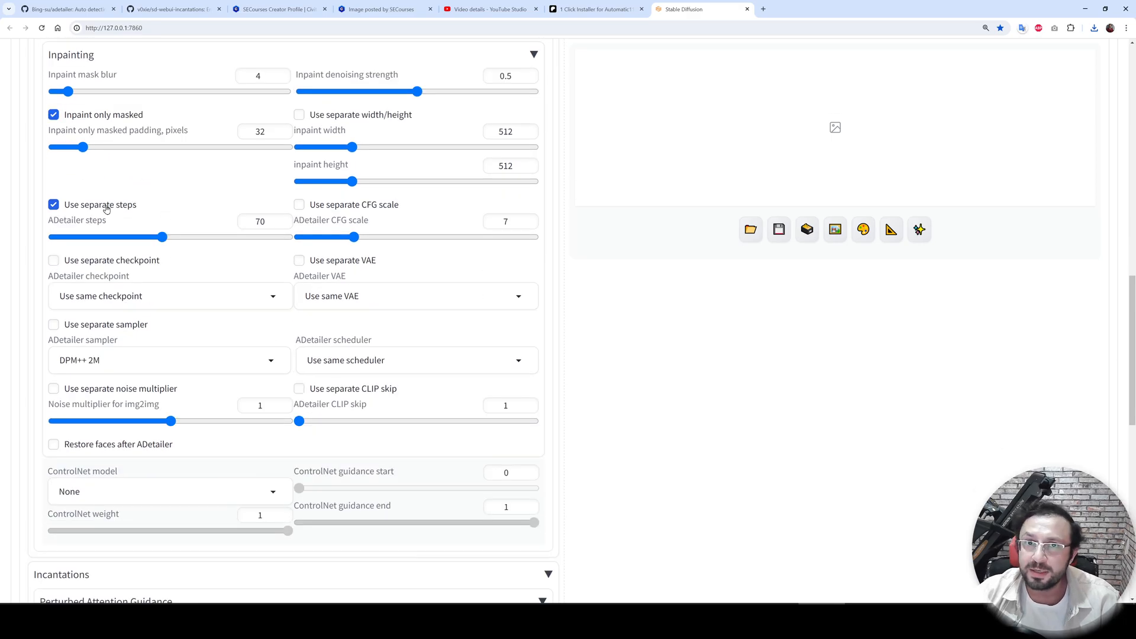
{"action": "scroll", "scroll_direction": "down", "scroll_amount": 3}
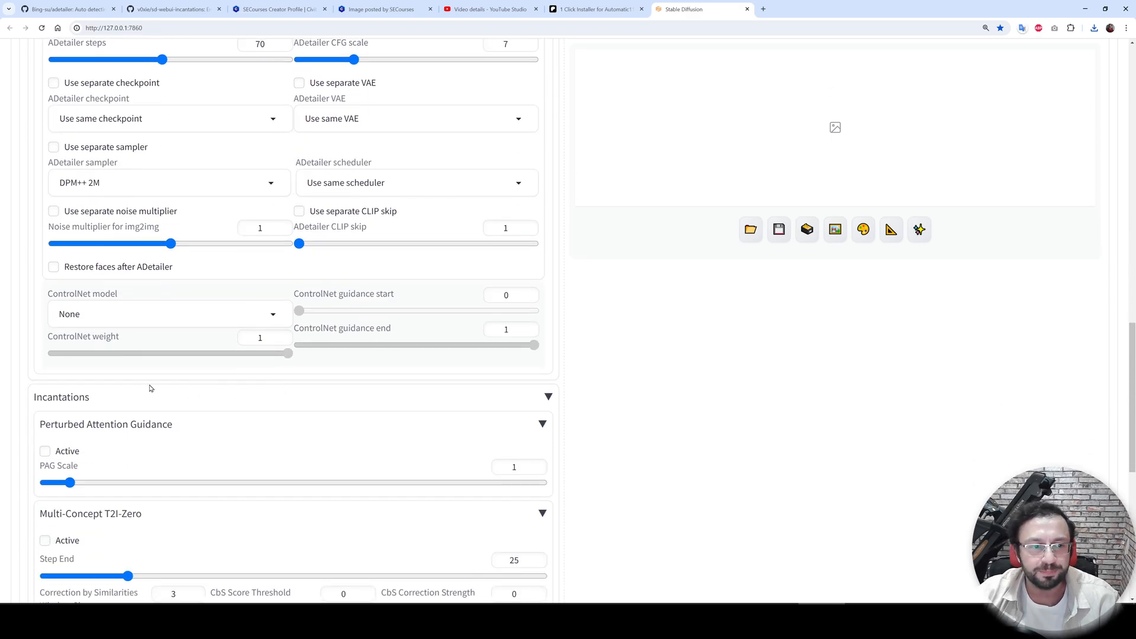
{"action": "scroll", "scroll_direction": "down", "scroll_amount": 3}
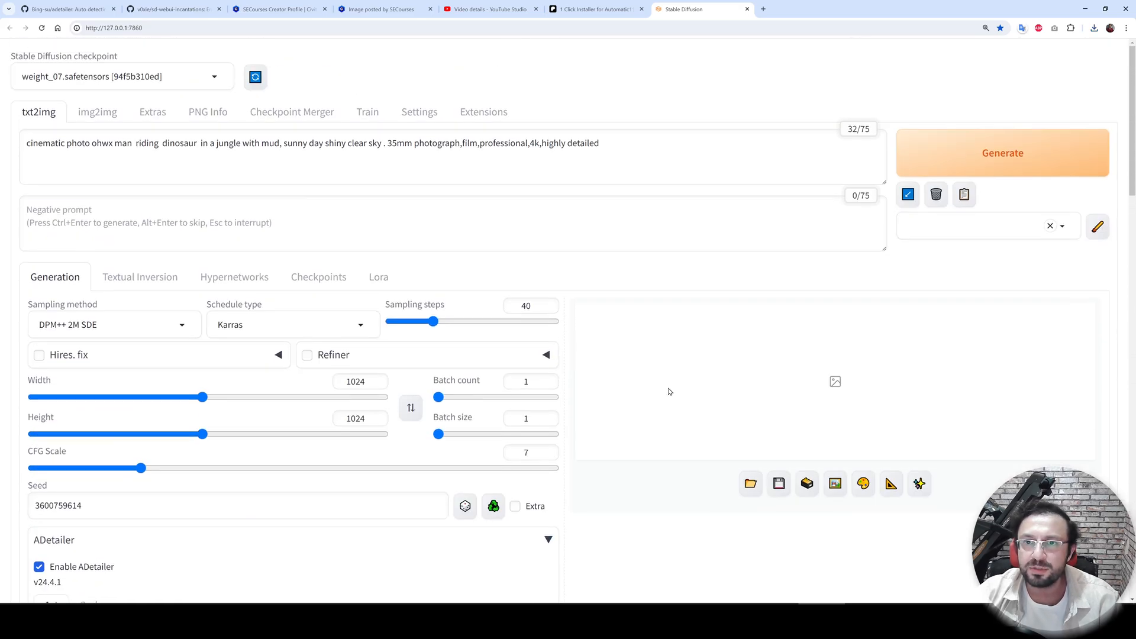
{"action": "left_click", "coordinate": [1003, 152]}
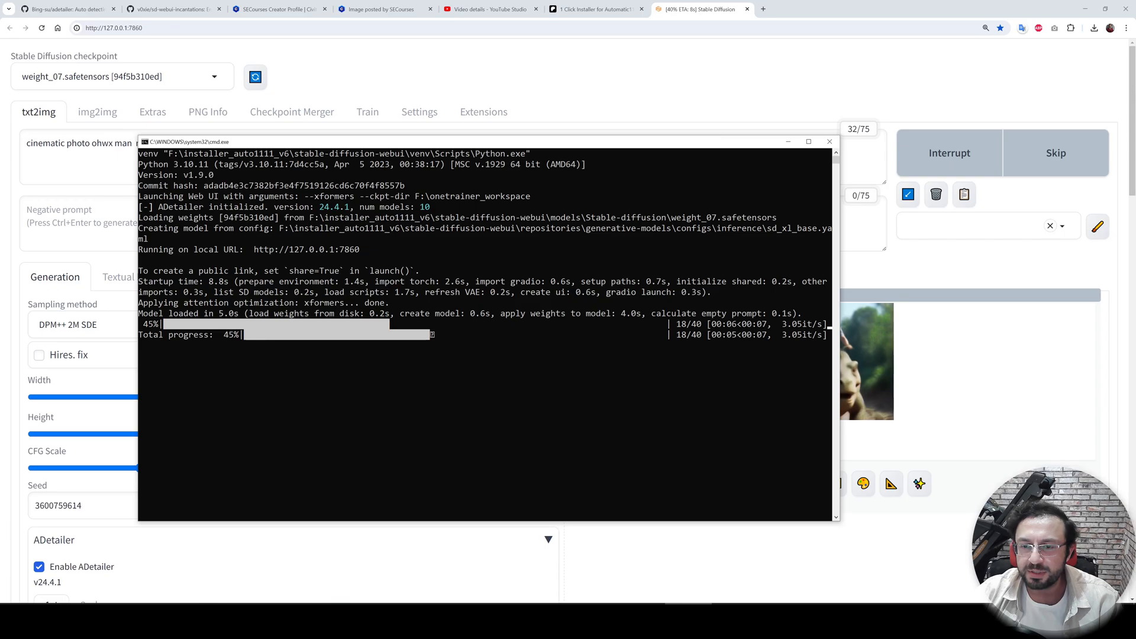
{"action": "left_click", "coordinate": [868, 361]}
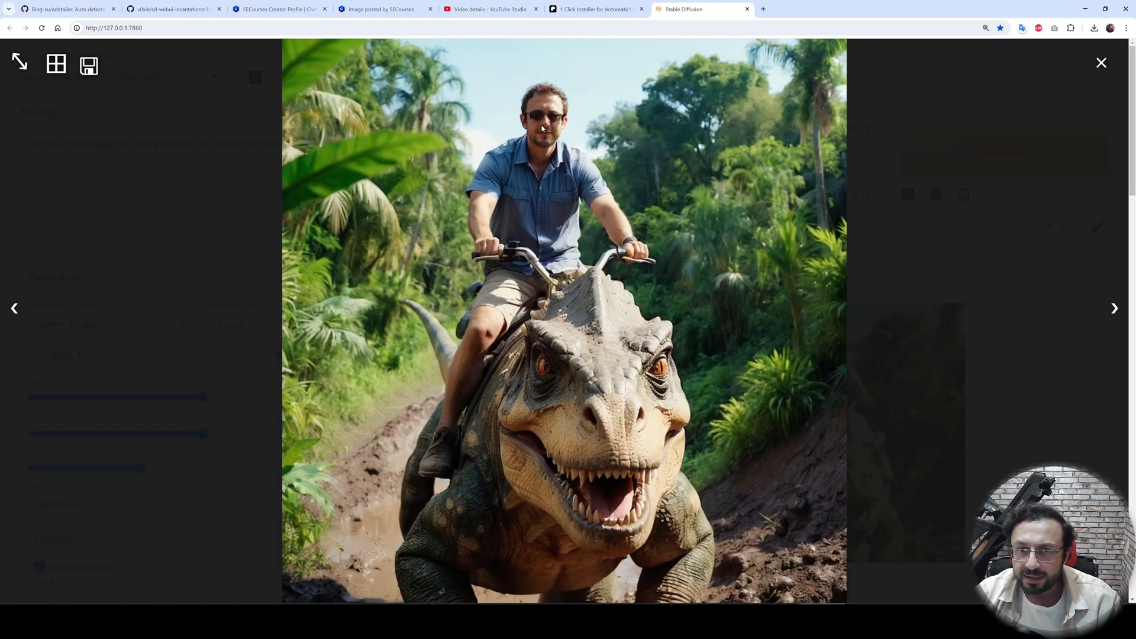
{"action": "left_click", "coordinate": [1101, 62]}
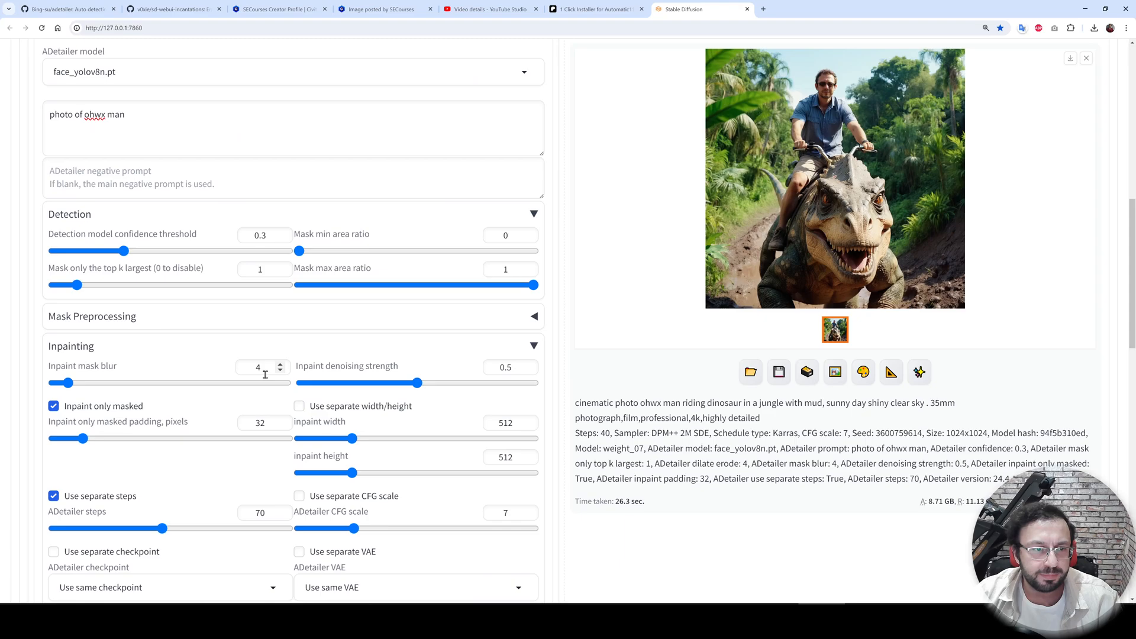
{"action": "scroll", "scroll_direction": "down", "scroll_amount": 3}
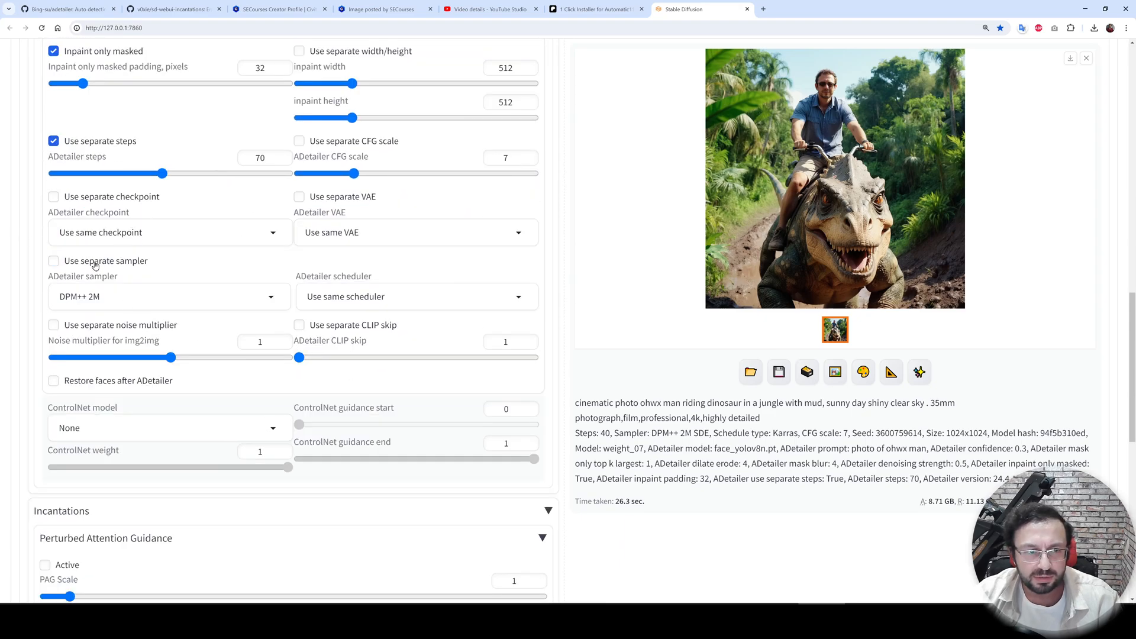
{"action": "left_click", "coordinate": [54, 261]}
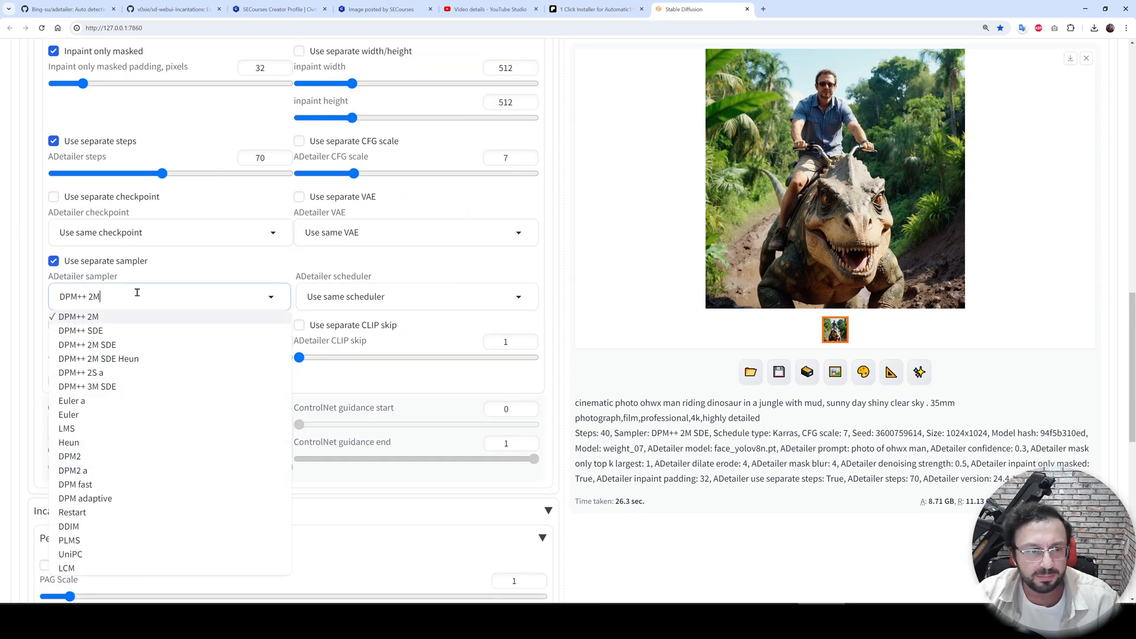
{"action": "left_click", "coordinate": [87, 344]}
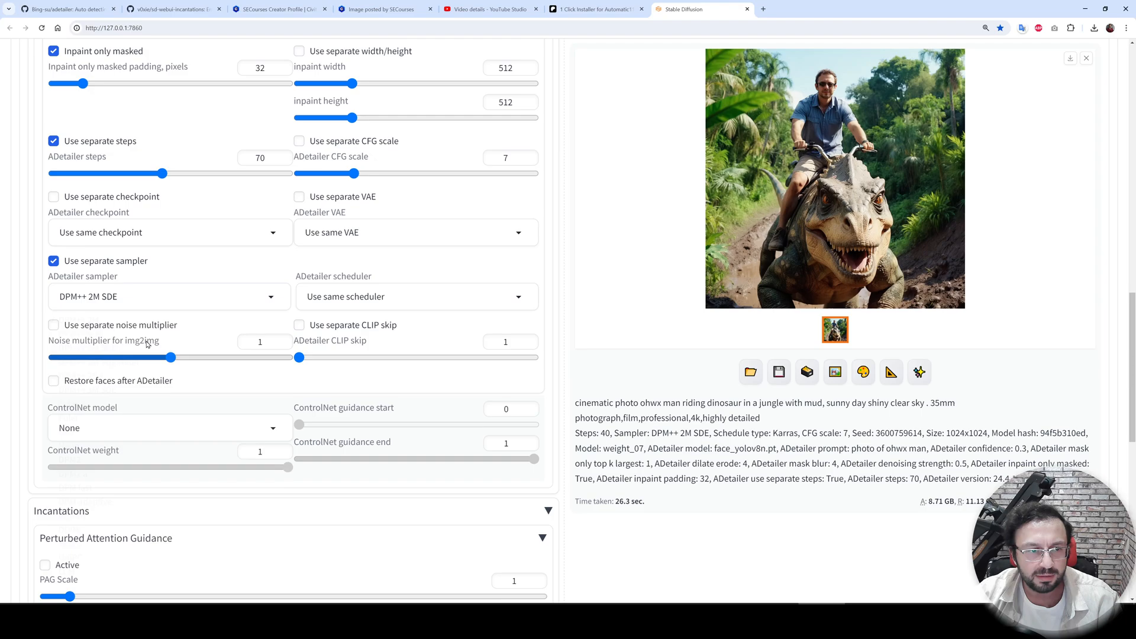
{"action": "left_click", "coordinate": [417, 296]}
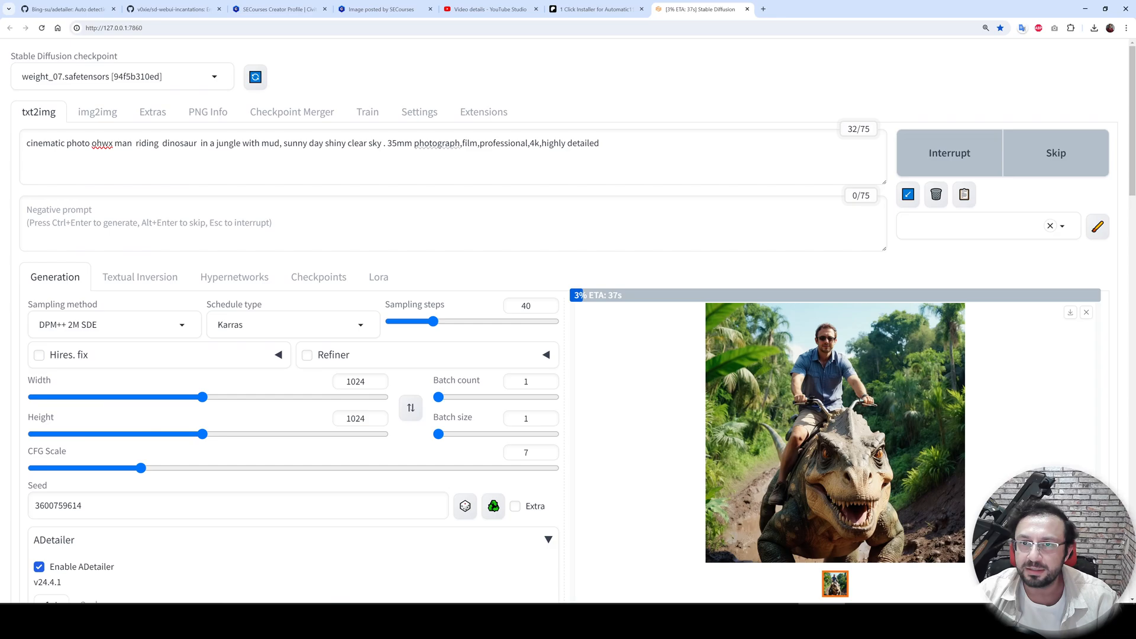
{"action": "left_click", "coordinate": [834, 433]}
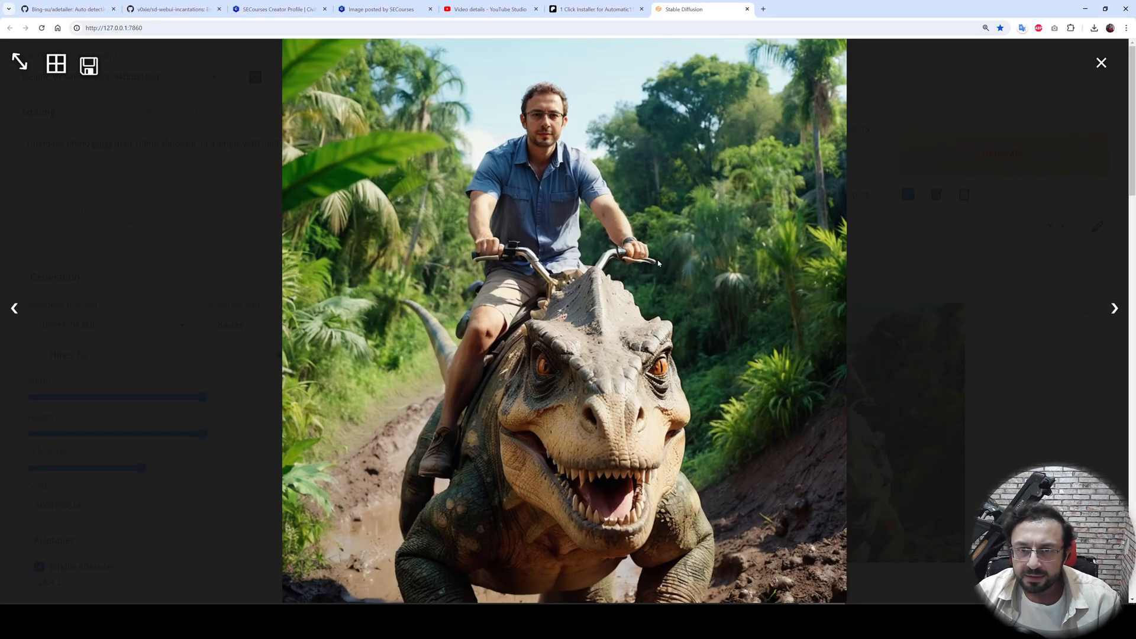
{"action": "mouse_move", "coordinate": [1044, 393]}
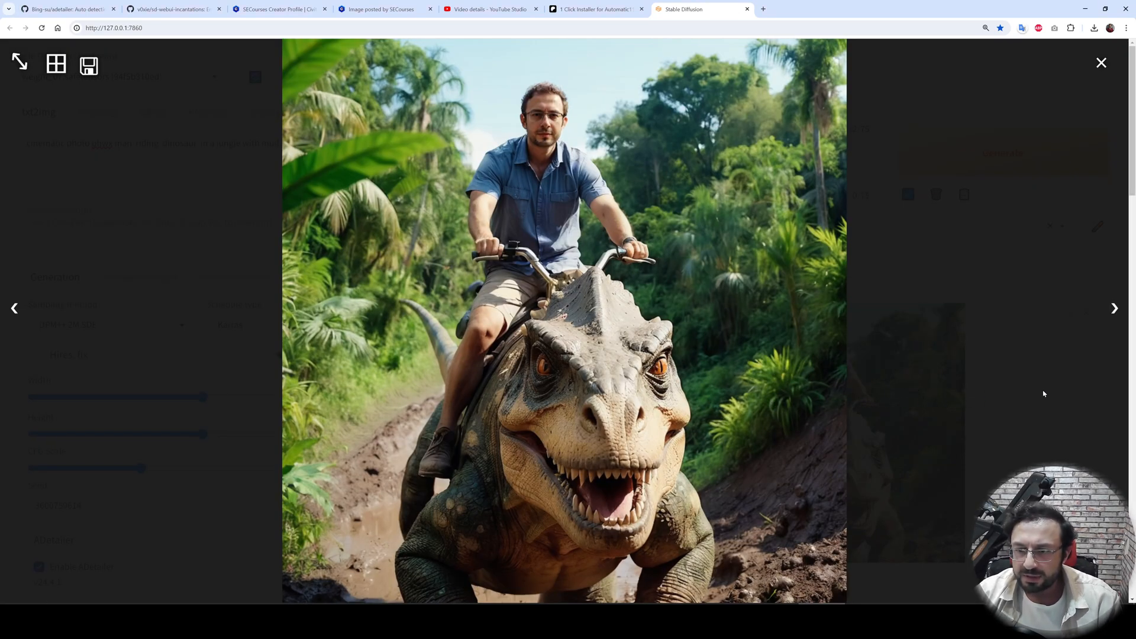
{"action": "left_click", "coordinate": [1101, 62]}
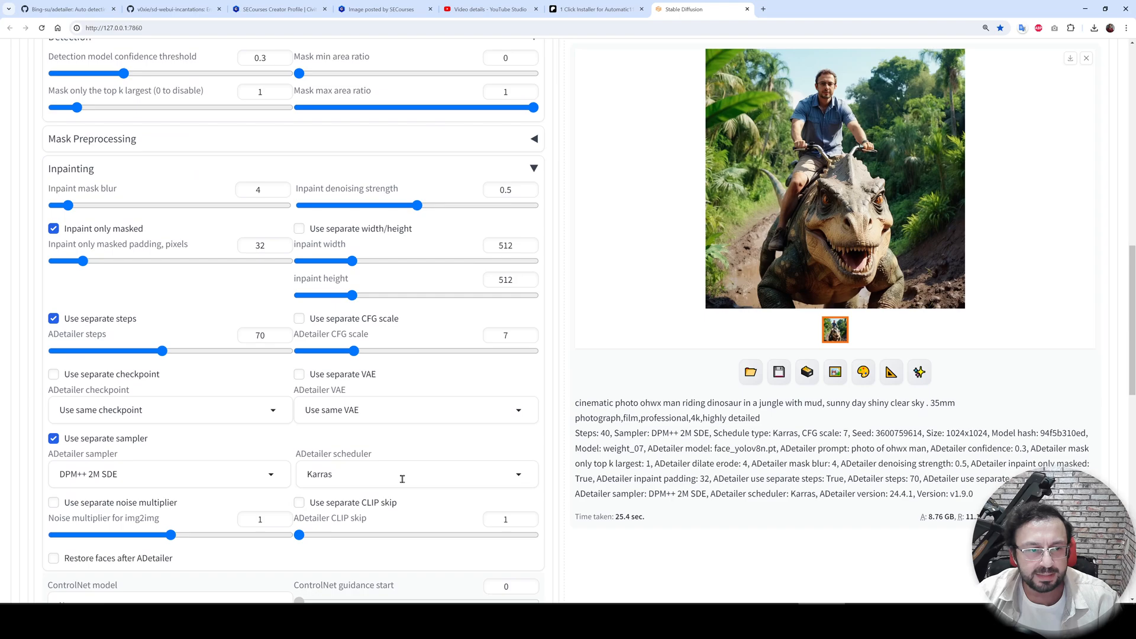
Save the generated dinosaur-rider image from the lightbox and switch to the imgsli tab
{"action": "scroll", "scroll_direction": "down", "scroll_amount": 3}
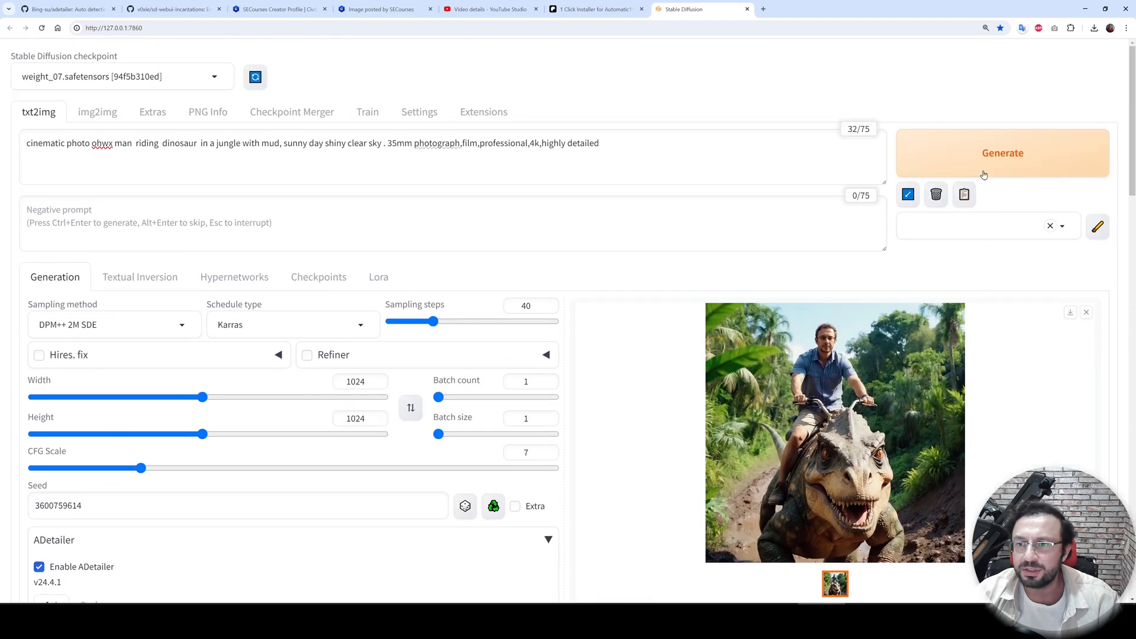
{"action": "left_click", "coordinate": [834, 434]}
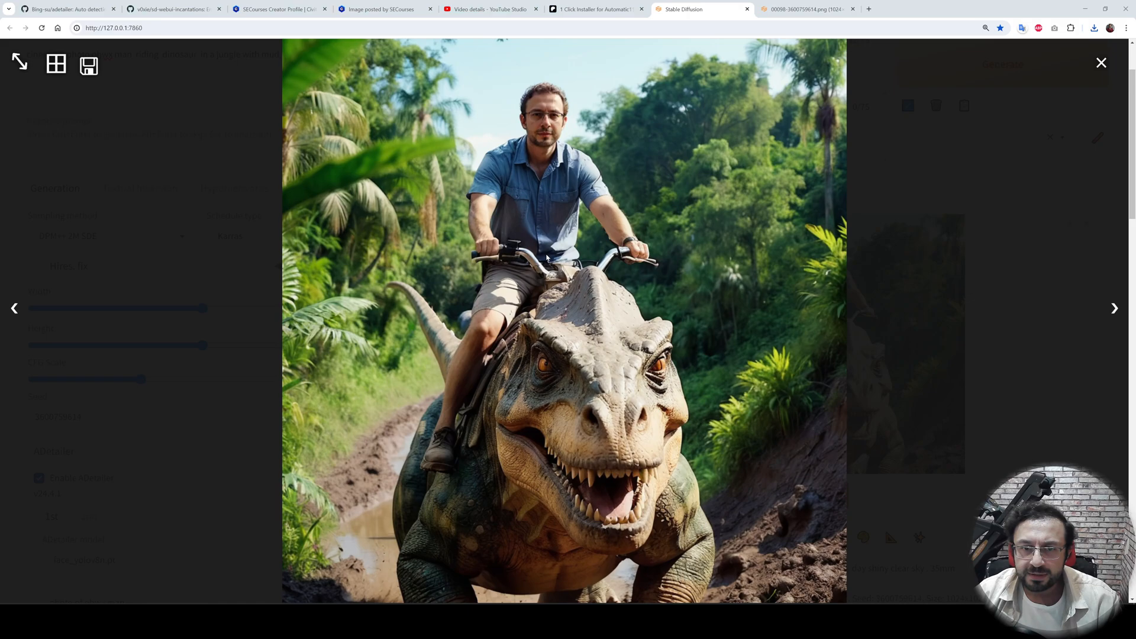
{"action": "left_click", "coordinate": [88, 64]}
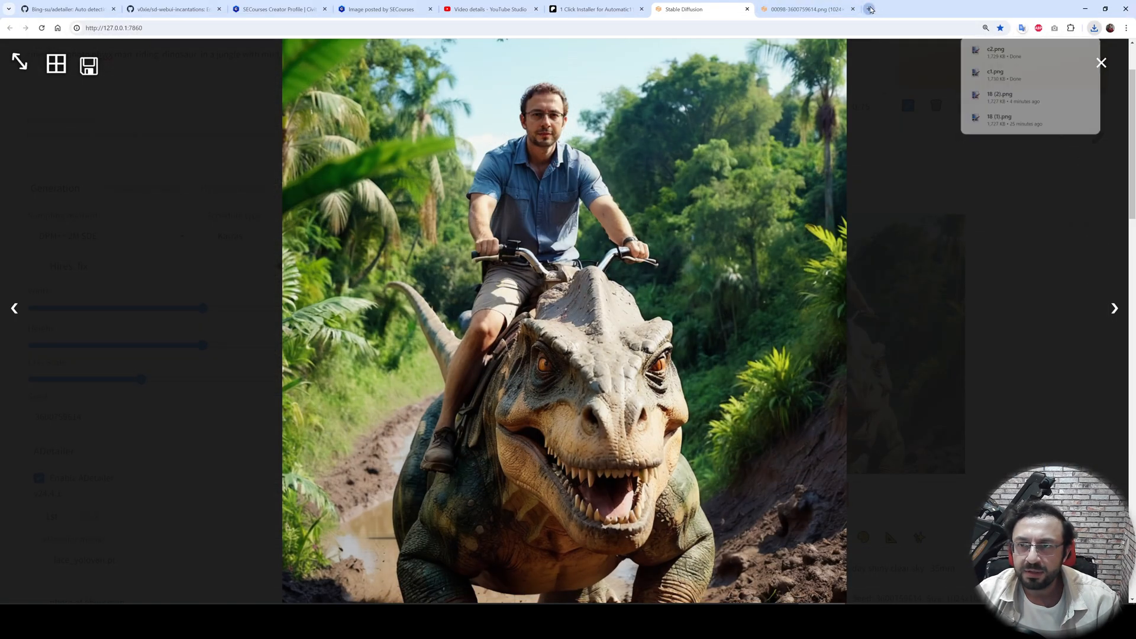
{"action": "left_click", "coordinate": [869, 9]}
{"action": "type", "text": "https://imgsli.com"}
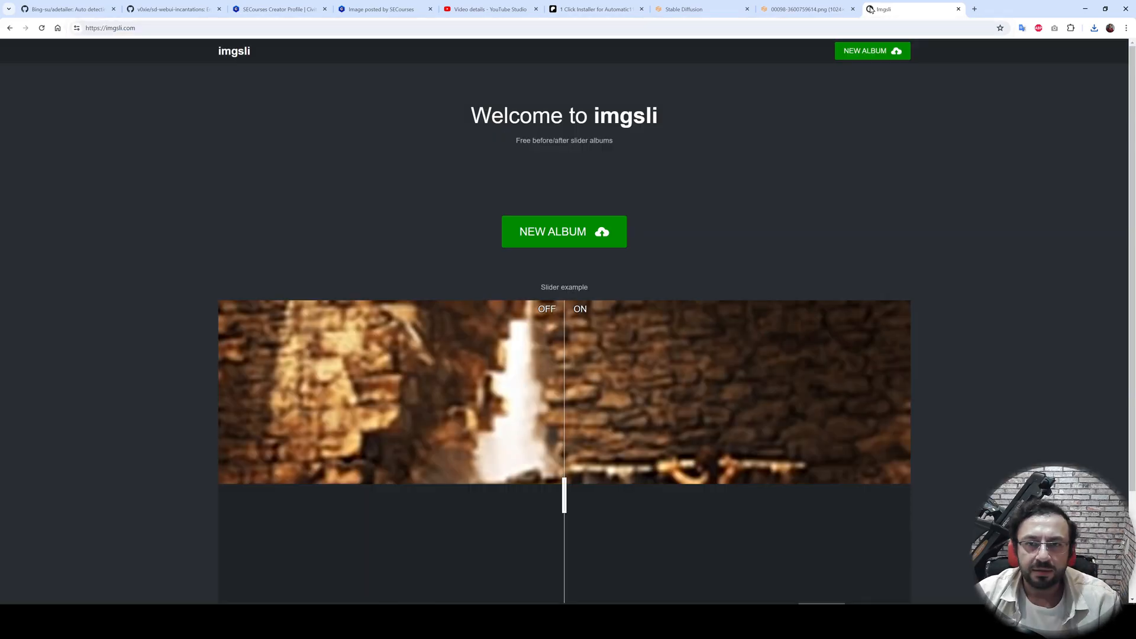
Create a new imgsli album from the c1 and c2 dinosaur-rider PNGs
{"action": "left_click", "coordinate": [564, 231]}
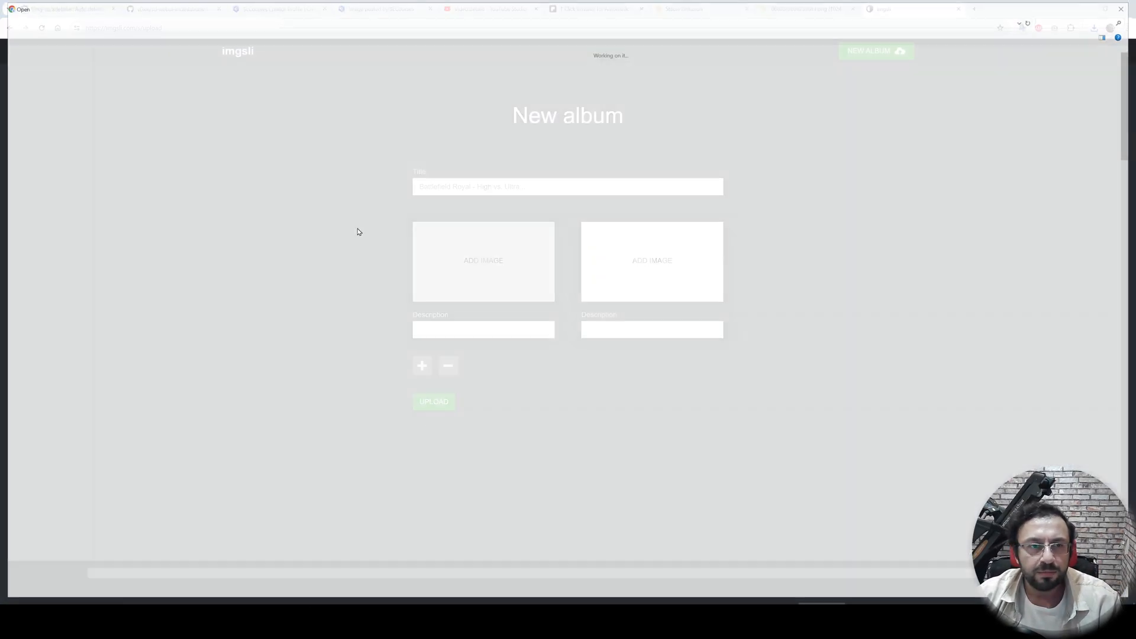
{"action": "left_click", "coordinate": [484, 260]}
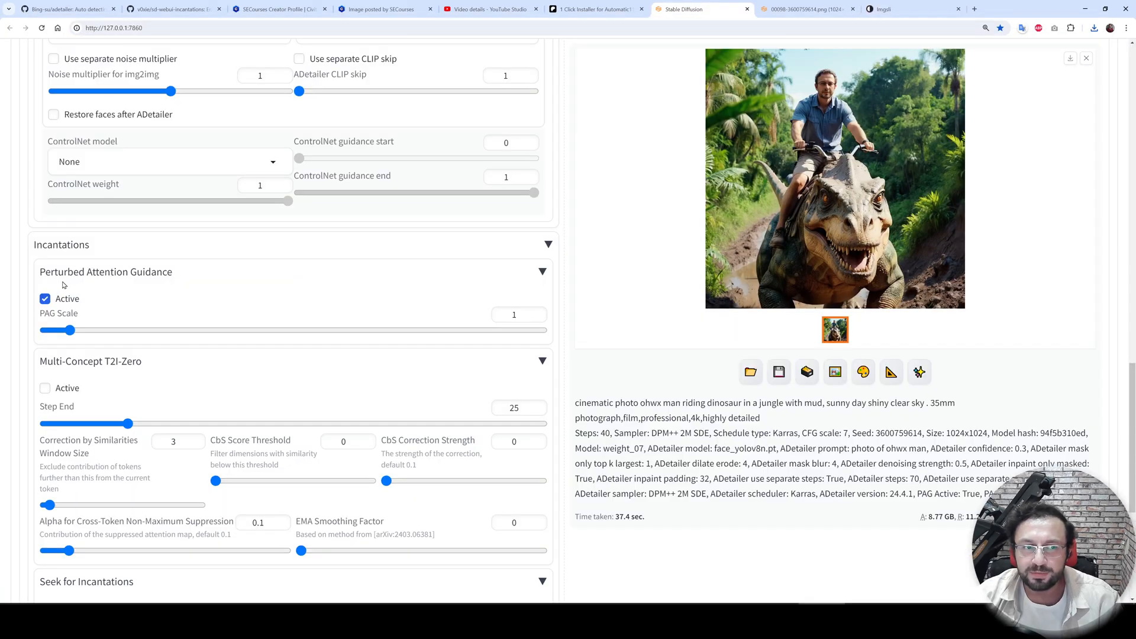
{"action": "left_click", "coordinate": [893, 9]}
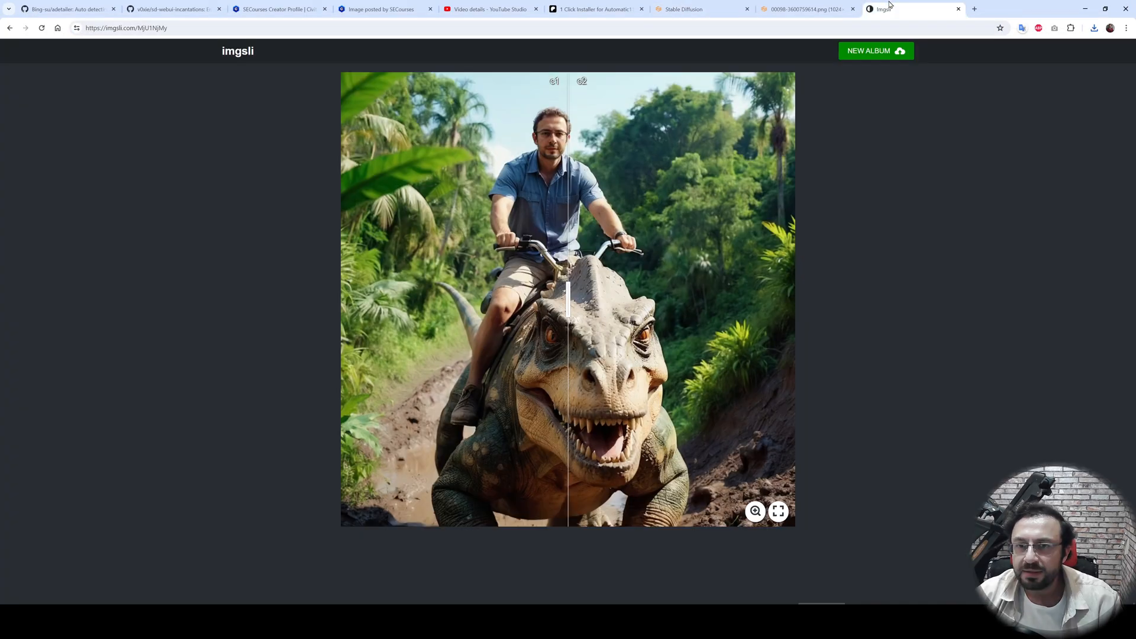
View the c1 versus c2 comparison full screen, sweeping the divider across the faces
{"action": "left_click", "coordinate": [778, 511]}
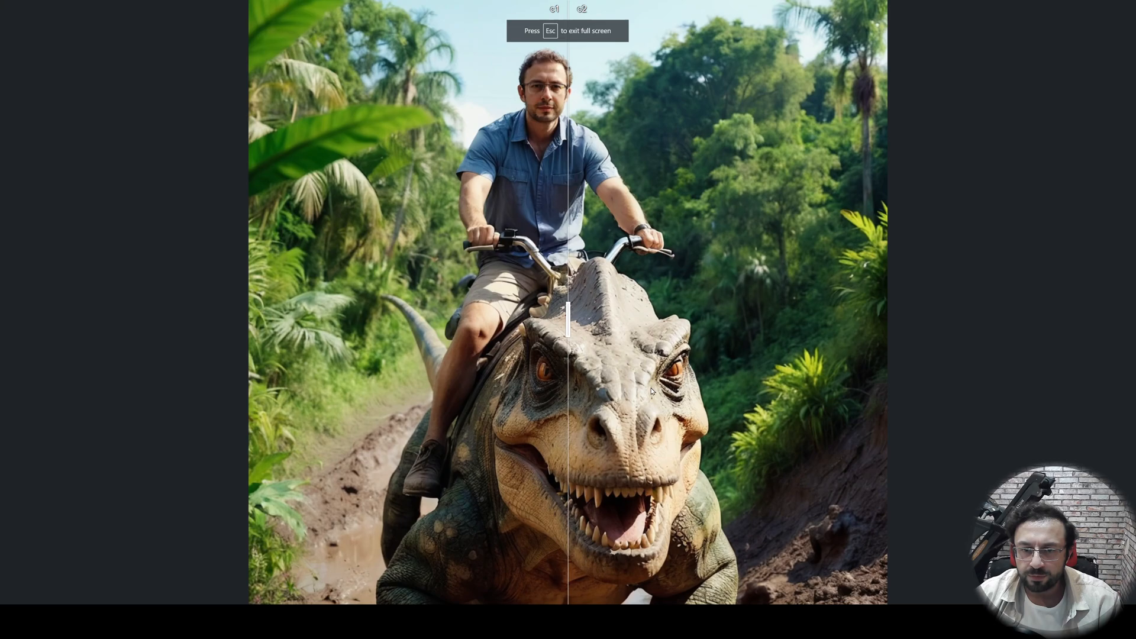
{"action": "left_click_drag", "start_coordinate": [569, 335], "coordinate": [720, 336]}
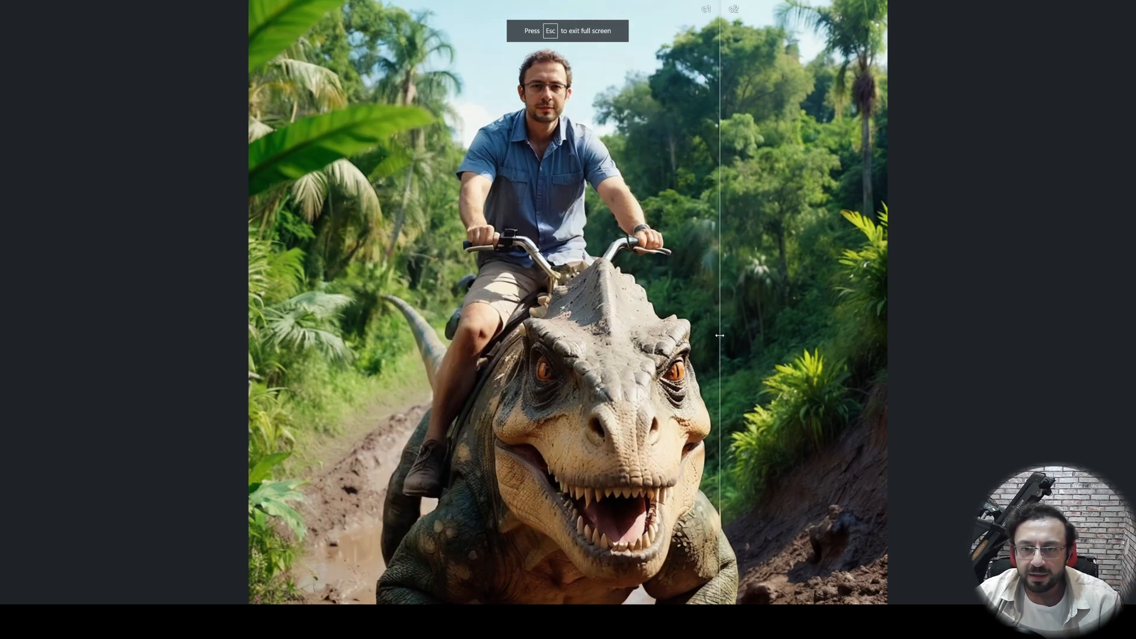
{"action": "left_click_drag", "start_coordinate": [720, 335], "coordinate": [546, 324]}
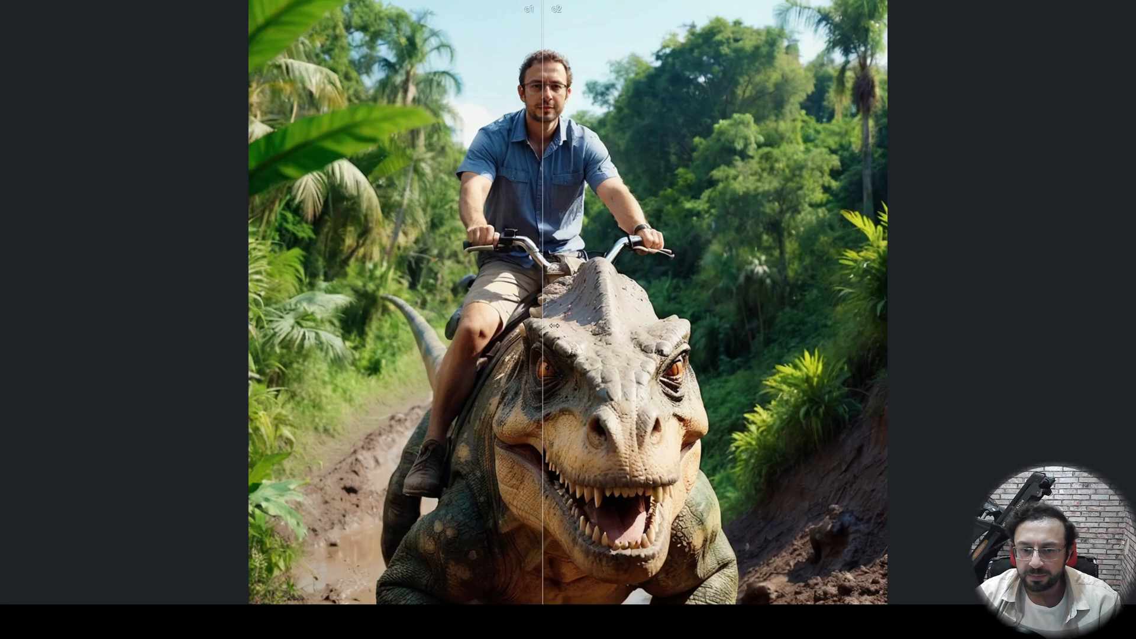
{"action": "left_click_drag", "start_coordinate": [546, 325], "coordinate": [471, 313]}
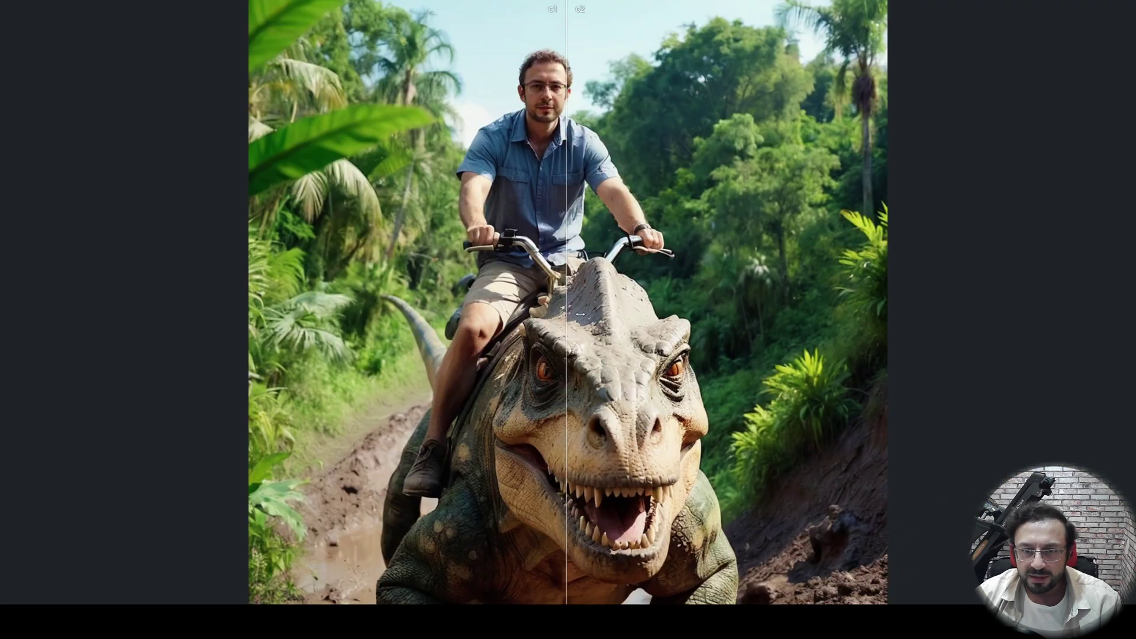
{"action": "left_click_drag", "start_coordinate": [580, 316], "coordinate": [421, 316]}
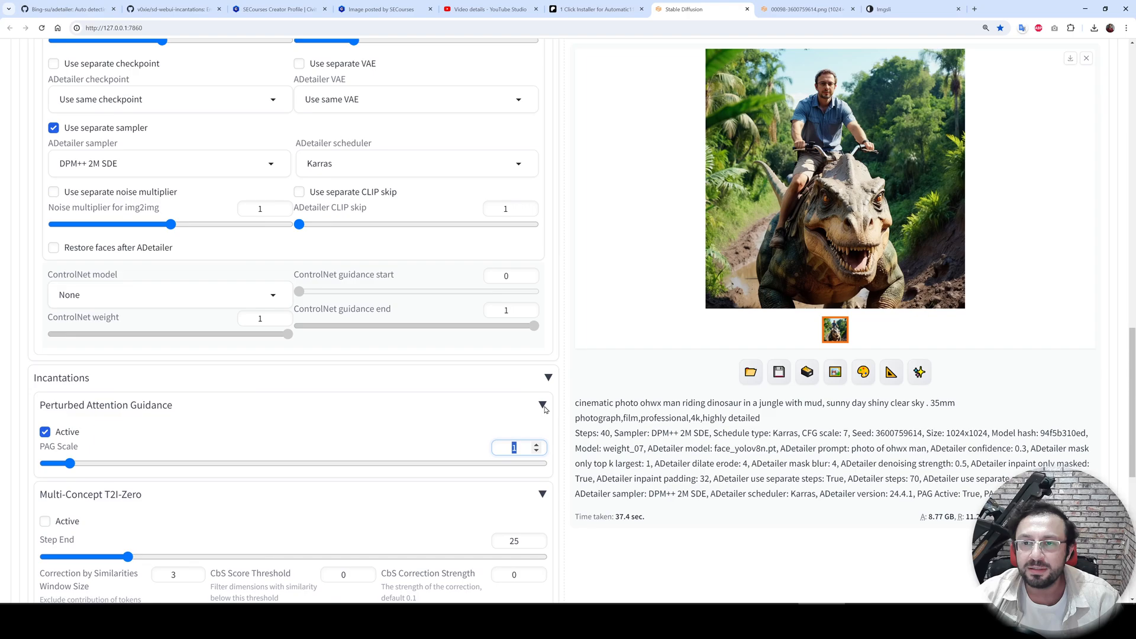
{"action": "mouse_move", "coordinate": [715, 462]}
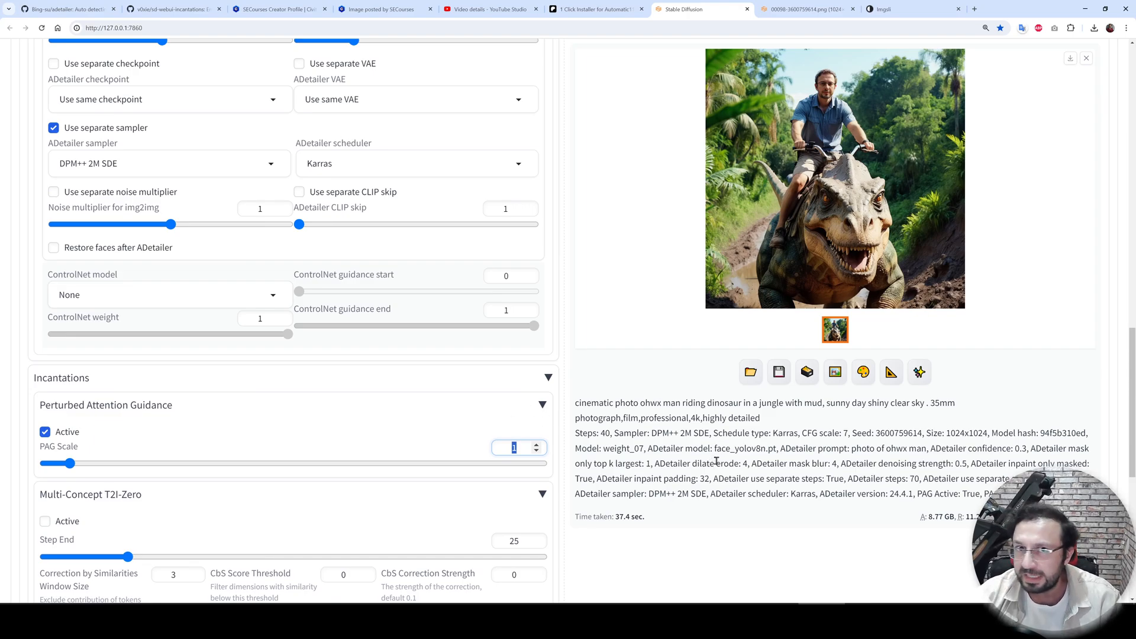
Switch Incantations from PAG to Multi-Concept T2I-Zero with Step End 40
{"action": "scroll", "scroll_direction": "down", "scroll_amount": 3}
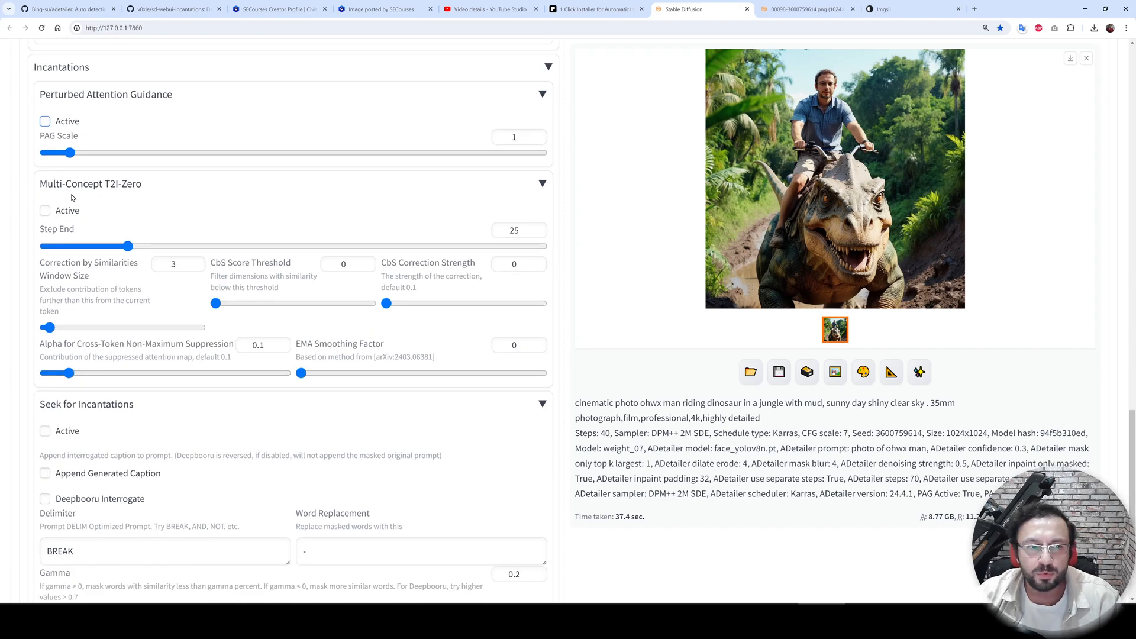
{"action": "left_click", "coordinate": [45, 211]}
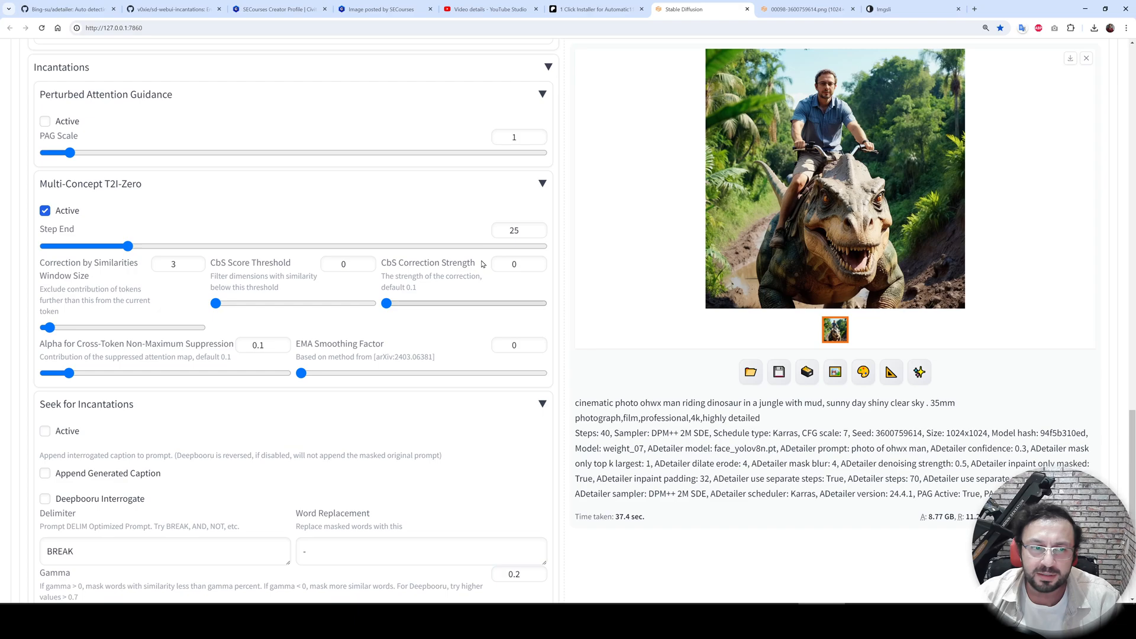
{"action": "left_click", "coordinate": [514, 231]}
{"action": "type", "text": "40"}
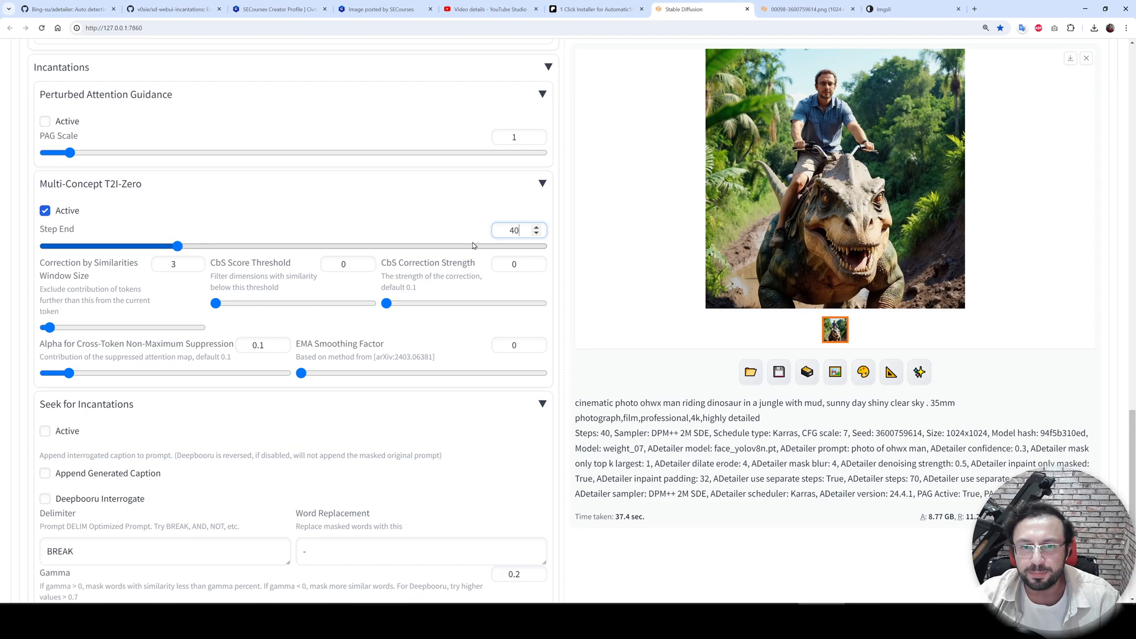
Regenerate the dinosaur rider with T2I-Zero, save the result, and return to imgsli
{"action": "scroll", "scroll_direction": "up", "scroll_amount": 3}
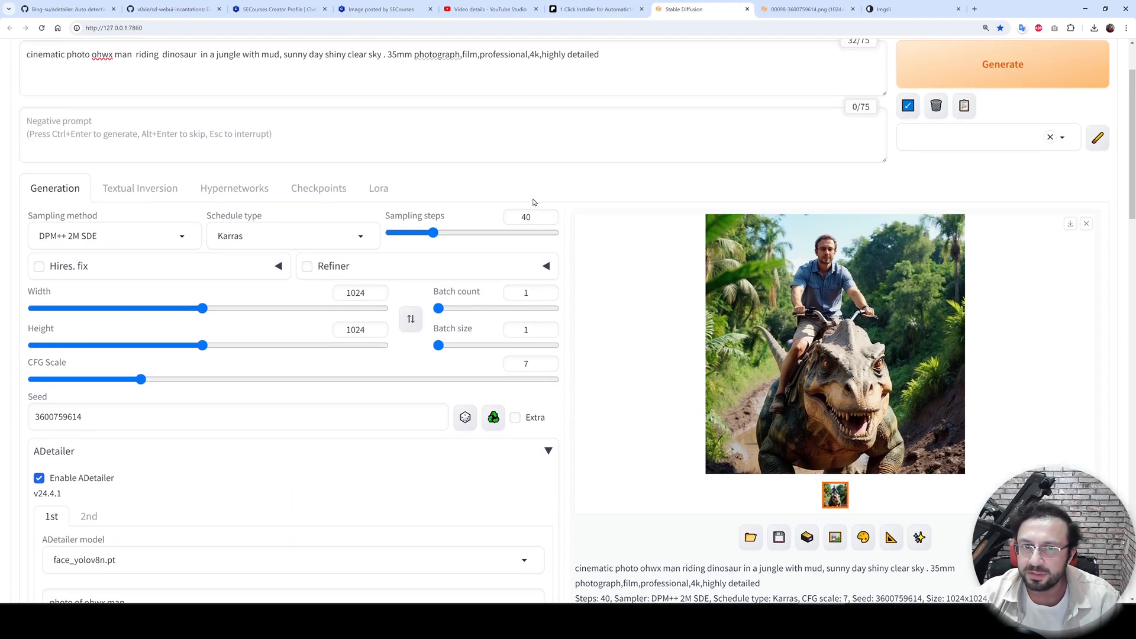
{"action": "scroll", "scroll_direction": "down", "scroll_amount": 3}
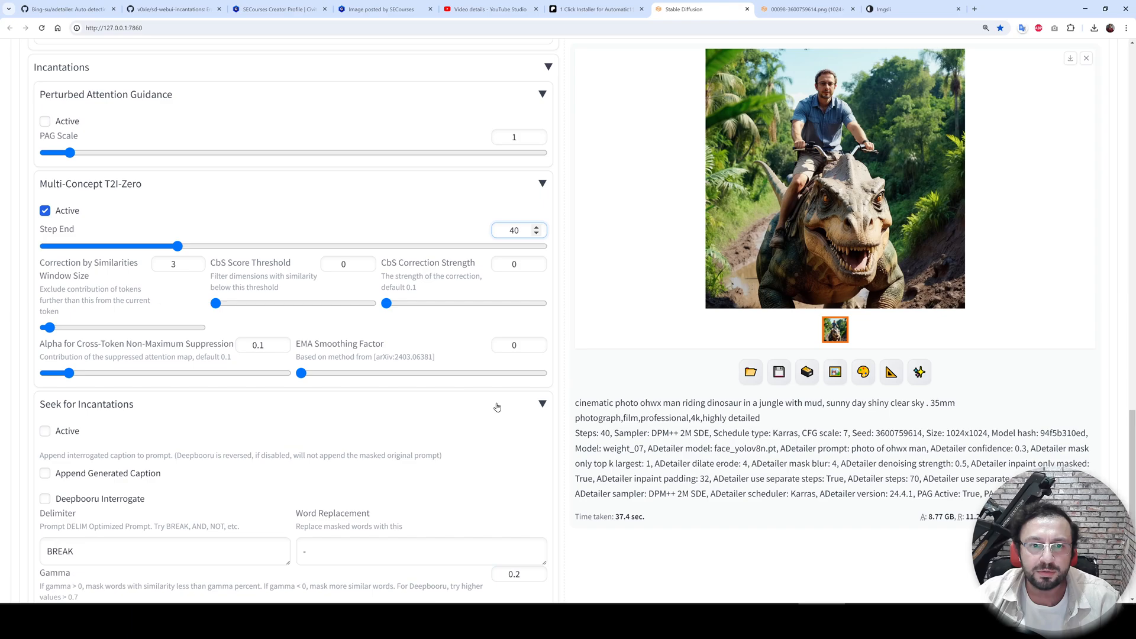
{"action": "mouse_move", "coordinate": [325, 353]}
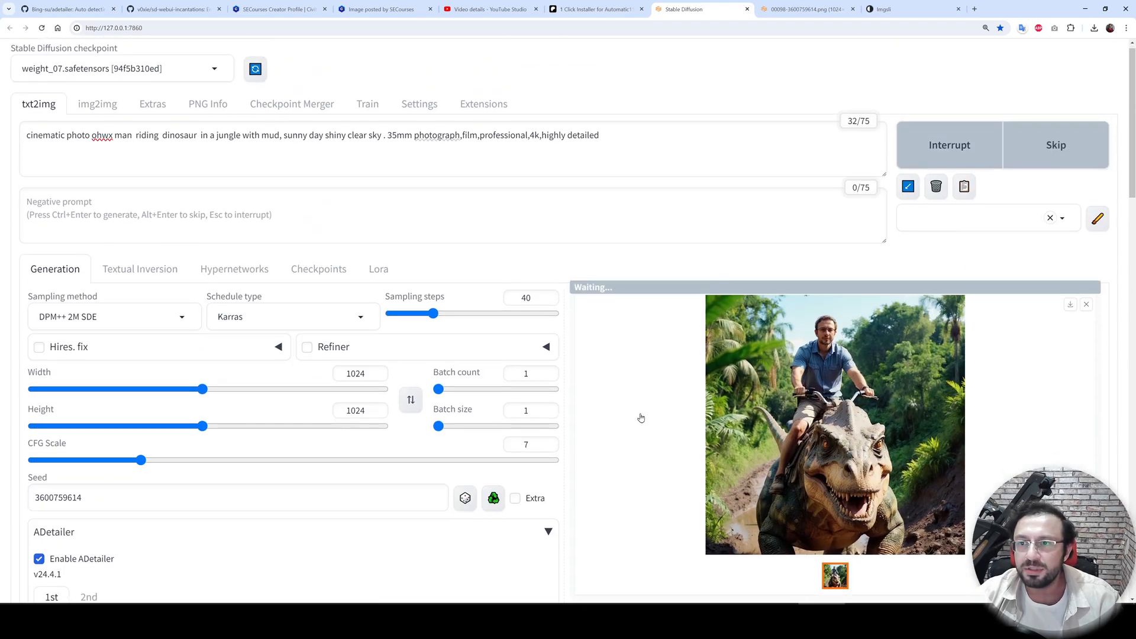
{"action": "scroll", "scroll_direction": "down", "scroll_amount": 3}
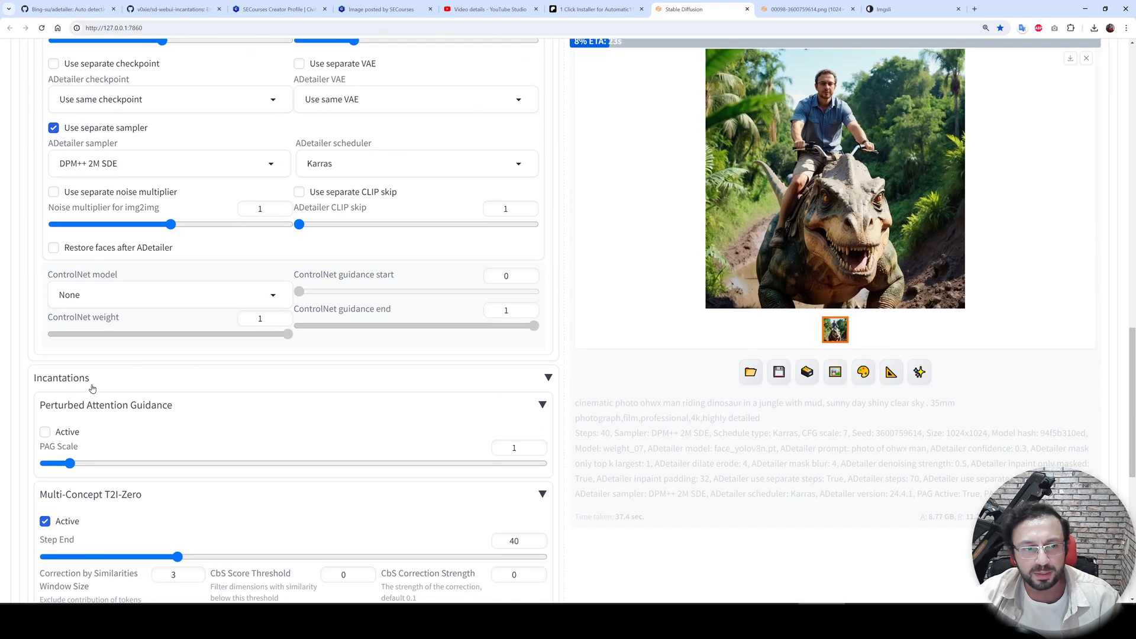
{"action": "scroll", "scroll_direction": "down", "scroll_amount": 3}
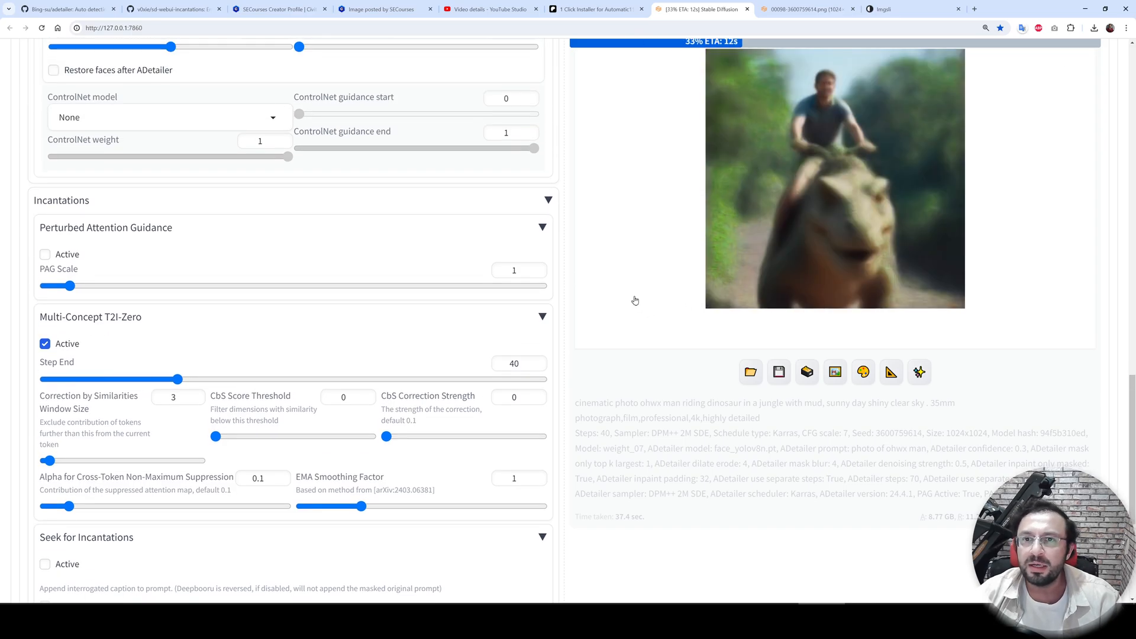
{"action": "mouse_move", "coordinate": [633, 325]}
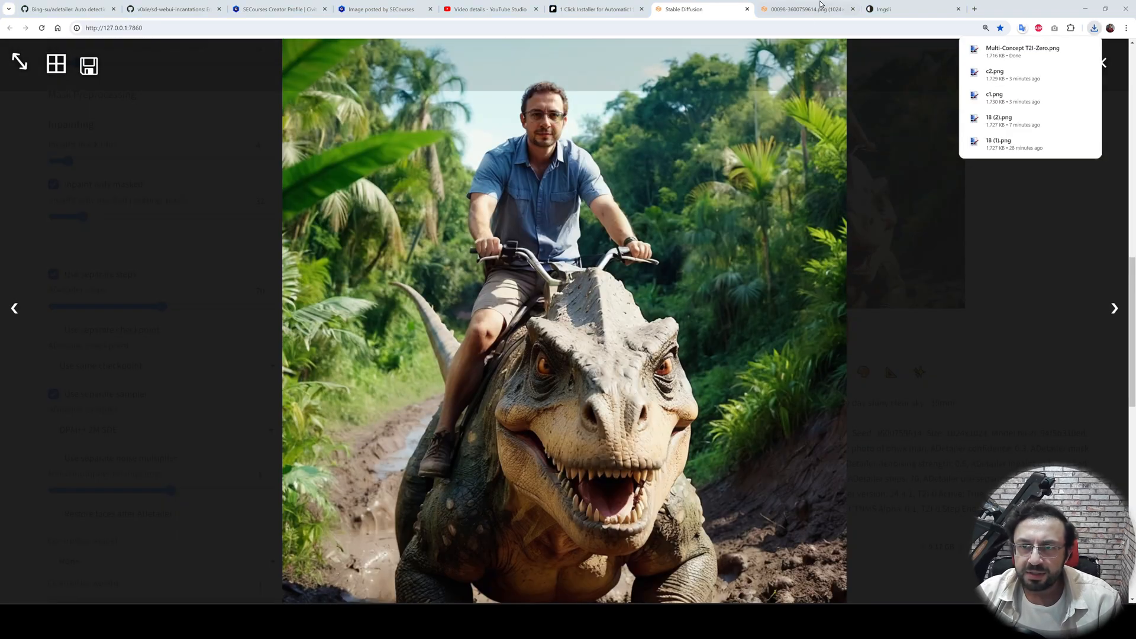
{"action": "left_click", "coordinate": [886, 9]}
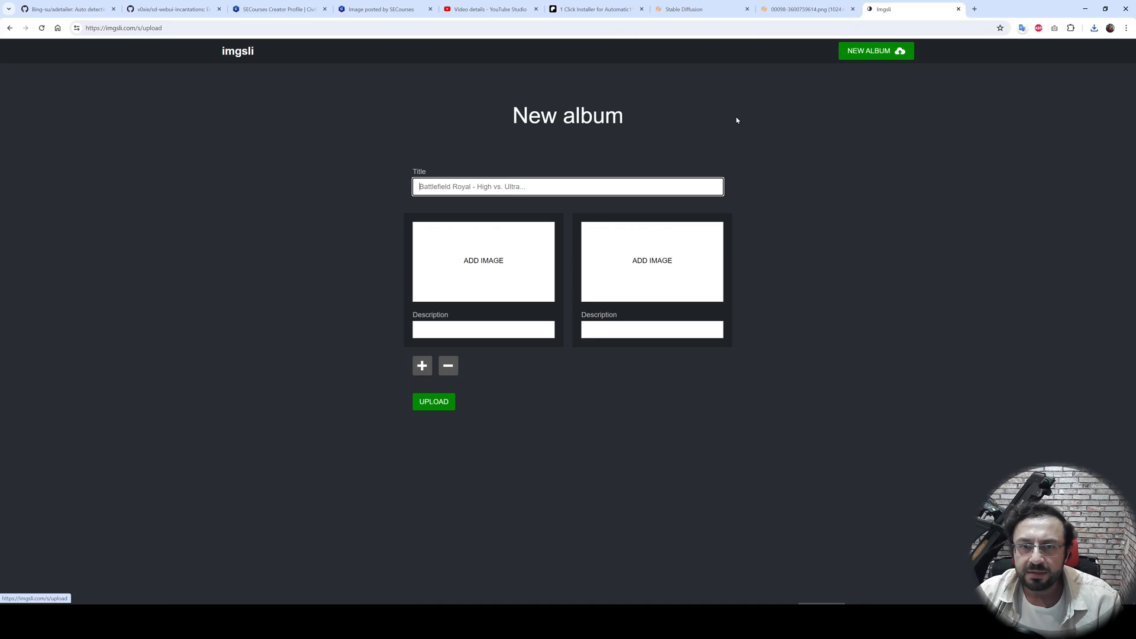
Build a three-image imgsli album with the default, PAG and T2I-Zero results
{"action": "left_click", "coordinate": [483, 260]}
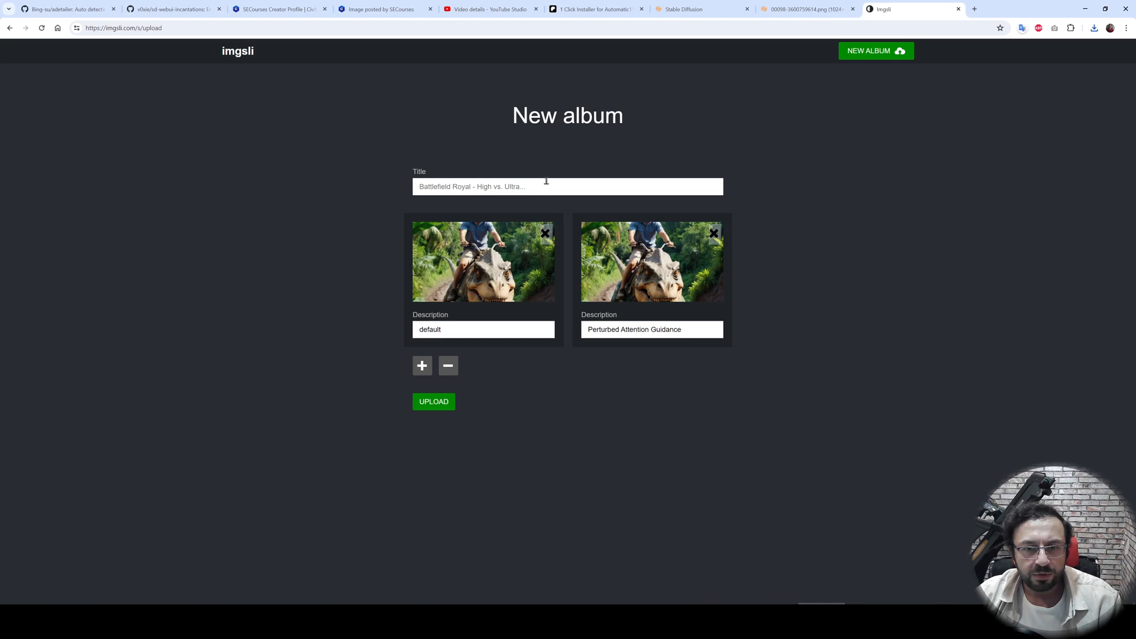
{"action": "left_click", "coordinate": [422, 366]}
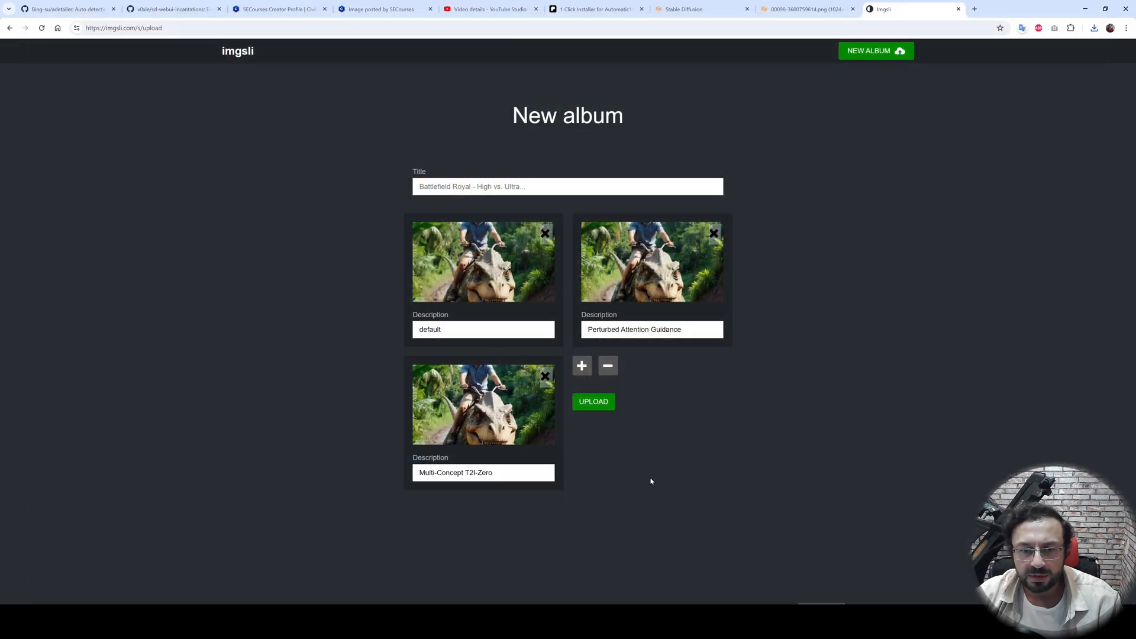
{"action": "left_click", "coordinate": [592, 401]}
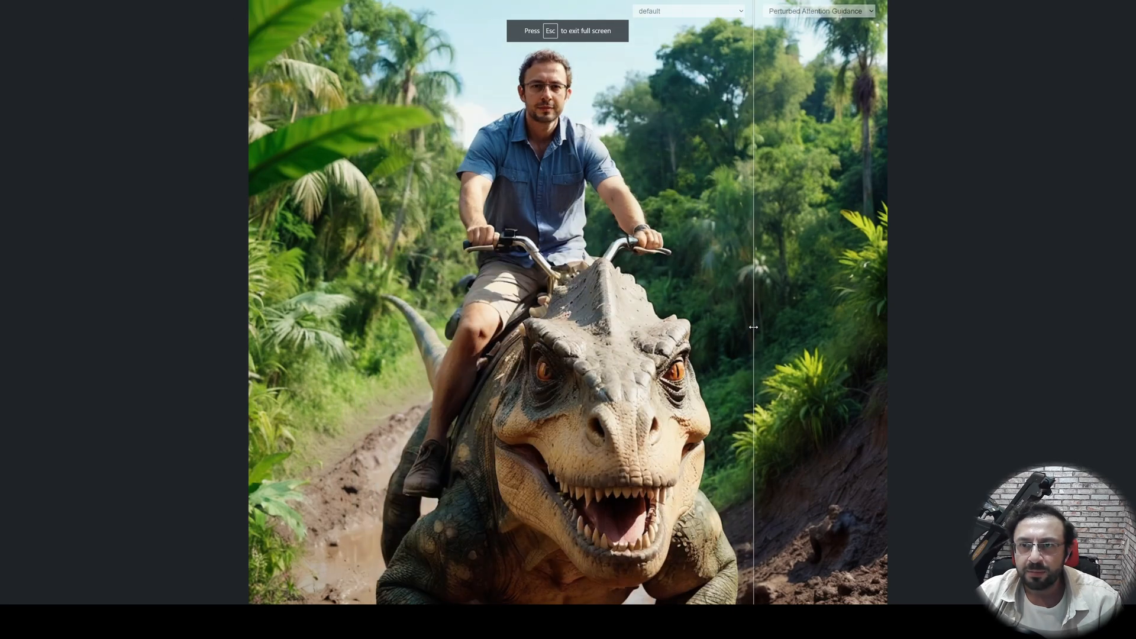
Compare default against Multi-Concept T2I-Zero by dragging the slider divider
{"action": "left_click", "coordinate": [629, 12]}
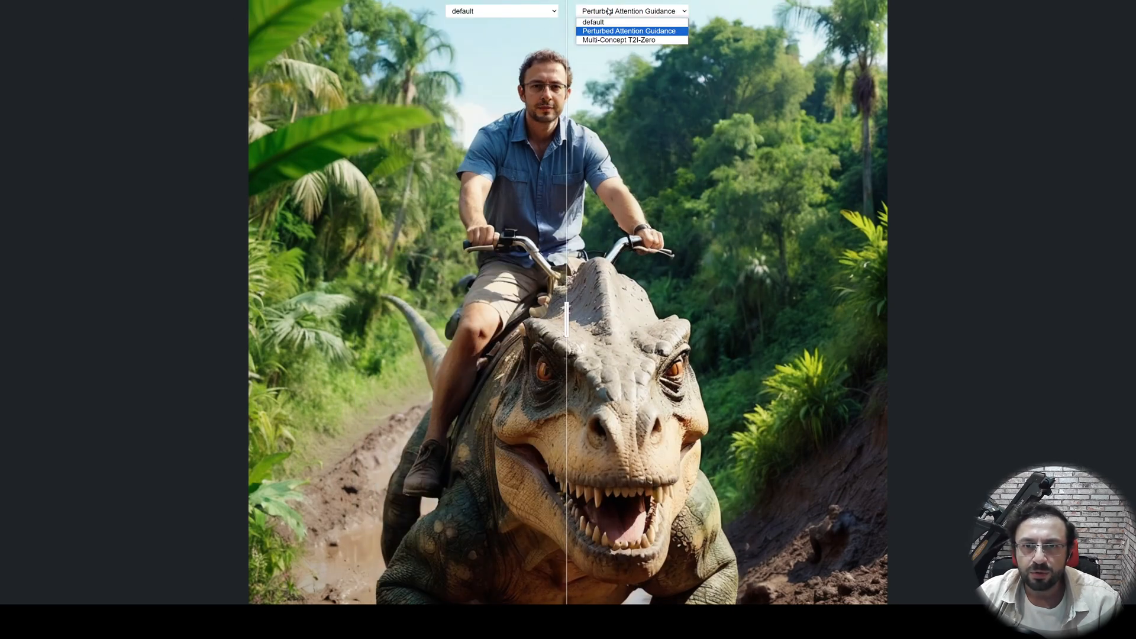
{"action": "left_click", "coordinate": [631, 40]}
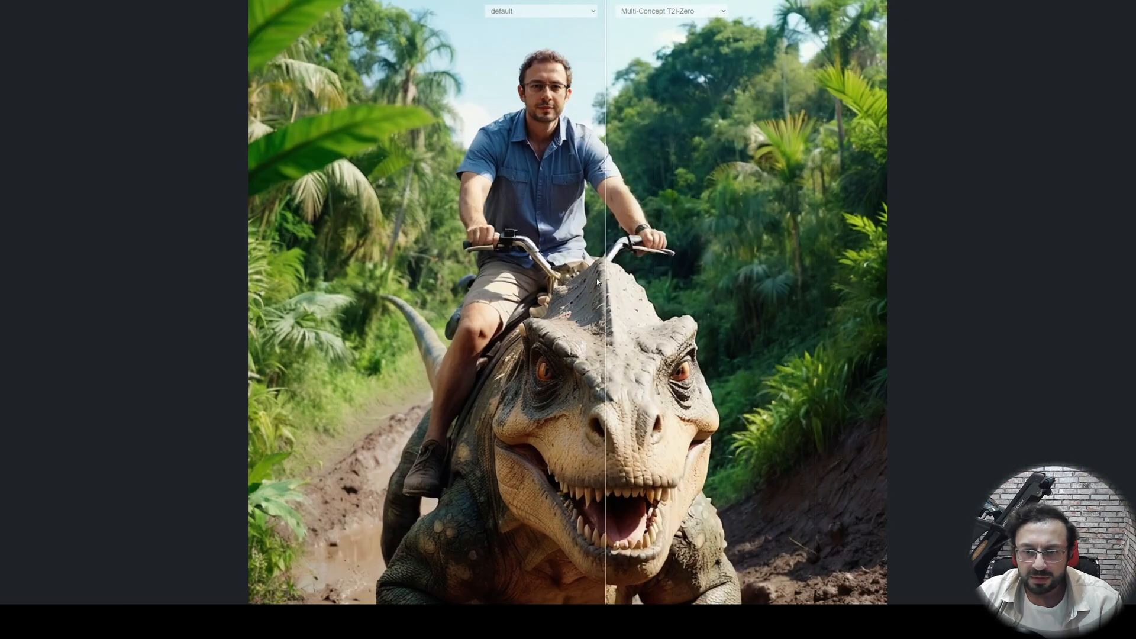
{"action": "left_click_drag", "start_coordinate": [607, 275], "coordinate": [789, 272]}
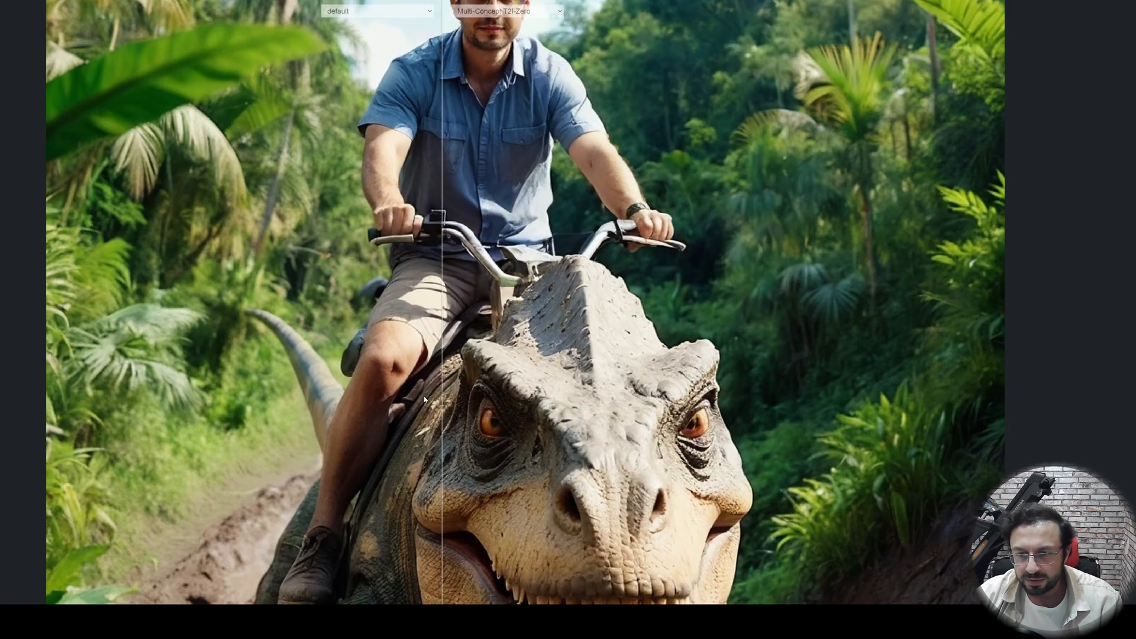
{"action": "left_click_drag", "start_coordinate": [444, 329], "coordinate": [740, 329]}
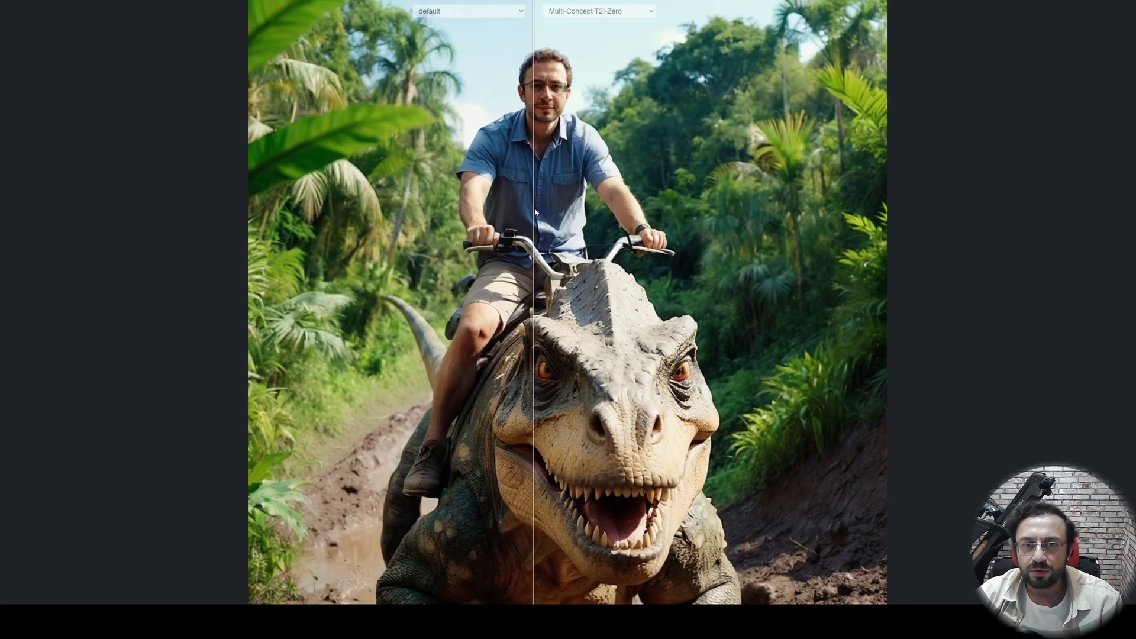
Compare Perturbed Attention Guidance against T2I-Zero, sweeping the split across the rider
{"action": "left_click", "coordinate": [485, 12]}
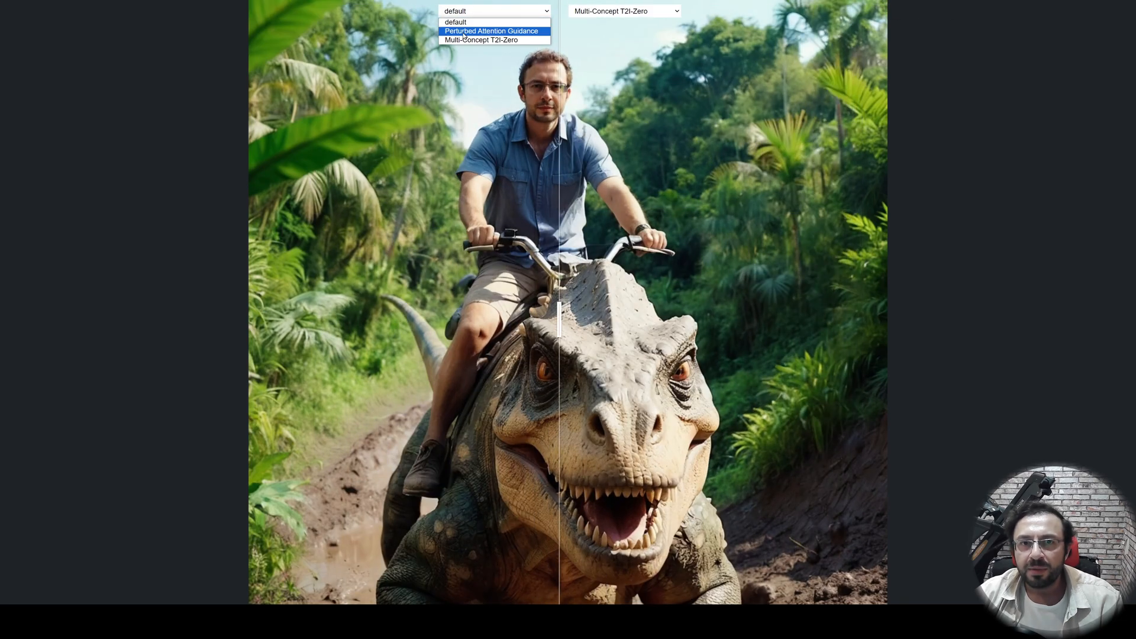
{"action": "left_click", "coordinate": [494, 30]}
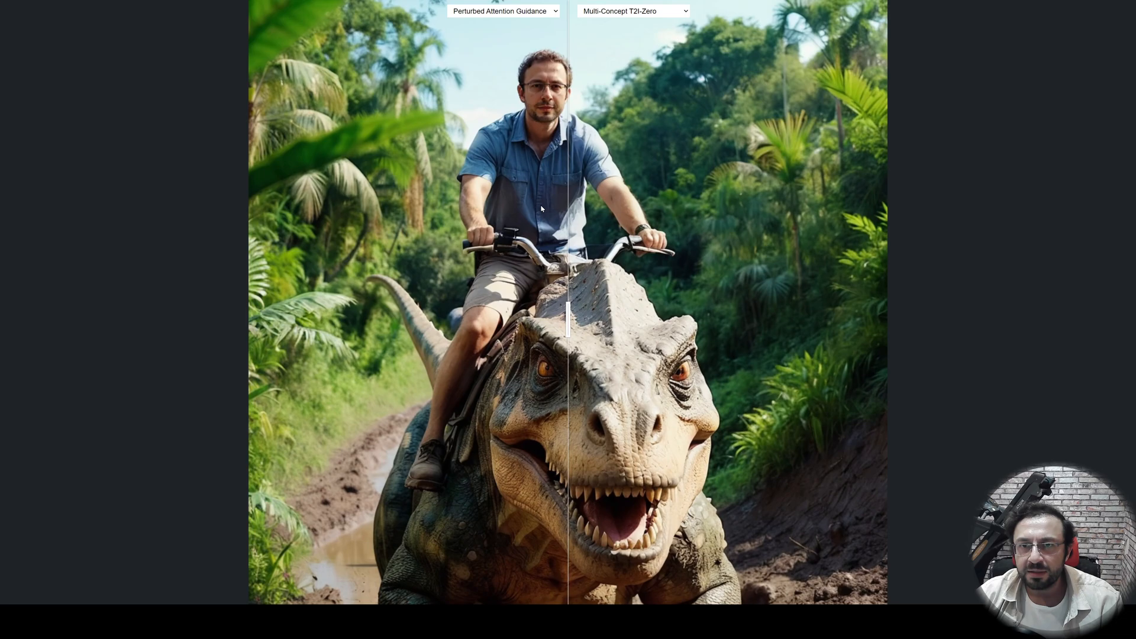
{"action": "left_click_drag", "start_coordinate": [569, 307], "coordinate": [823, 306]}
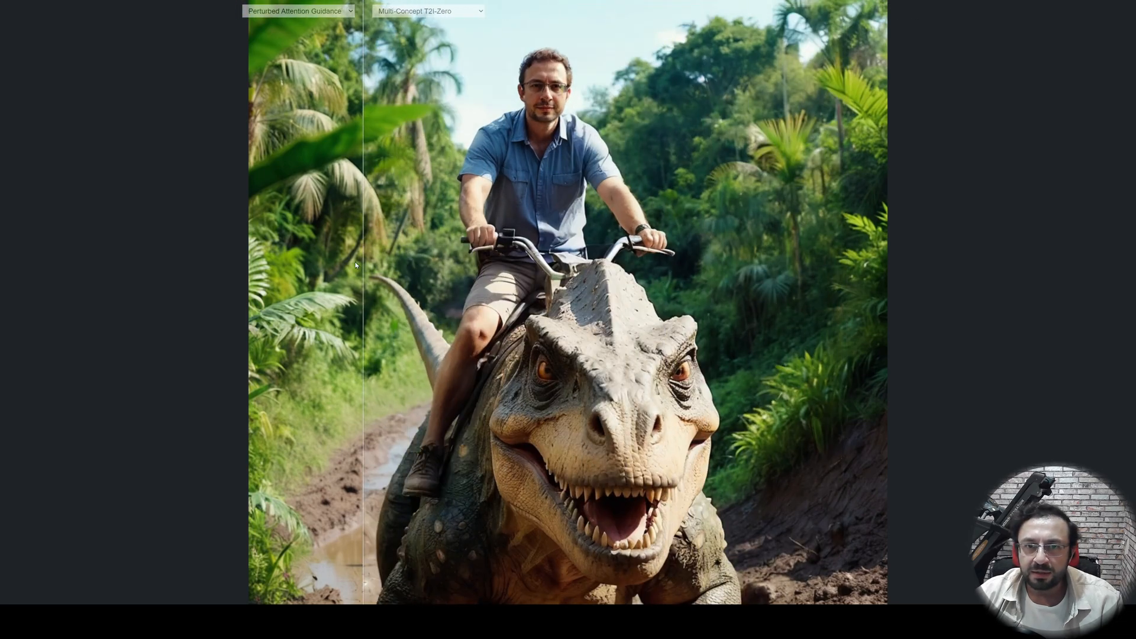
{"action": "left_click_drag", "start_coordinate": [355, 268], "coordinate": [540, 268]}
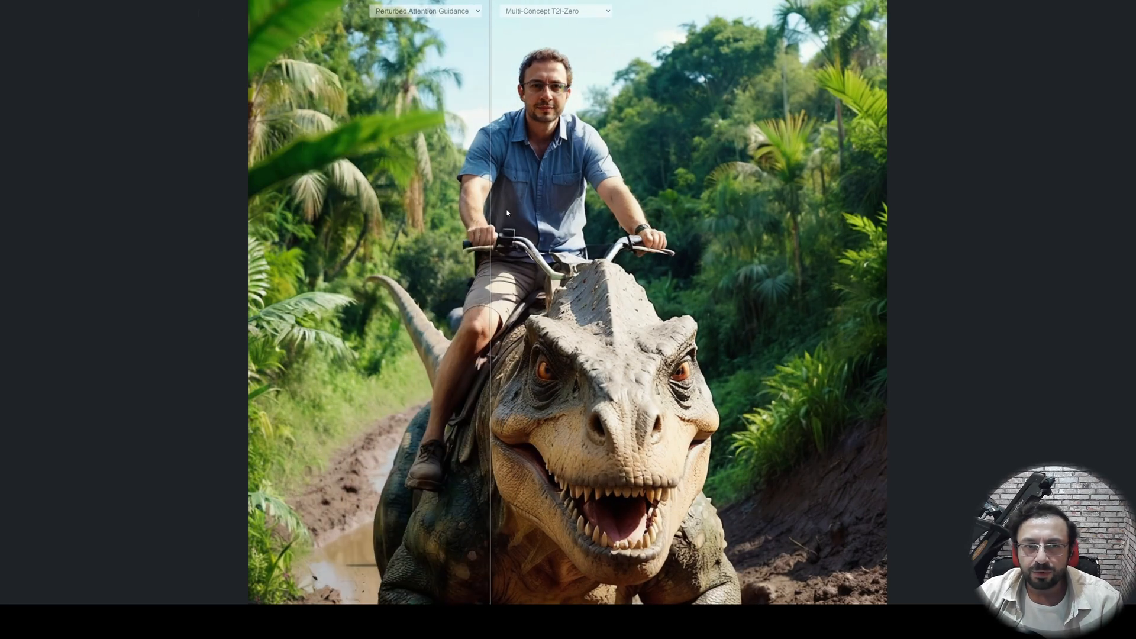
{"action": "left_click_drag", "start_coordinate": [489, 211], "coordinate": [362, 210]}
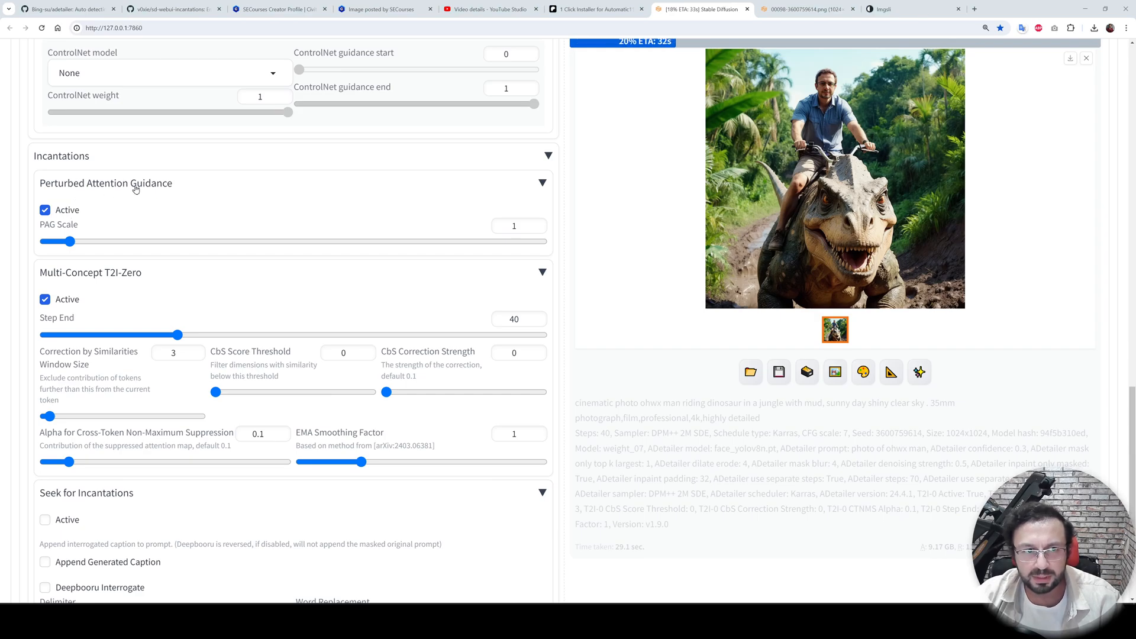
{"action": "mouse_move", "coordinate": [142, 286]}
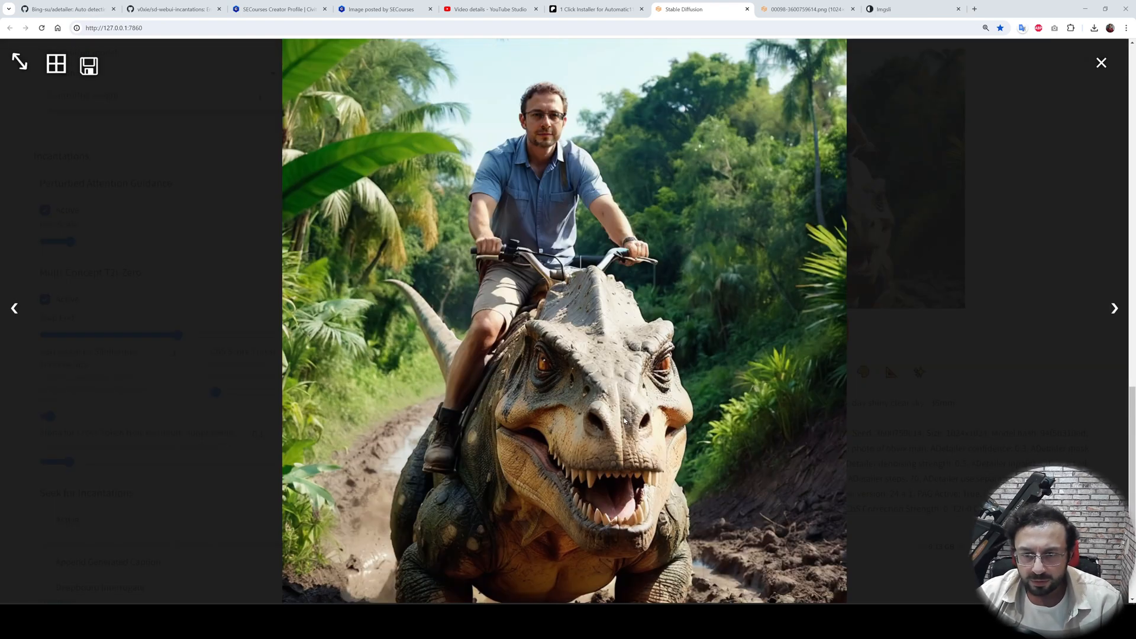
Save the enlarged both-options dinosaur-rider image to disk from its context menu
{"action": "right_click", "coordinate": [625, 421]}
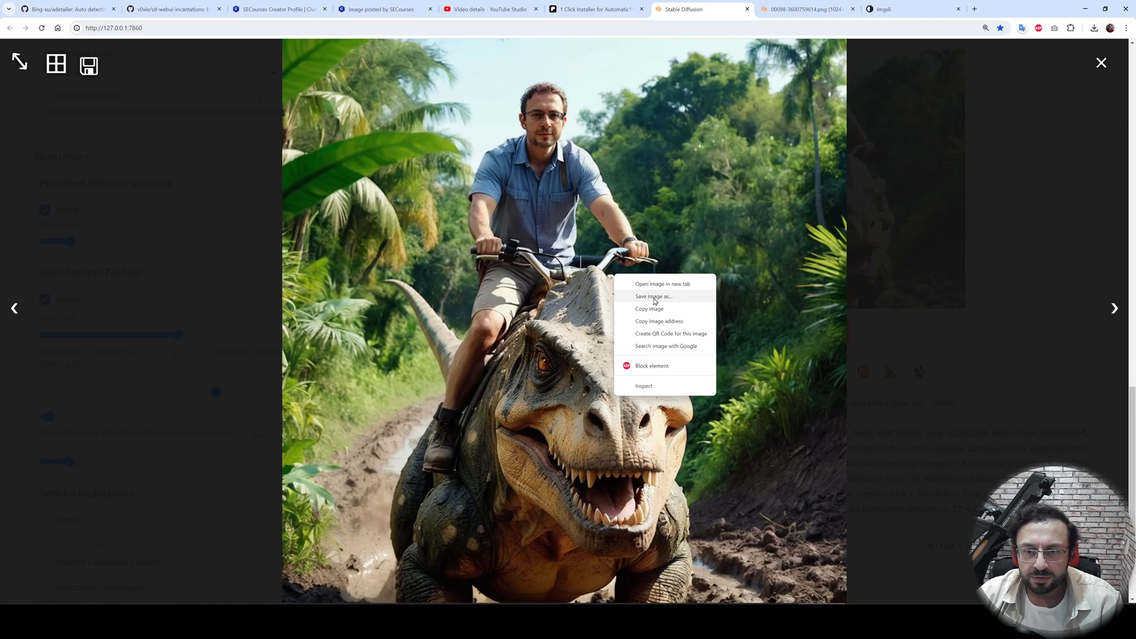
{"action": "left_click", "coordinate": [651, 296]}
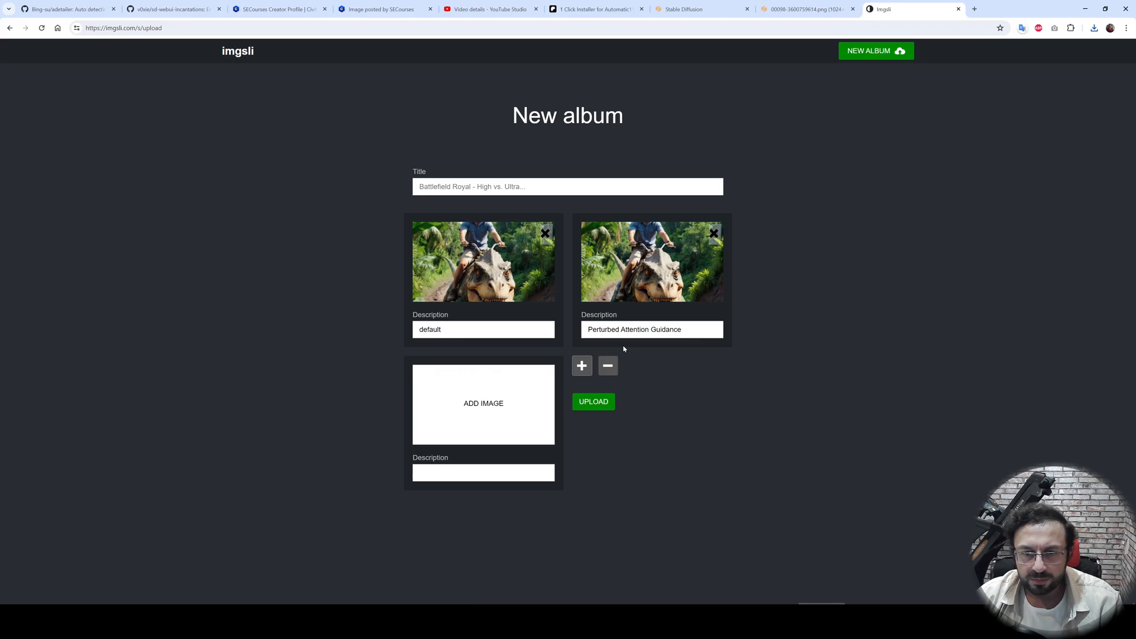
Upload the imgsli album, pick 'both', and sweep the slider across rider and dinosaur
{"action": "left_click", "coordinate": [582, 365]}
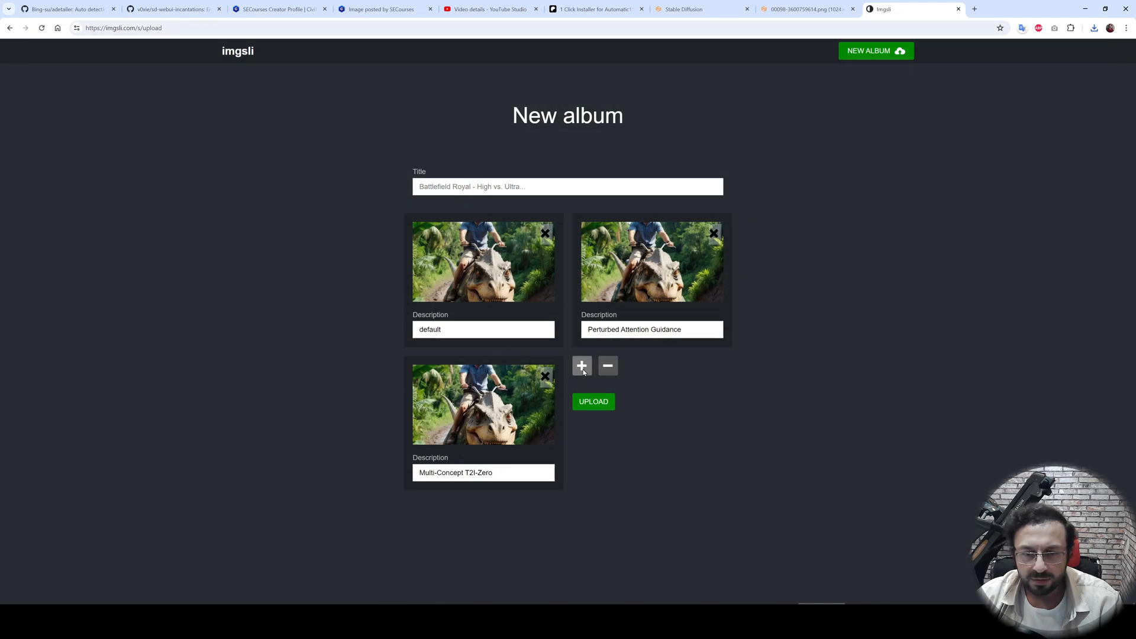
{"action": "left_click", "coordinate": [581, 366]}
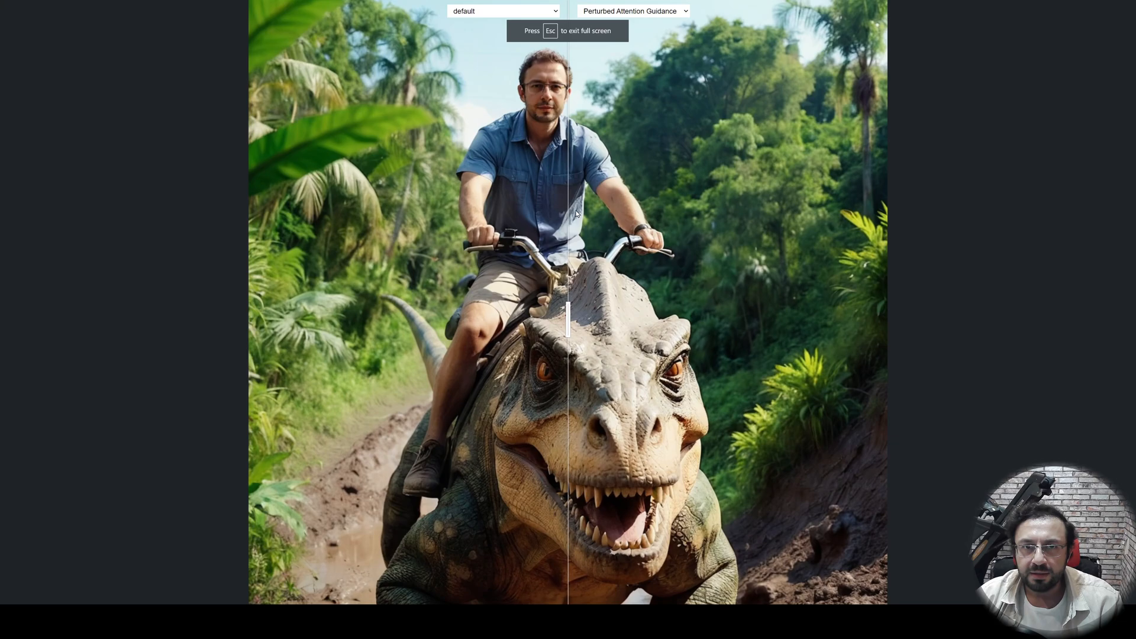
{"action": "left_click", "coordinate": [633, 11]}
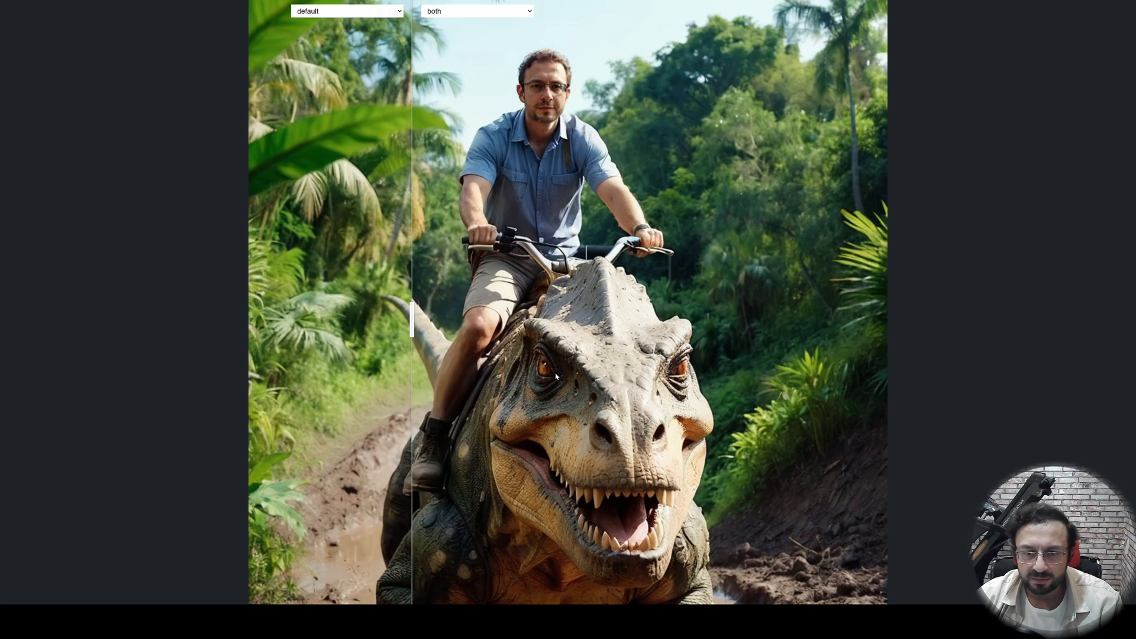
{"action": "left_click_drag", "start_coordinate": [413, 319], "coordinate": [437, 319]}
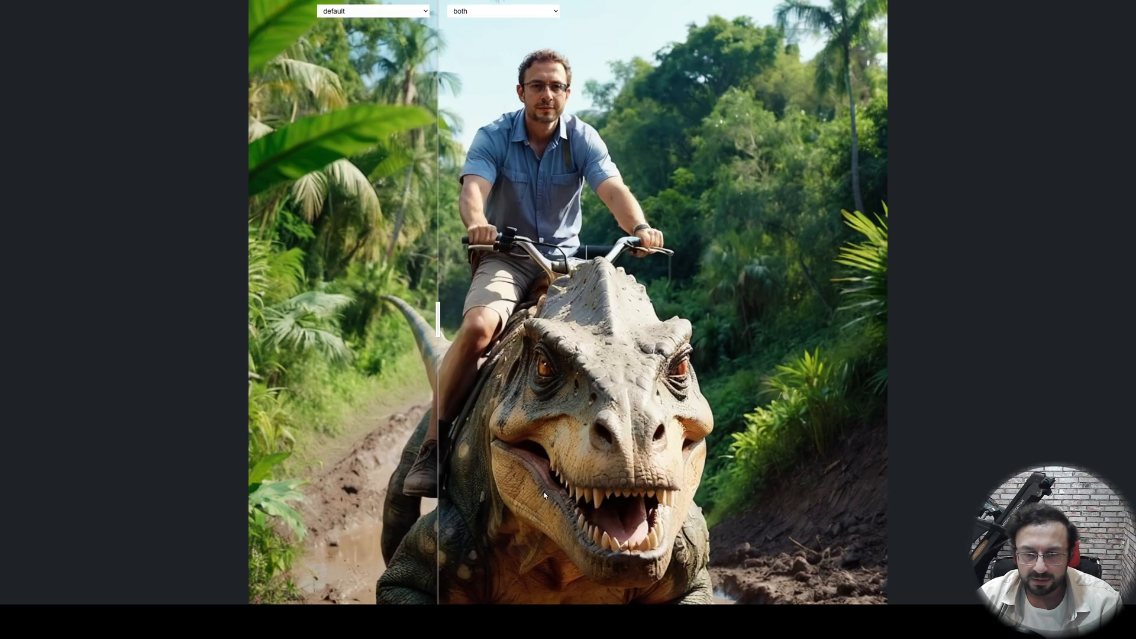
{"action": "left_click_drag", "start_coordinate": [438, 318], "coordinate": [482, 304]}
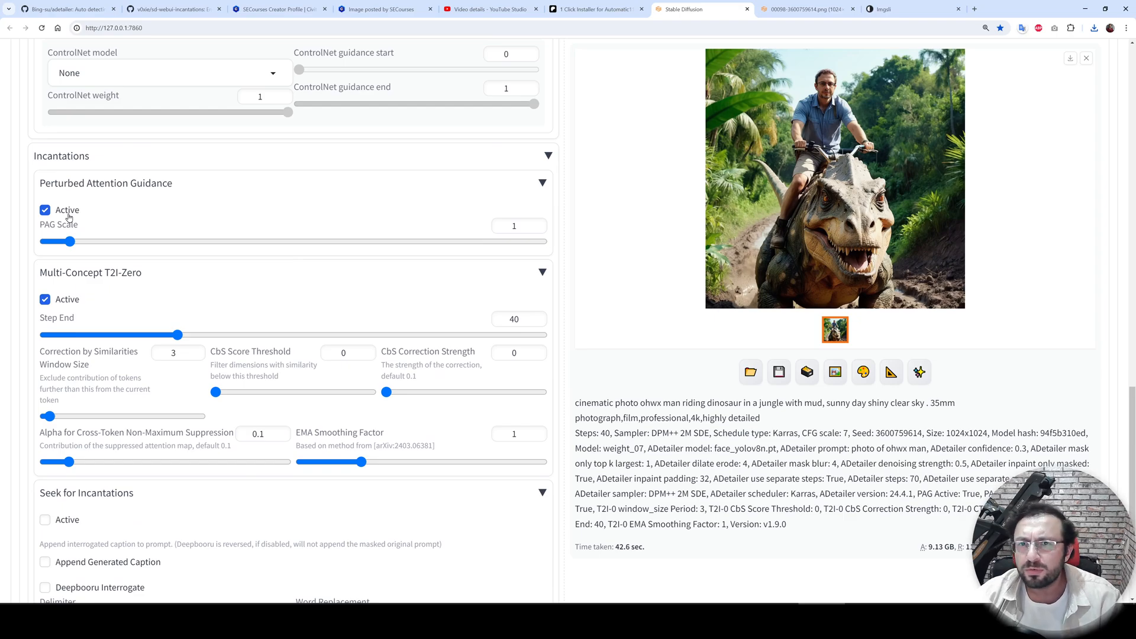
Disable Perturbed Attention Guidance, switch to Seek for Incantations, and generate the image
{"action": "left_click", "coordinate": [44, 210]}
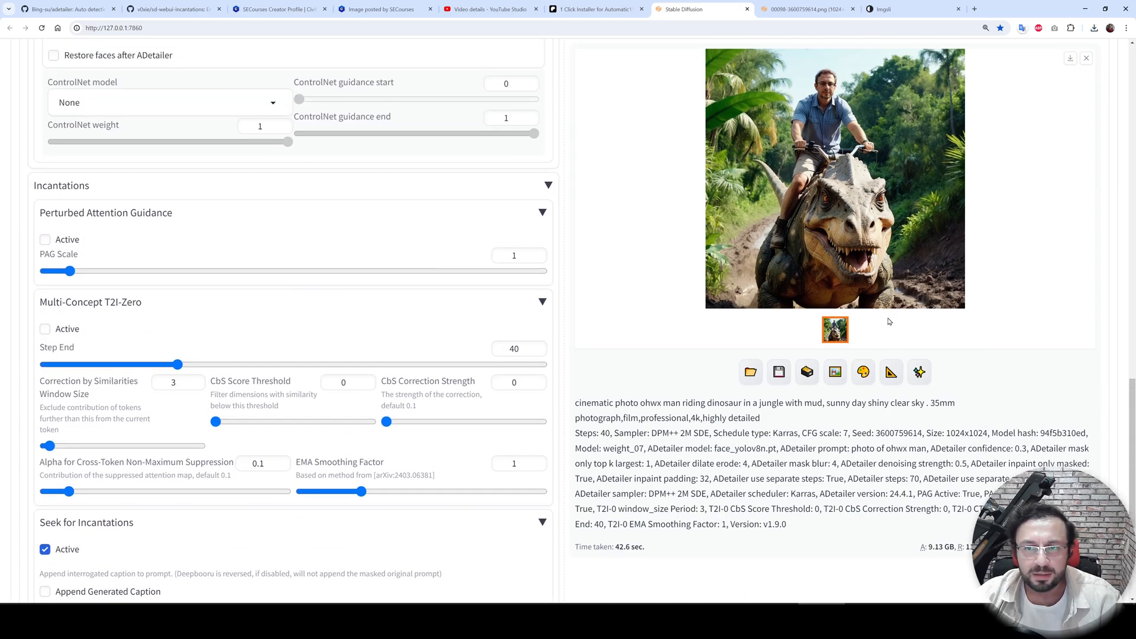
{"action": "scroll", "scroll_direction": "down", "scroll_amount": 3}
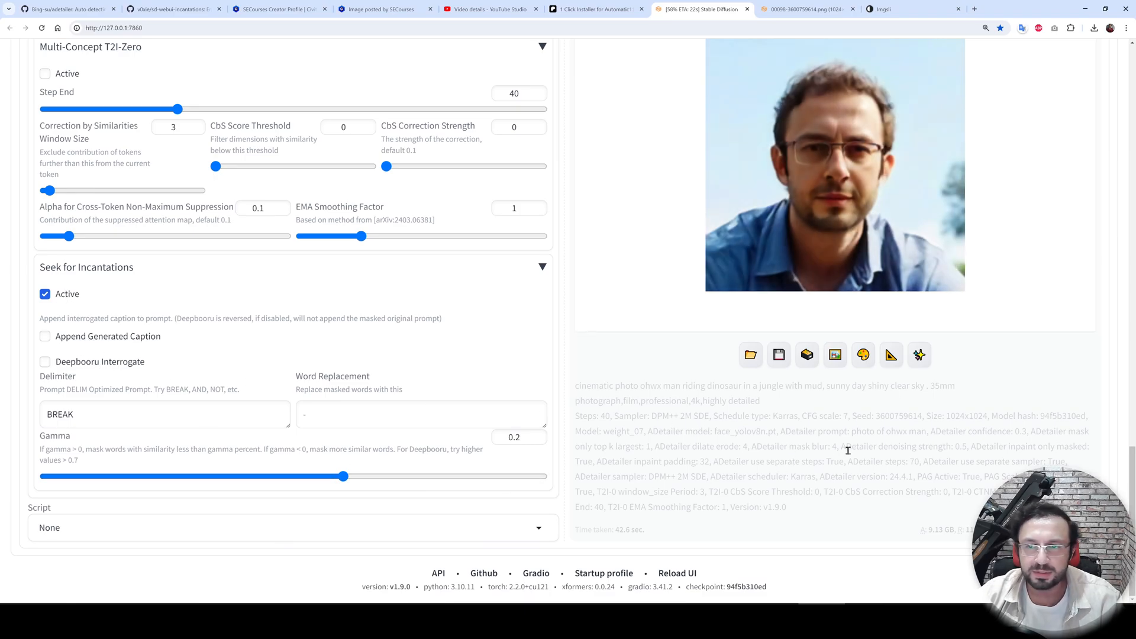
{"action": "left_click", "coordinate": [834, 171]}
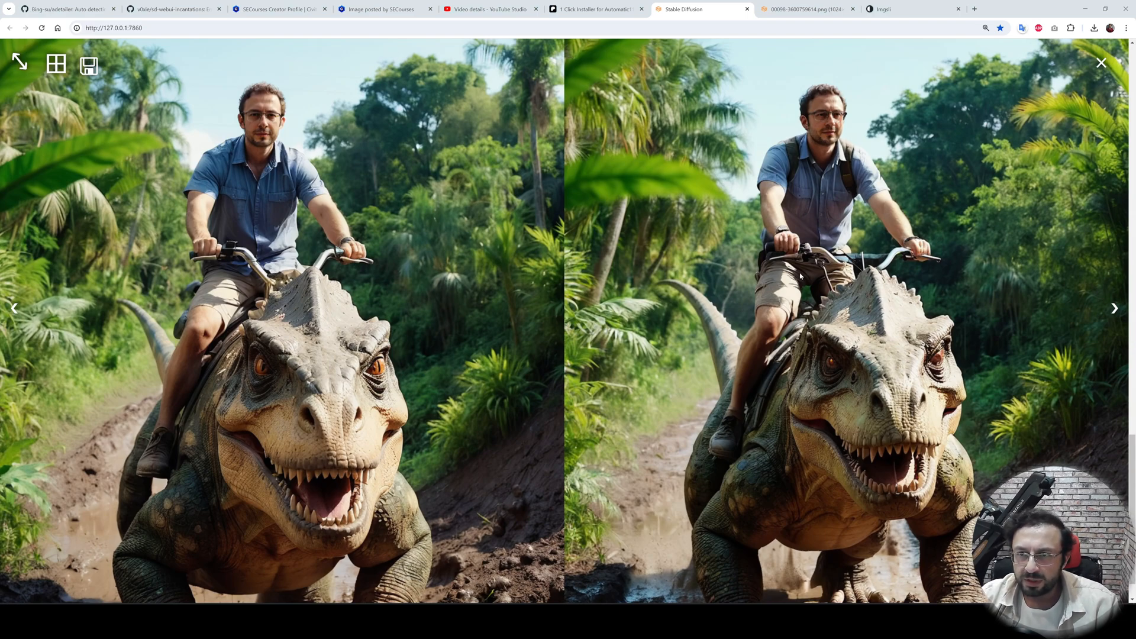
{"action": "mouse_move", "coordinate": [185, 279]}
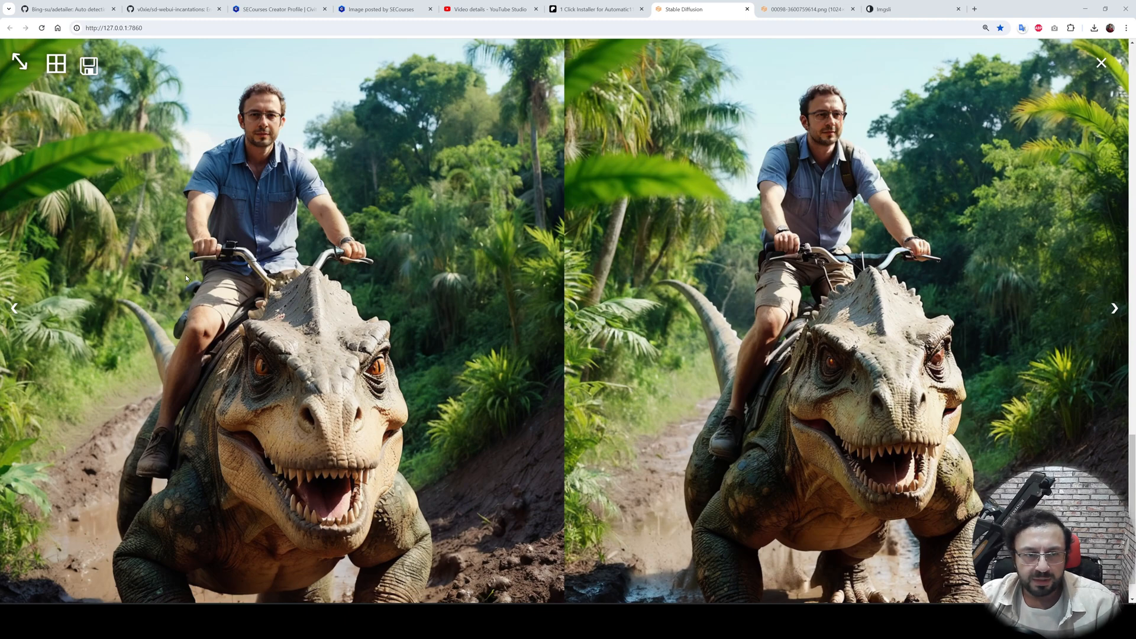
{"action": "mouse_move", "coordinate": [927, 403]}
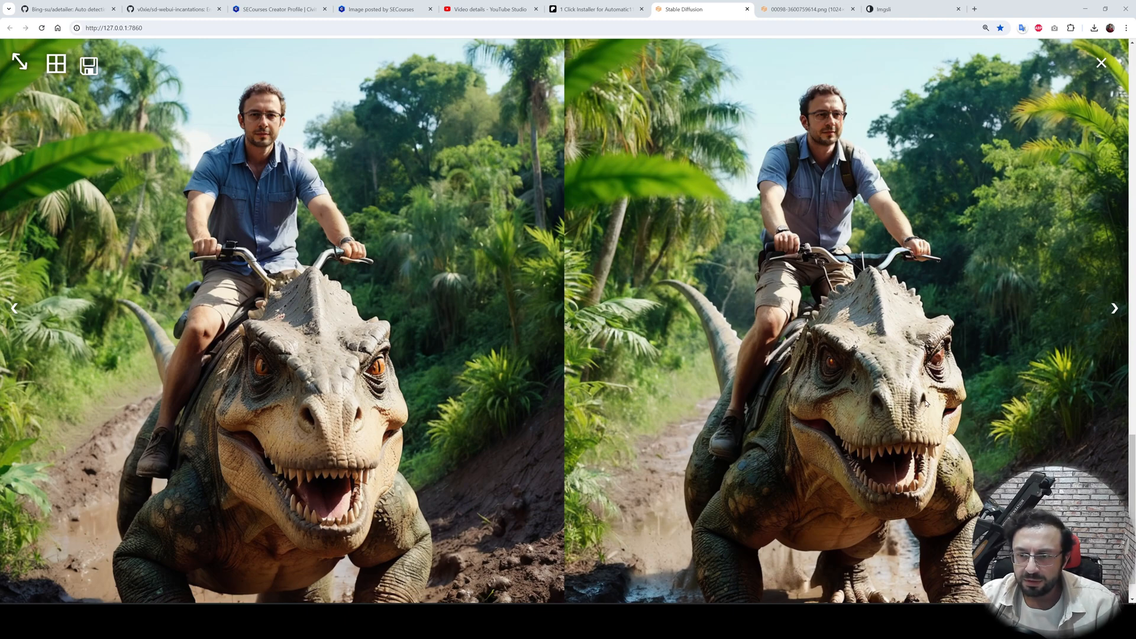
{"action": "mouse_move", "coordinate": [877, 511]}
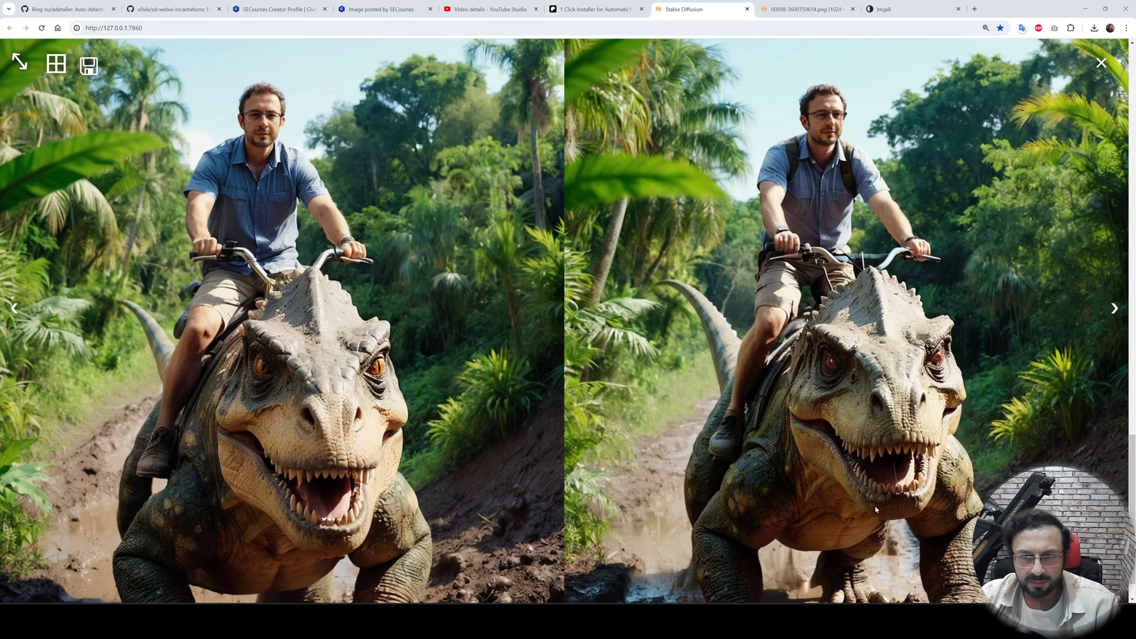
{"action": "mouse_move", "coordinate": [998, 186]}
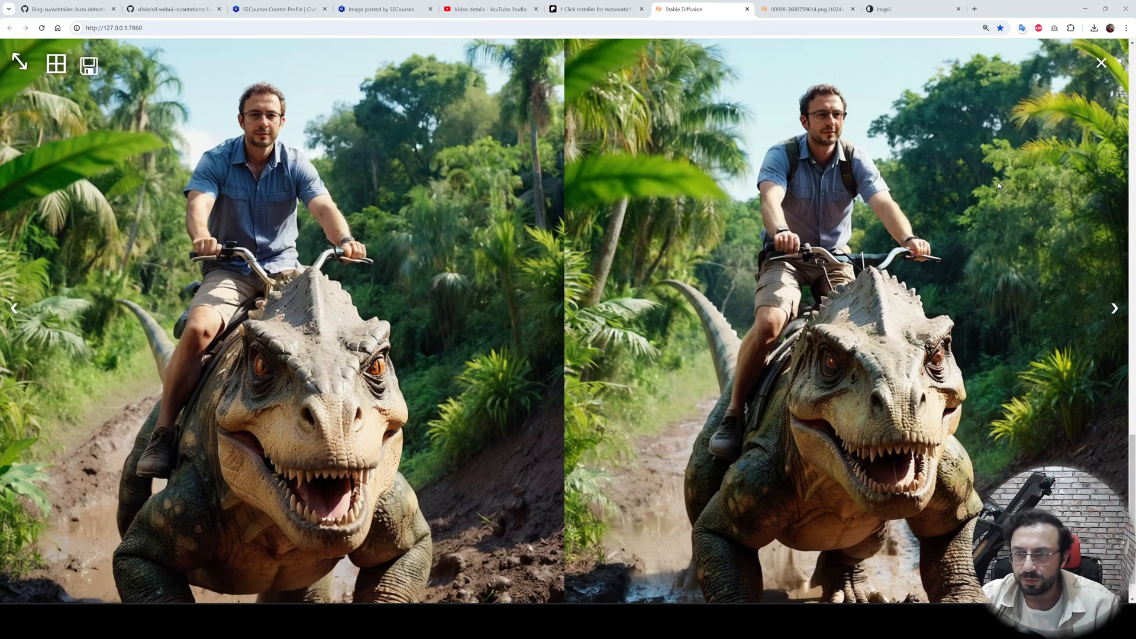
Close the lightbox and view both new Seek for Incantations result images
{"action": "left_click", "coordinate": [1101, 62]}
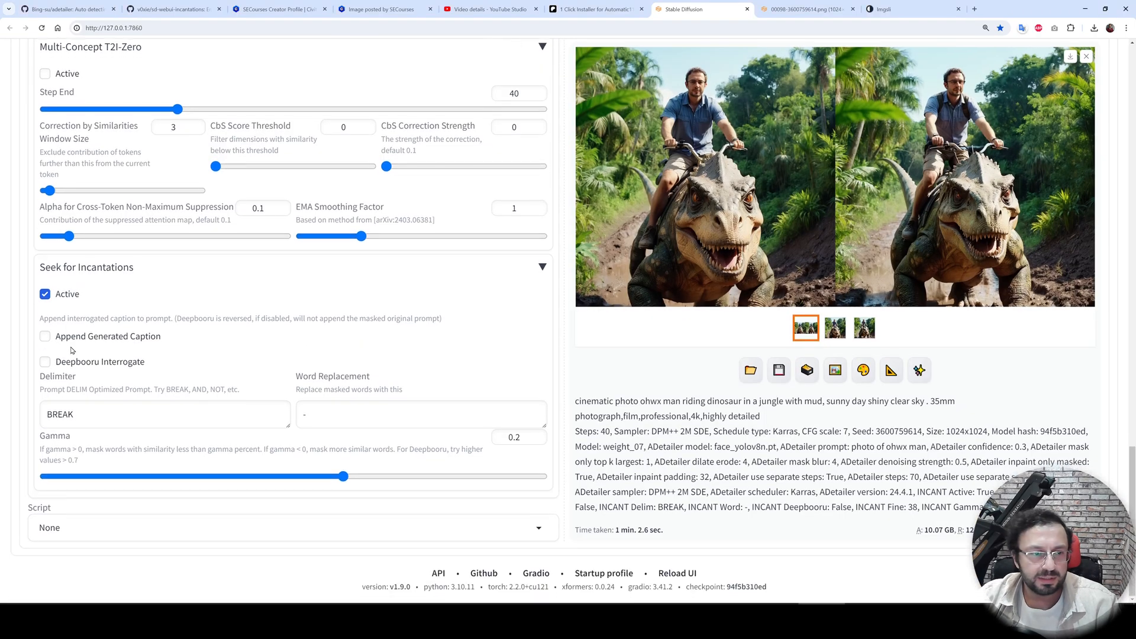
{"action": "left_click", "coordinate": [44, 336]}
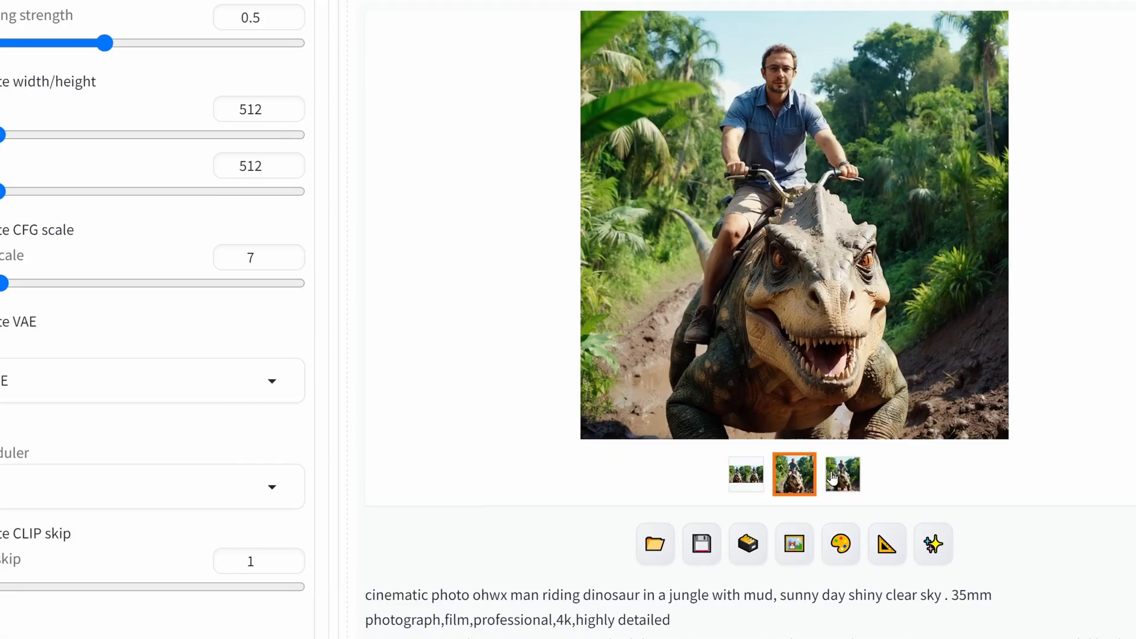
{"action": "left_click", "coordinate": [841, 474]}
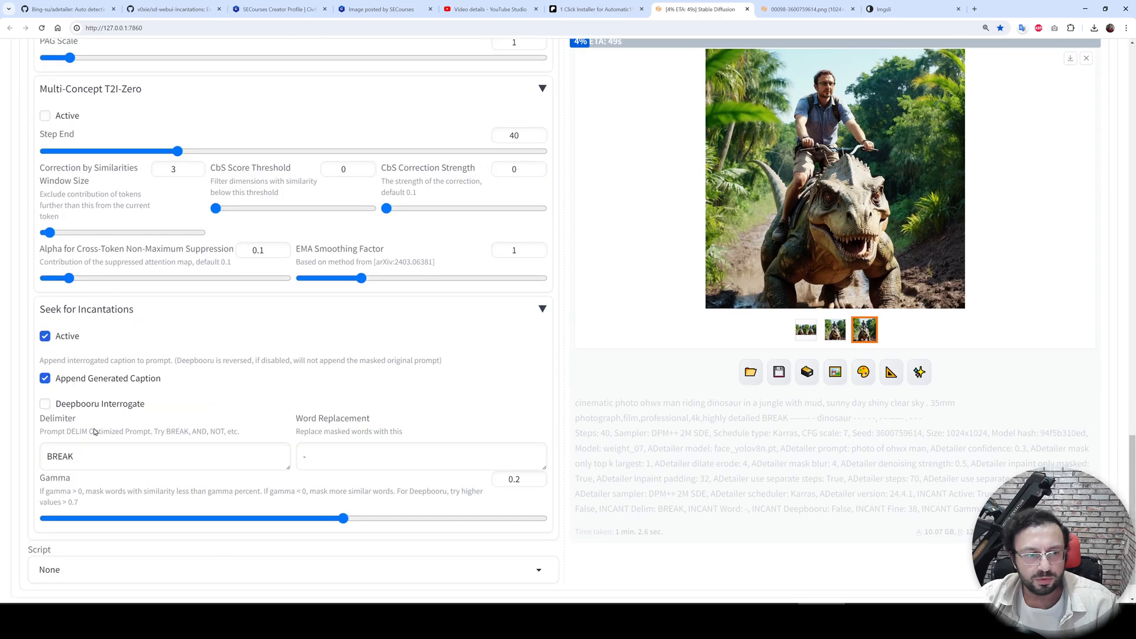
Compare the caption-appended result full-screen with the original, then visit the Incantations docs
{"action": "scroll", "scroll_direction": "down", "scroll_amount": 3}
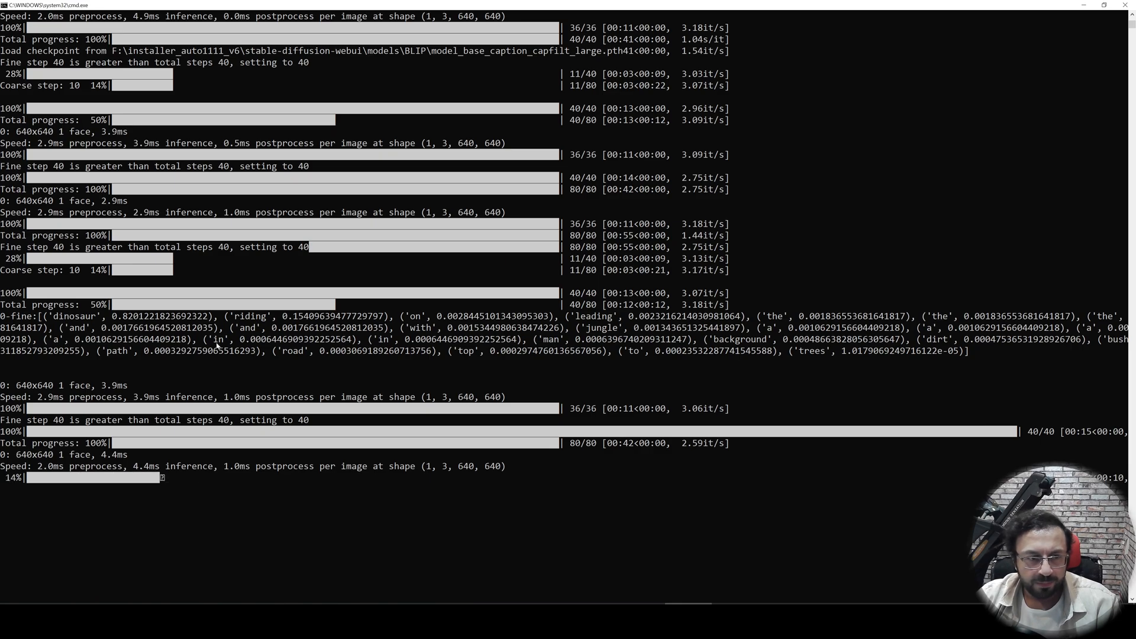
{"action": "mouse_move", "coordinate": [1077, 121]}
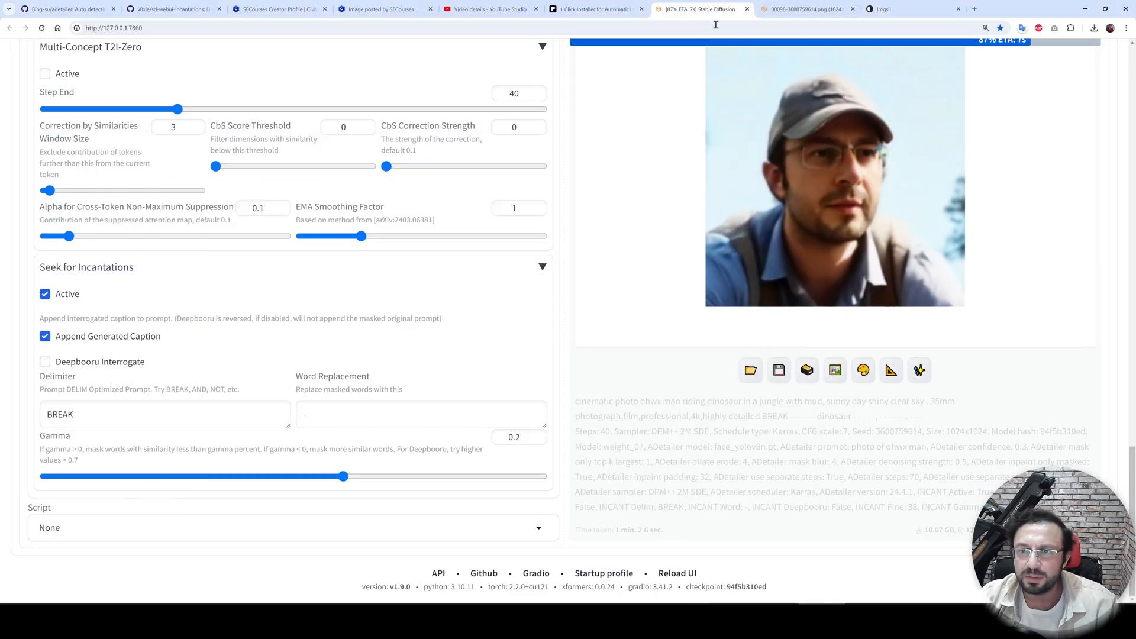
{"action": "left_click", "coordinate": [835, 178]}
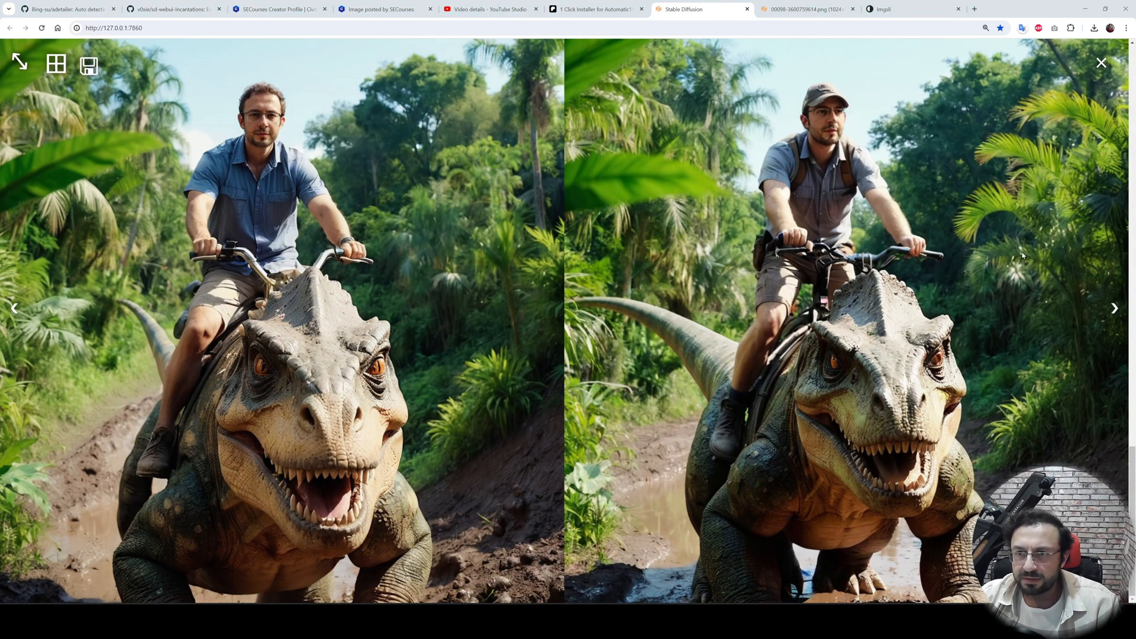
{"action": "mouse_move", "coordinate": [840, 155]}
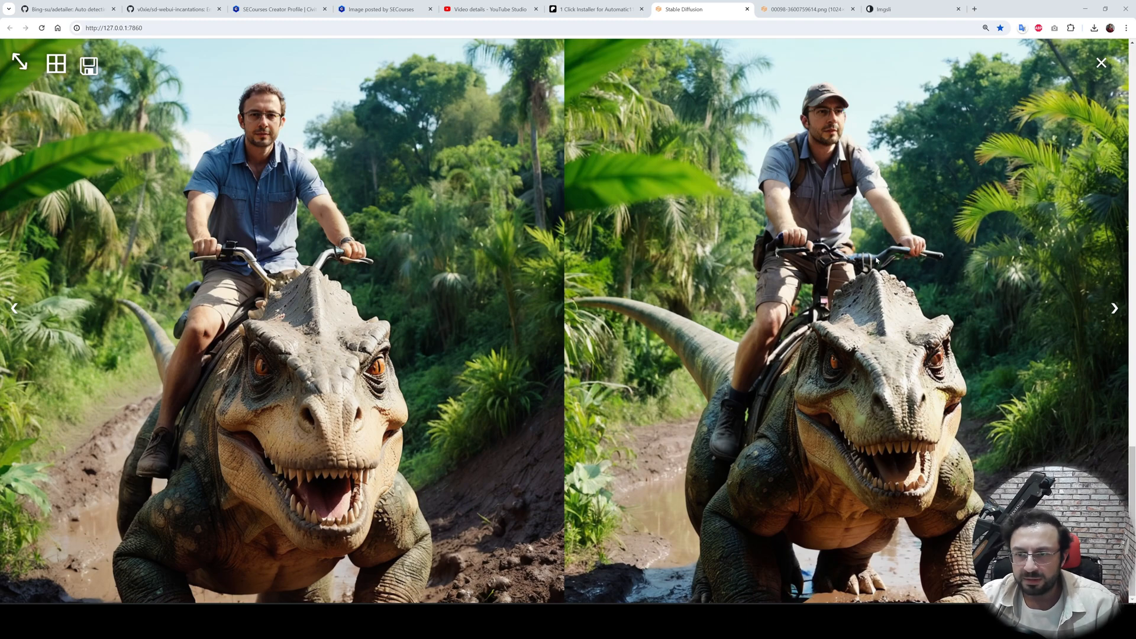
{"action": "mouse_move", "coordinate": [980, 452]}
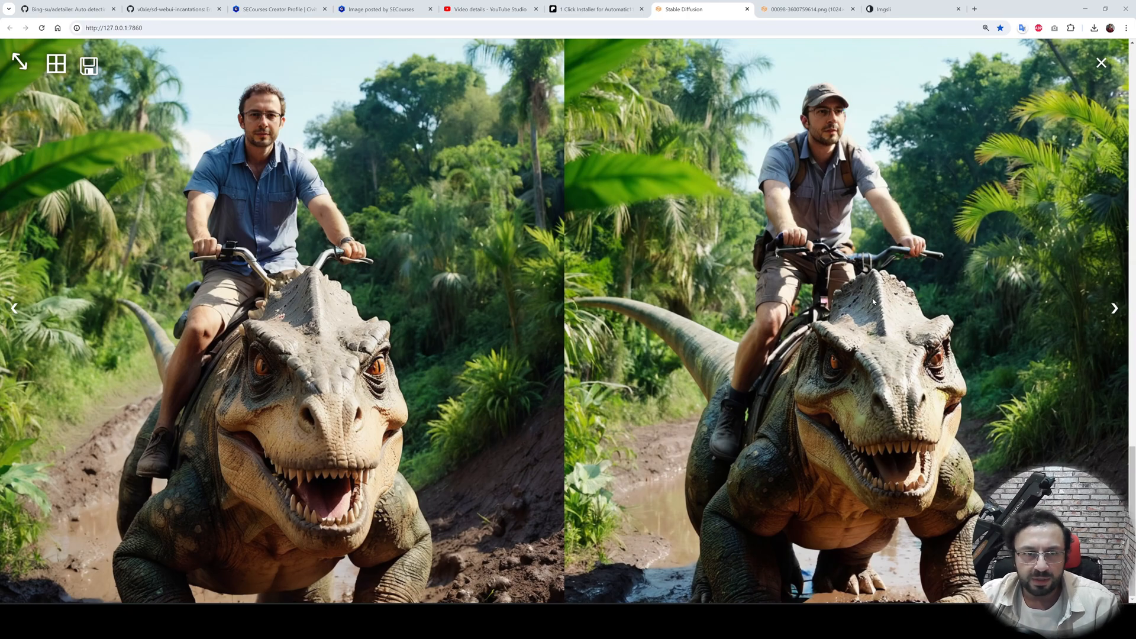
{"action": "left_click", "coordinate": [1101, 63]}
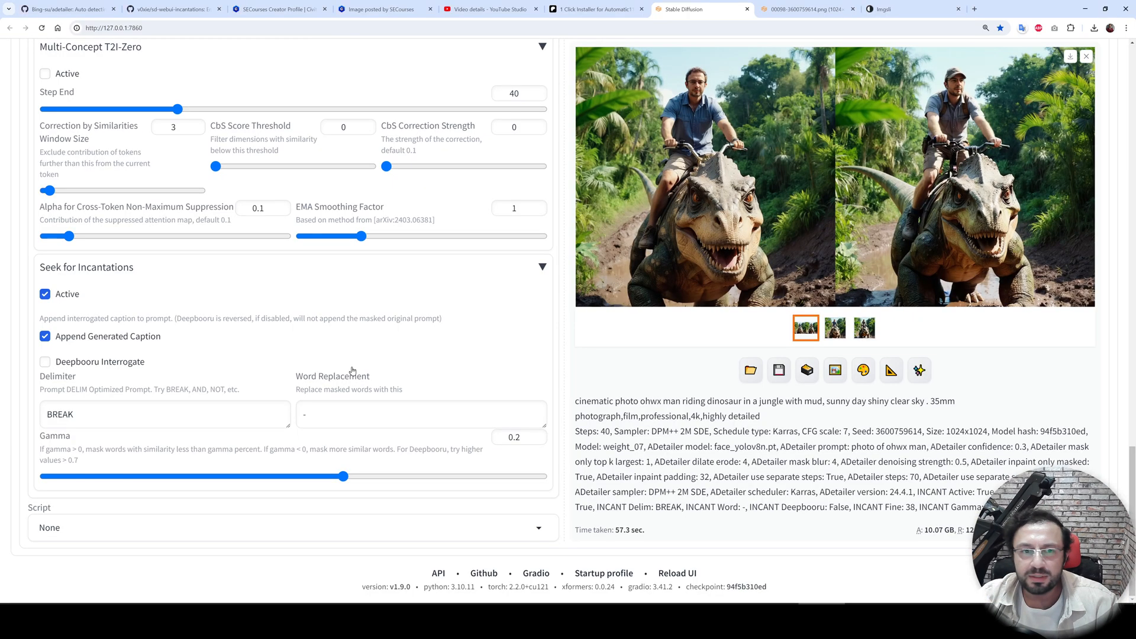
{"action": "left_click", "coordinate": [45, 361]}
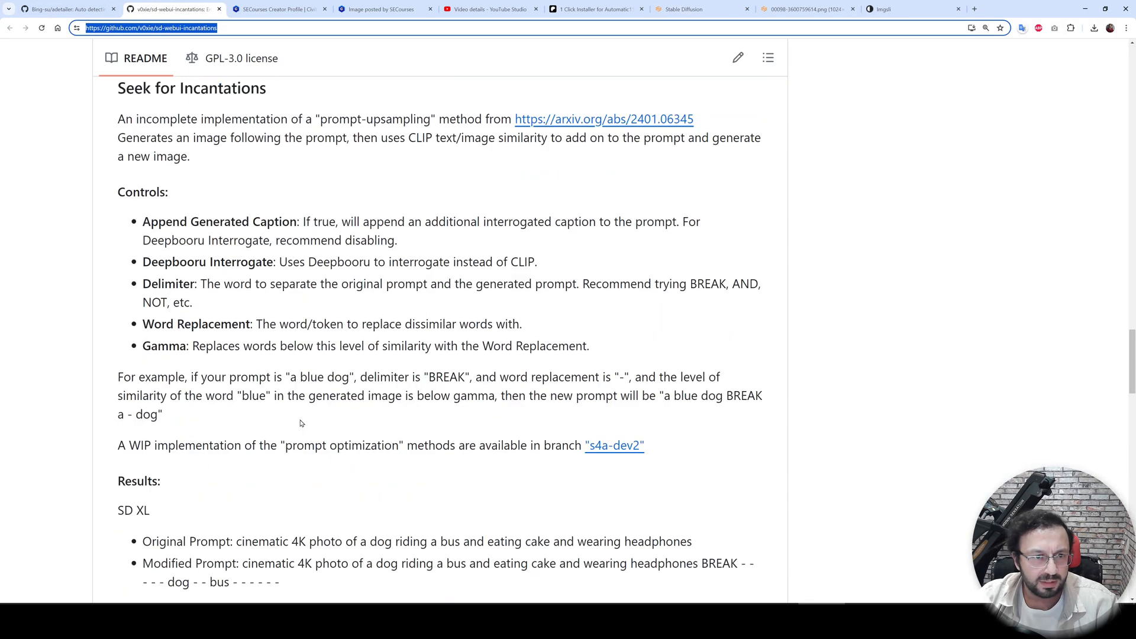
Scroll the README Controls and highlight the advice to disable Append Generated Caption for Deepbooru
{"action": "scroll", "scroll_direction": "down", "scroll_amount": 3}
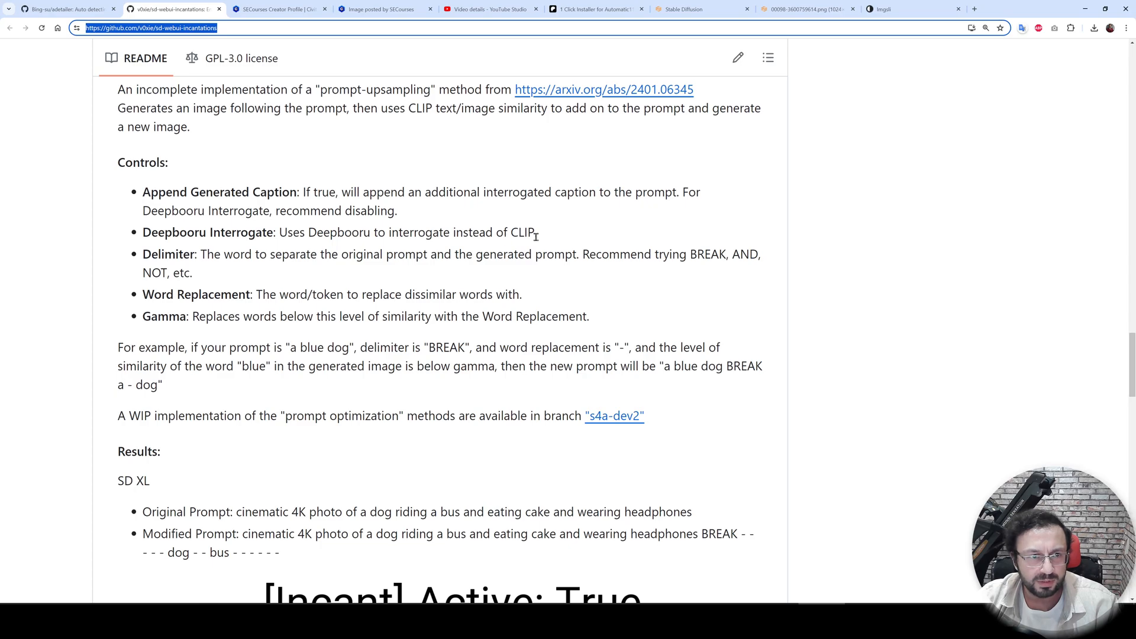
{"action": "scroll", "scroll_direction": "down", "scroll_amount": 3}
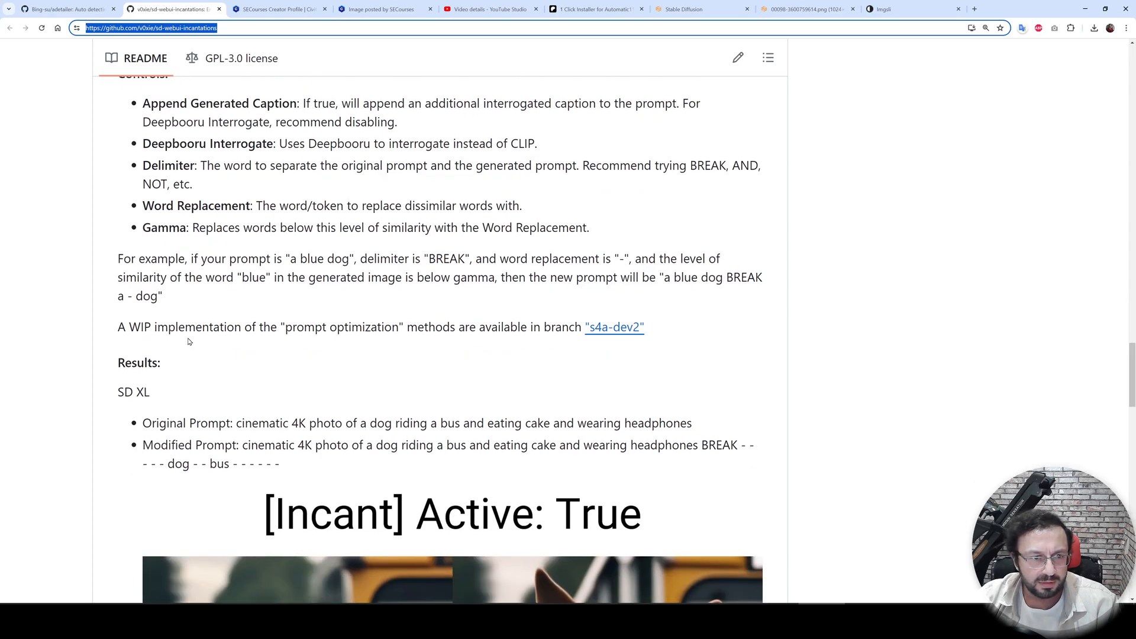
{"action": "scroll", "scroll_direction": "up", "scroll_amount": 3}
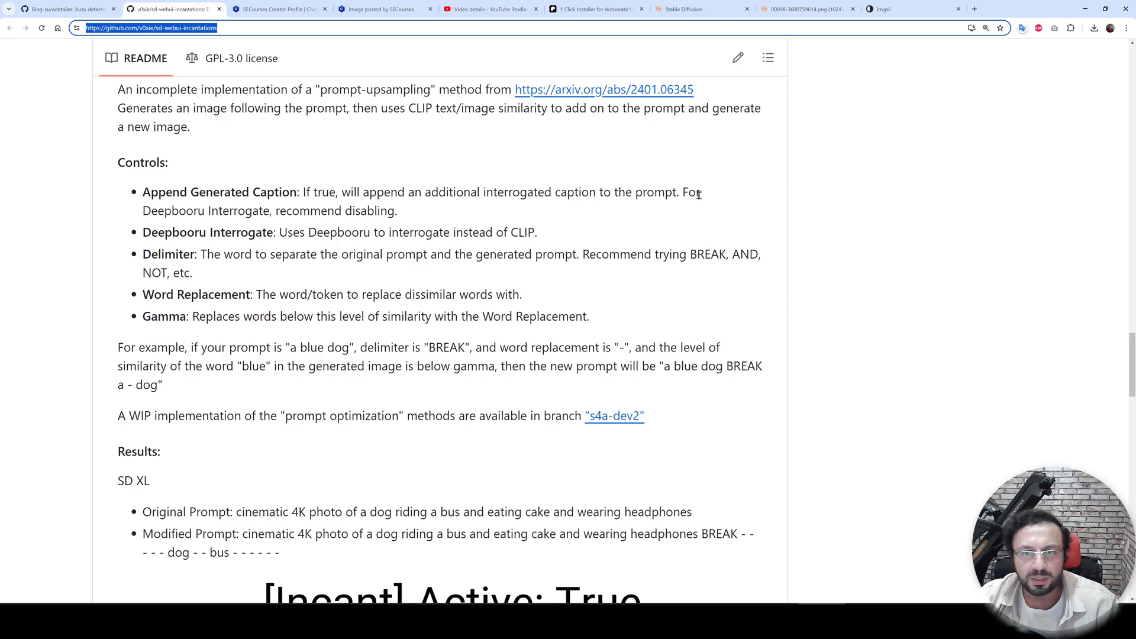
{"action": "left_click_drag", "start_coordinate": [681, 192], "coordinate": [304, 232]}
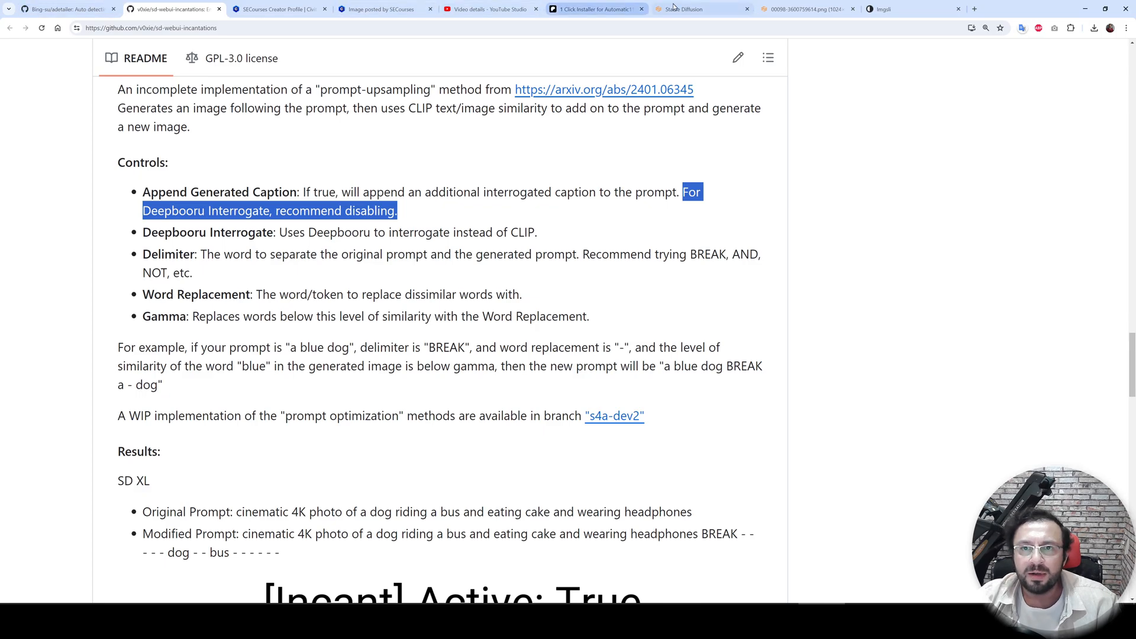
{"action": "left_click", "coordinate": [686, 10]}
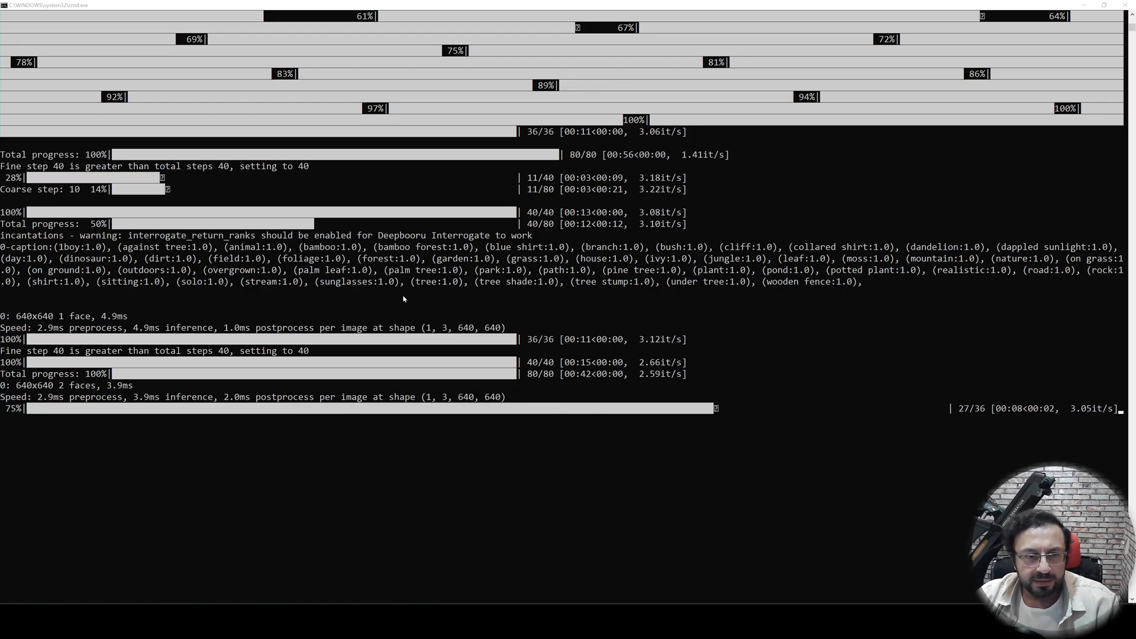
{"action": "mouse_move", "coordinate": [502, 550]}
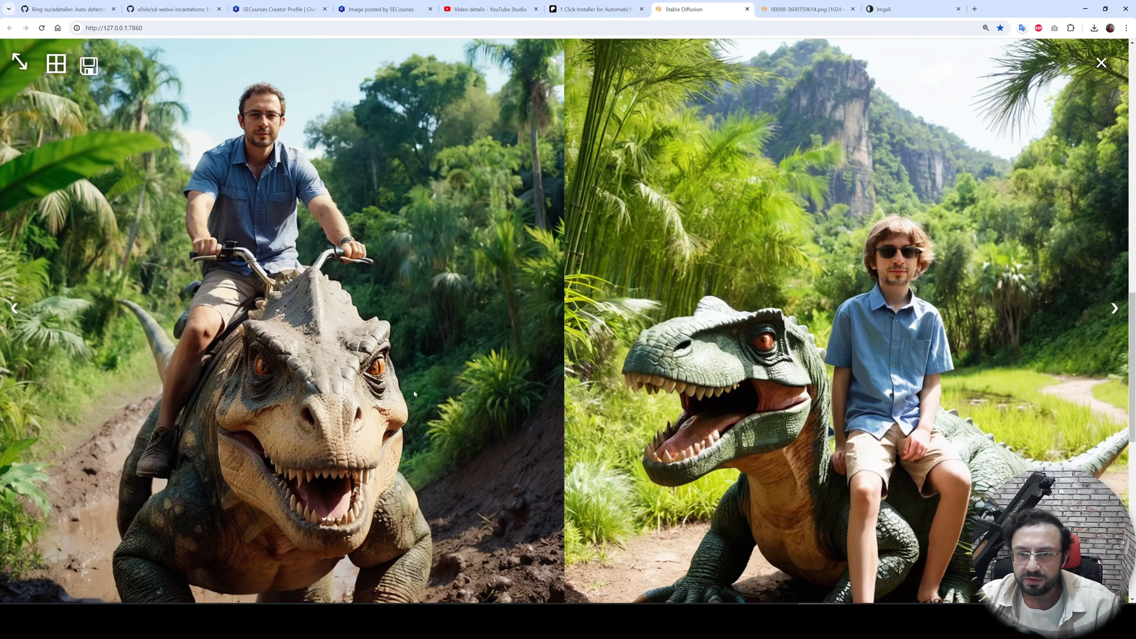
{"action": "mouse_move", "coordinate": [898, 378]}
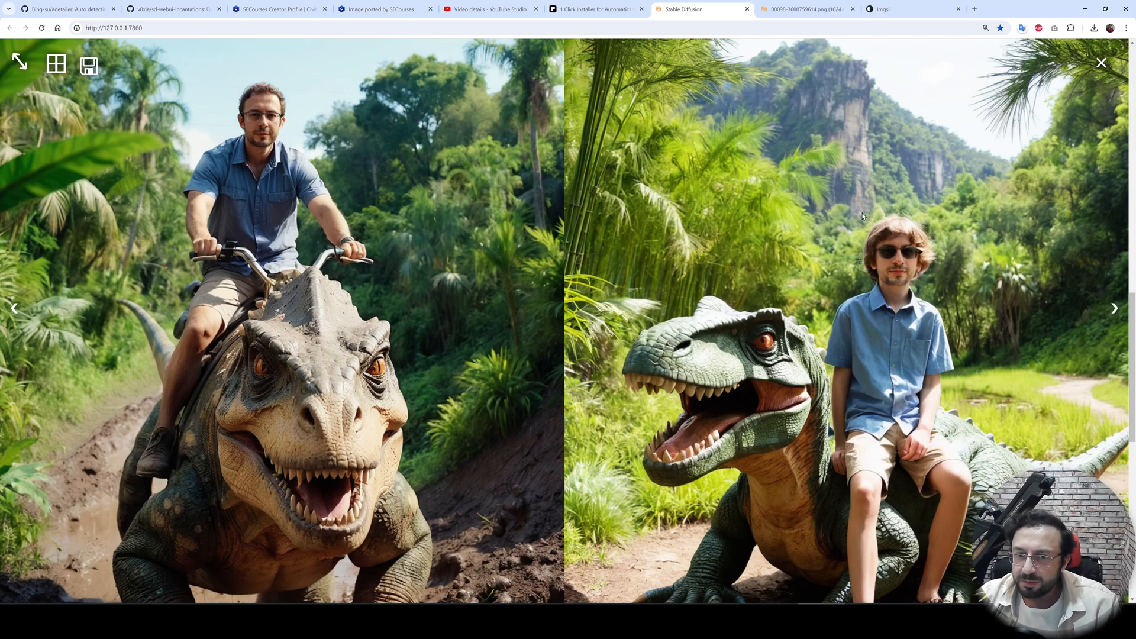
{"action": "mouse_move", "coordinate": [998, 319]}
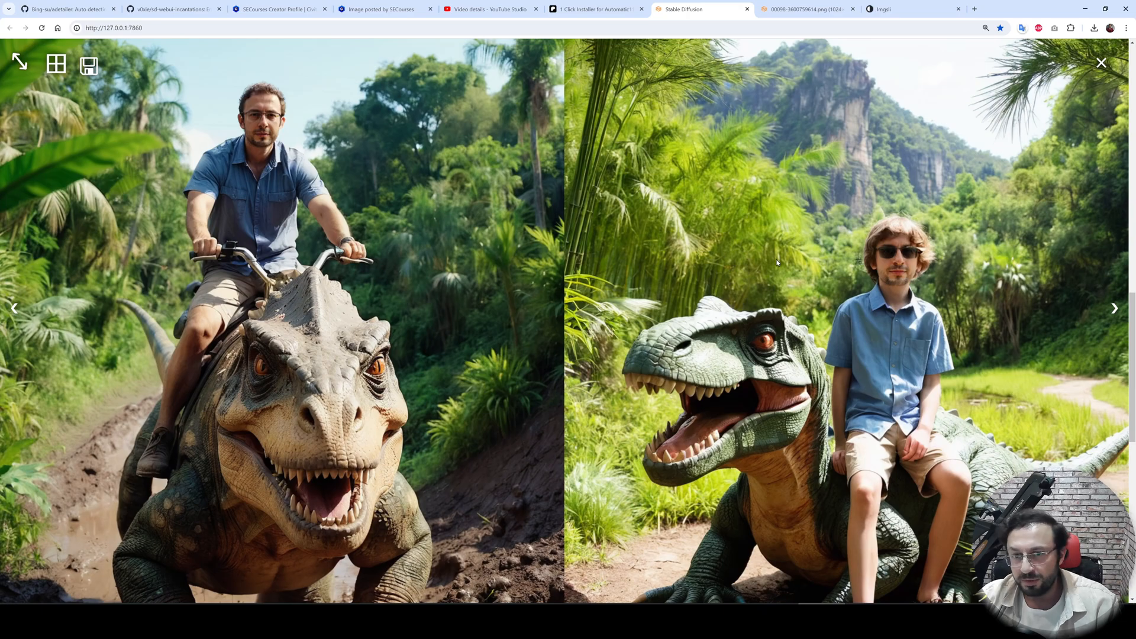
Close the full-screen Deepbooru result comparison and move to the Civitai profile tab
{"action": "left_click", "coordinate": [1101, 62]}
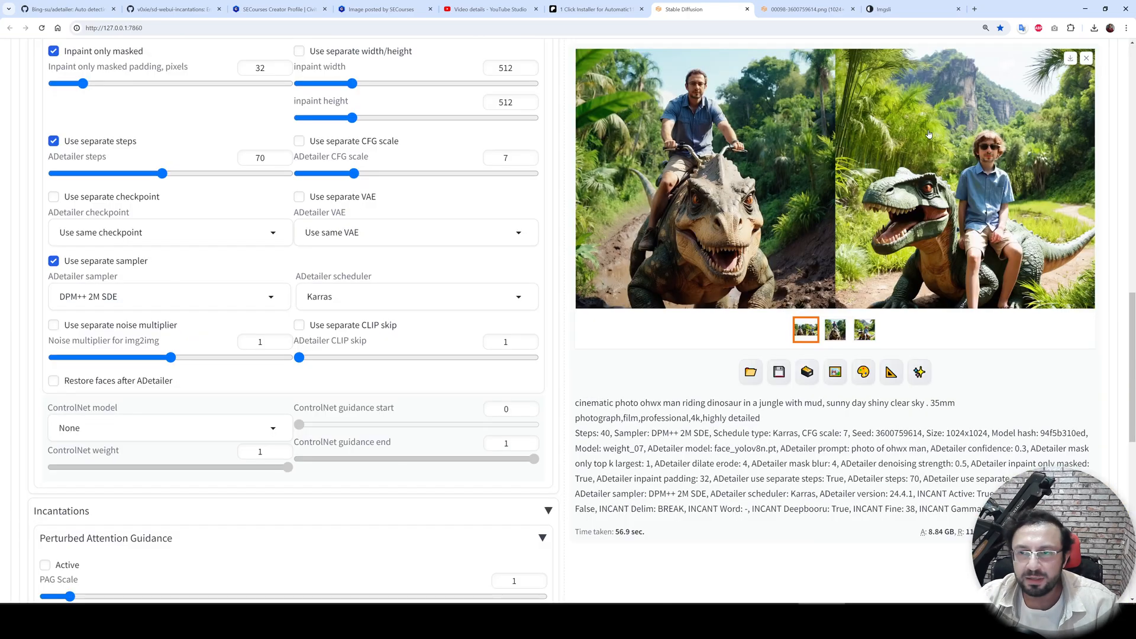
{"action": "scroll", "scroll_direction": "down", "scroll_amount": 3}
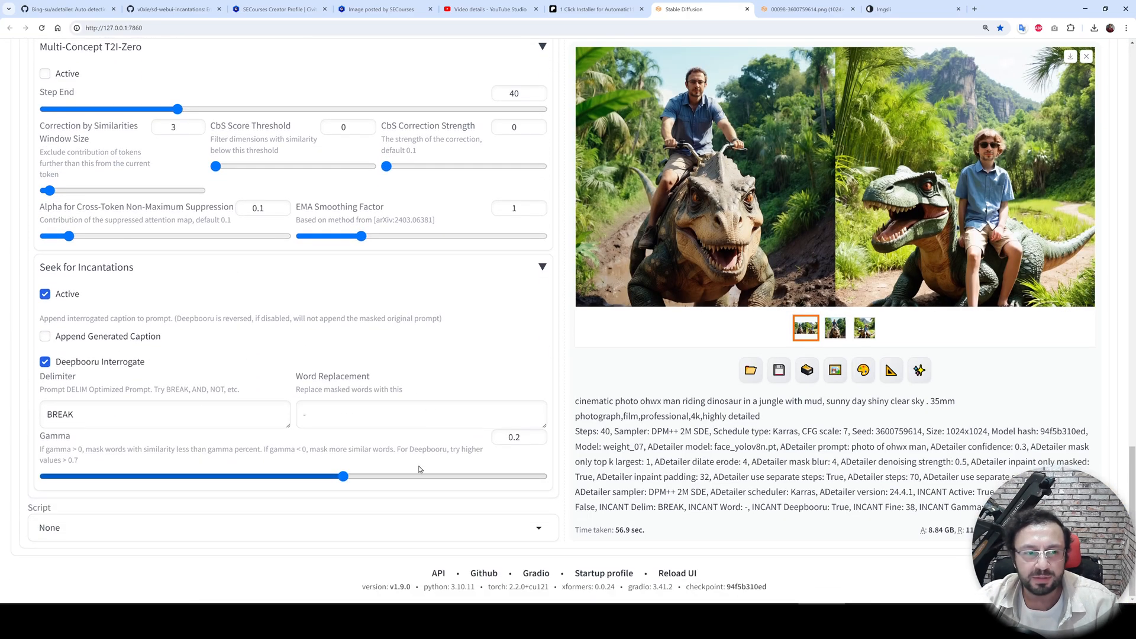
{"action": "left_click", "coordinate": [378, 9]}
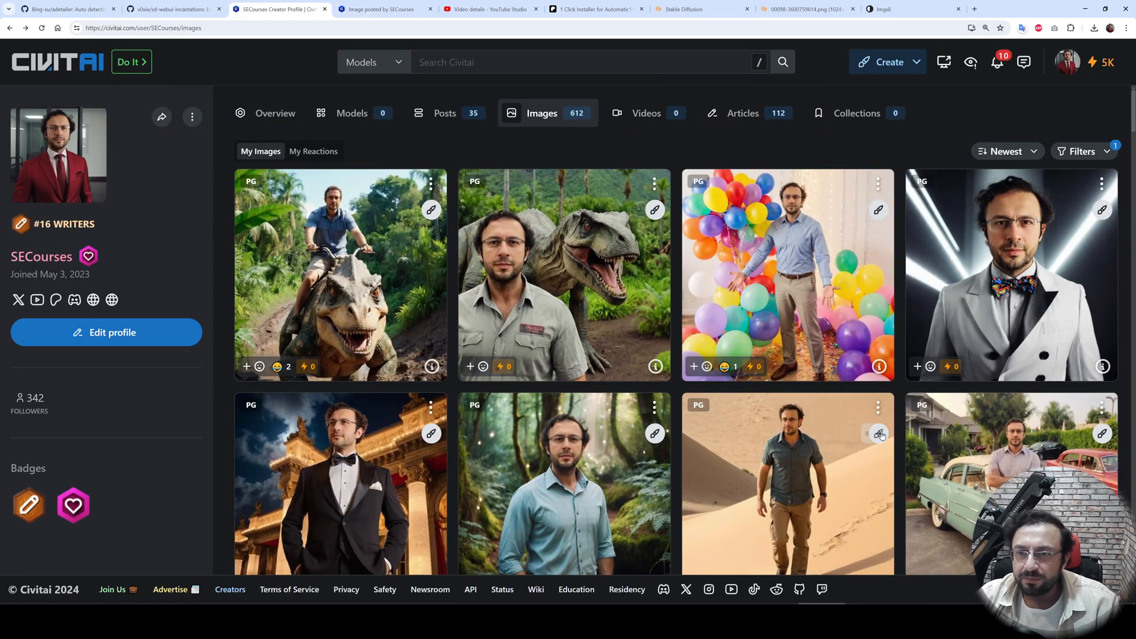
Scroll down the Civitai image grid, showing prompts, sampler and seed details
{"action": "scroll", "scroll_direction": "down", "scroll_amount": 3}
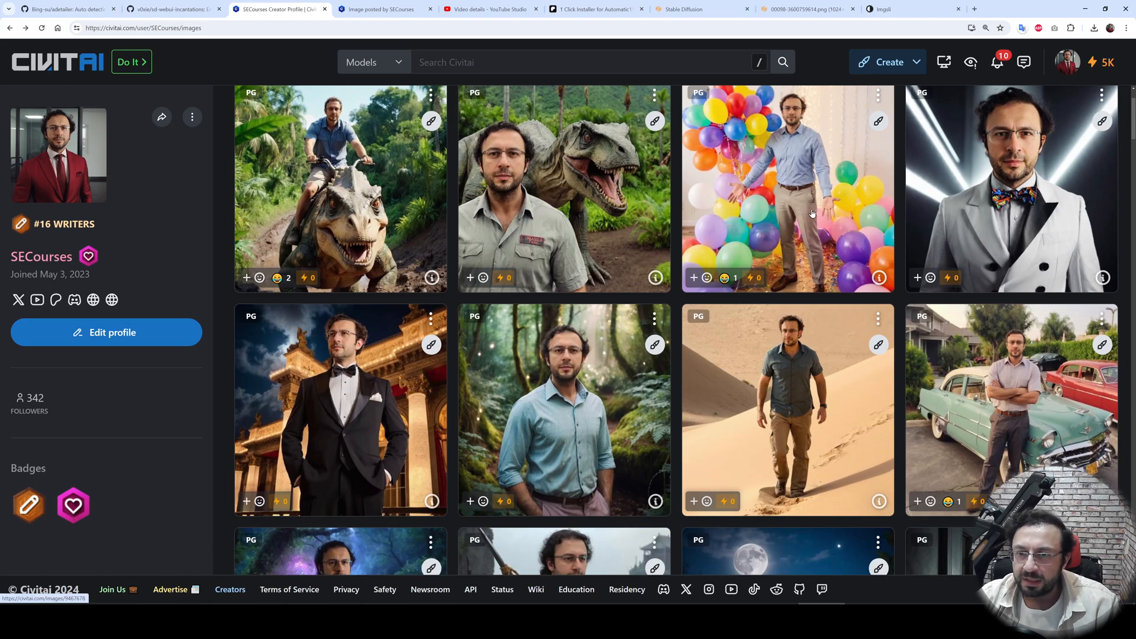
{"action": "scroll", "scroll_direction": "down", "scroll_amount": 3}
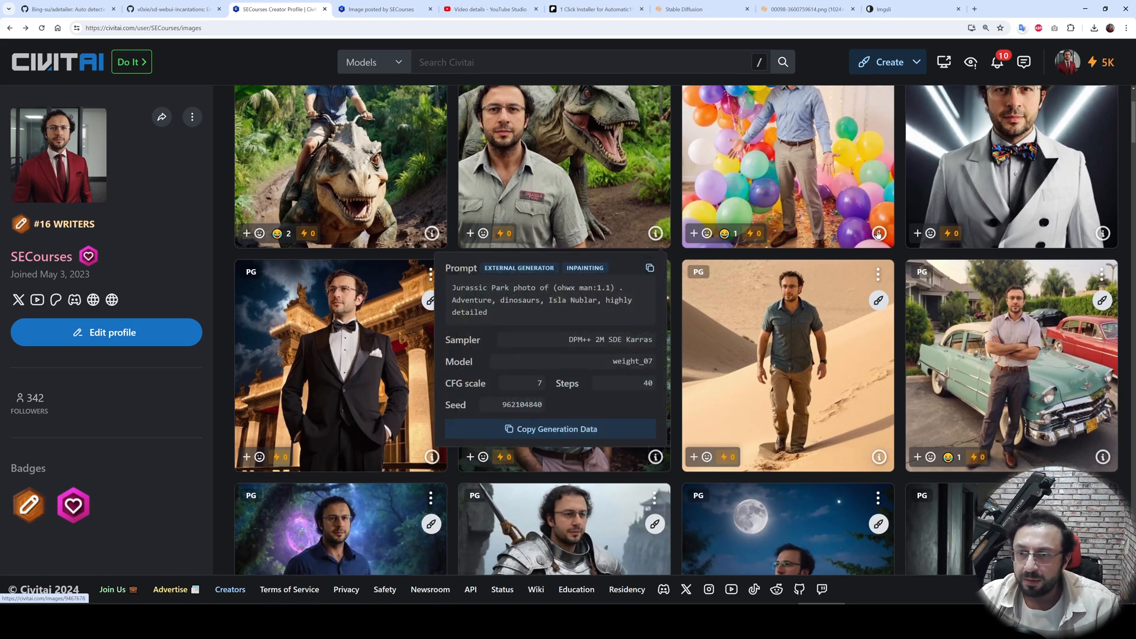
{"action": "scroll", "scroll_direction": "down", "scroll_amount": 3}
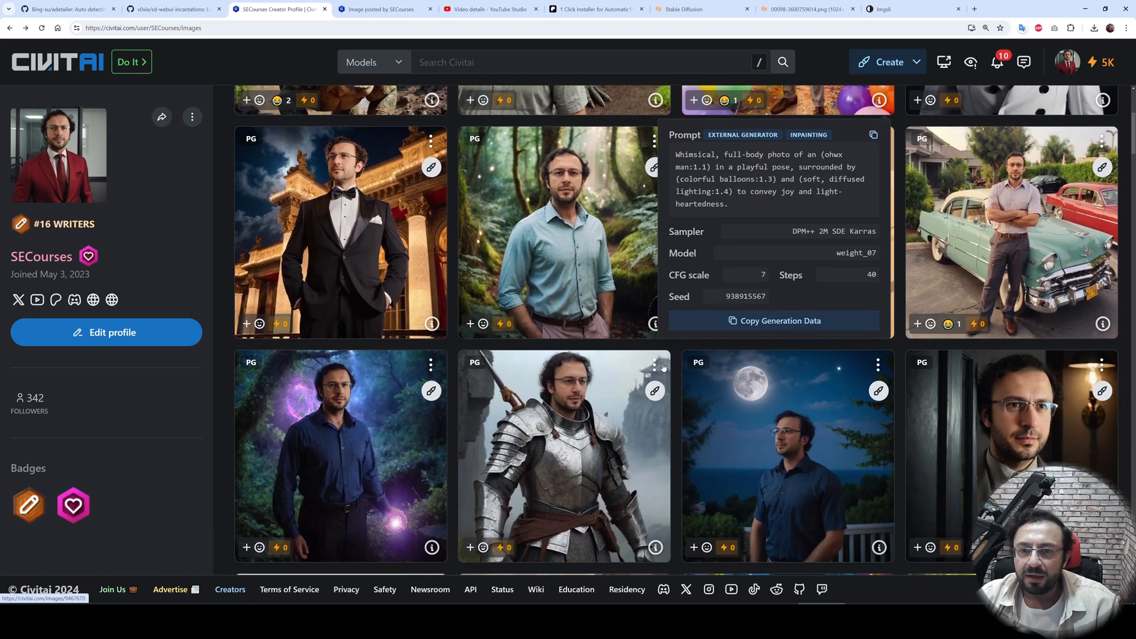
{"action": "mouse_move", "coordinate": [562, 407]}
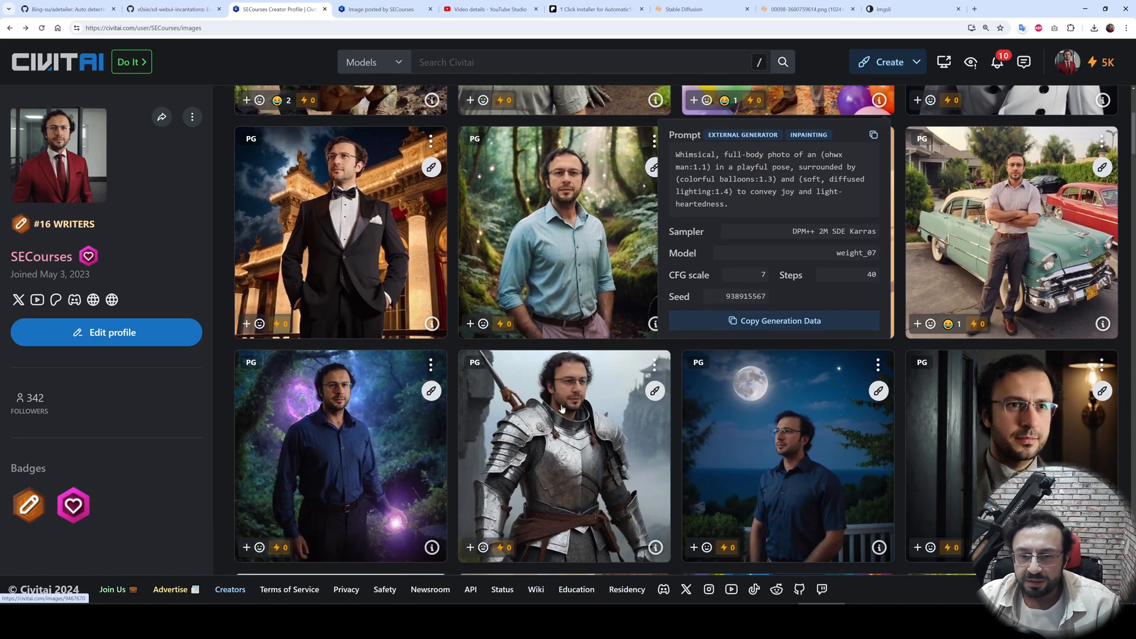
{"action": "scroll", "scroll_direction": "down", "scroll_amount": 3}
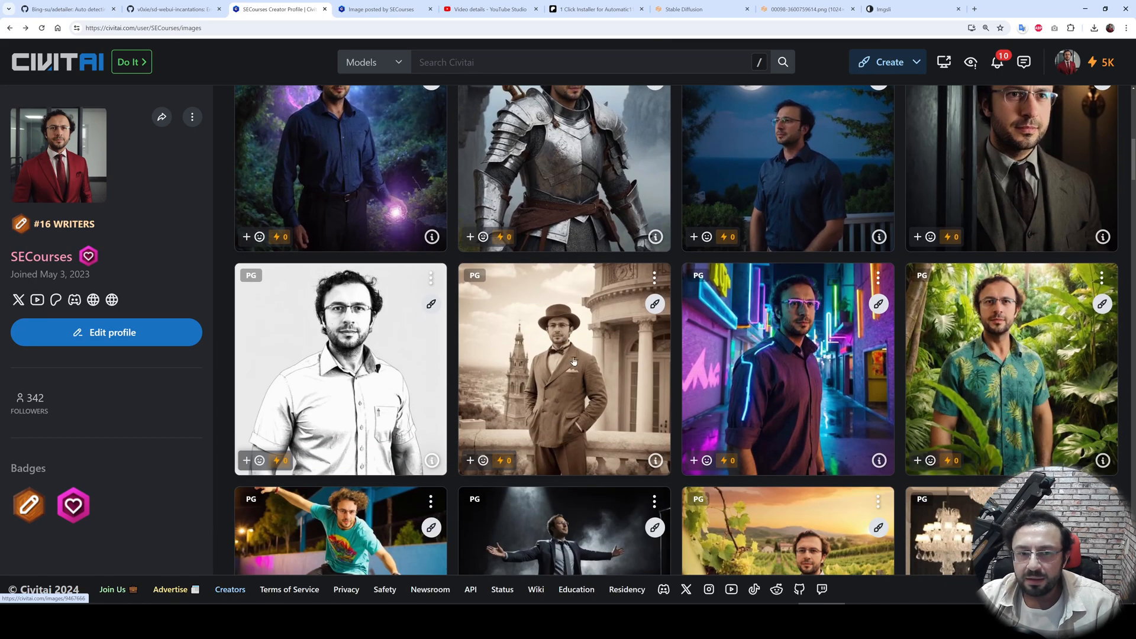
{"action": "scroll", "scroll_direction": "down", "scroll_amount": 3}
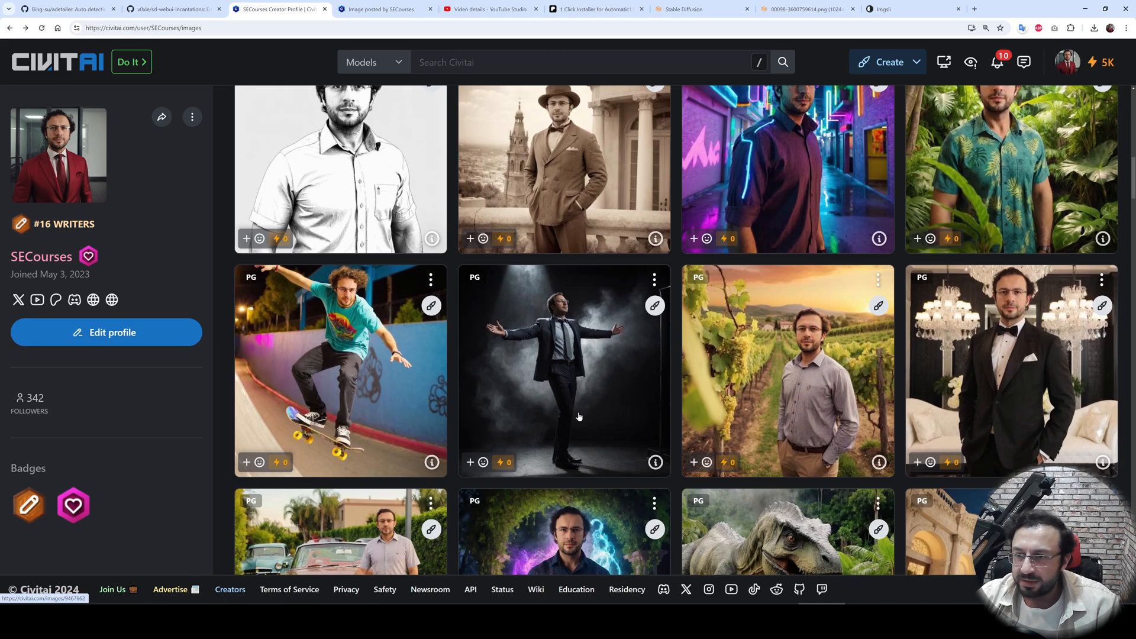
{"action": "scroll", "scroll_direction": "down", "scroll_amount": 3}
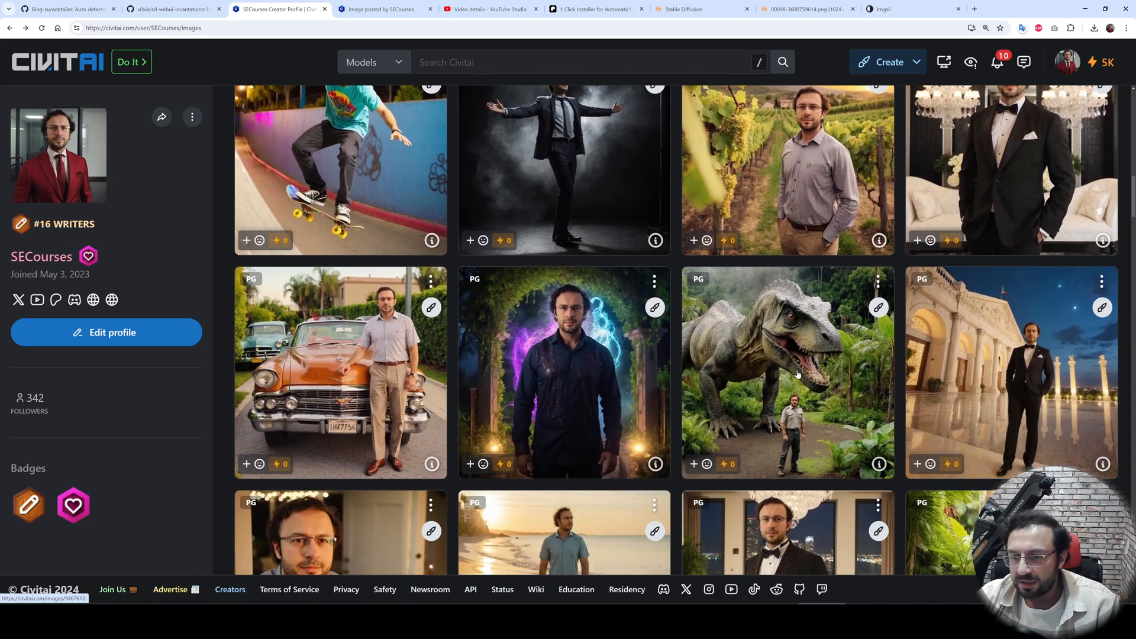